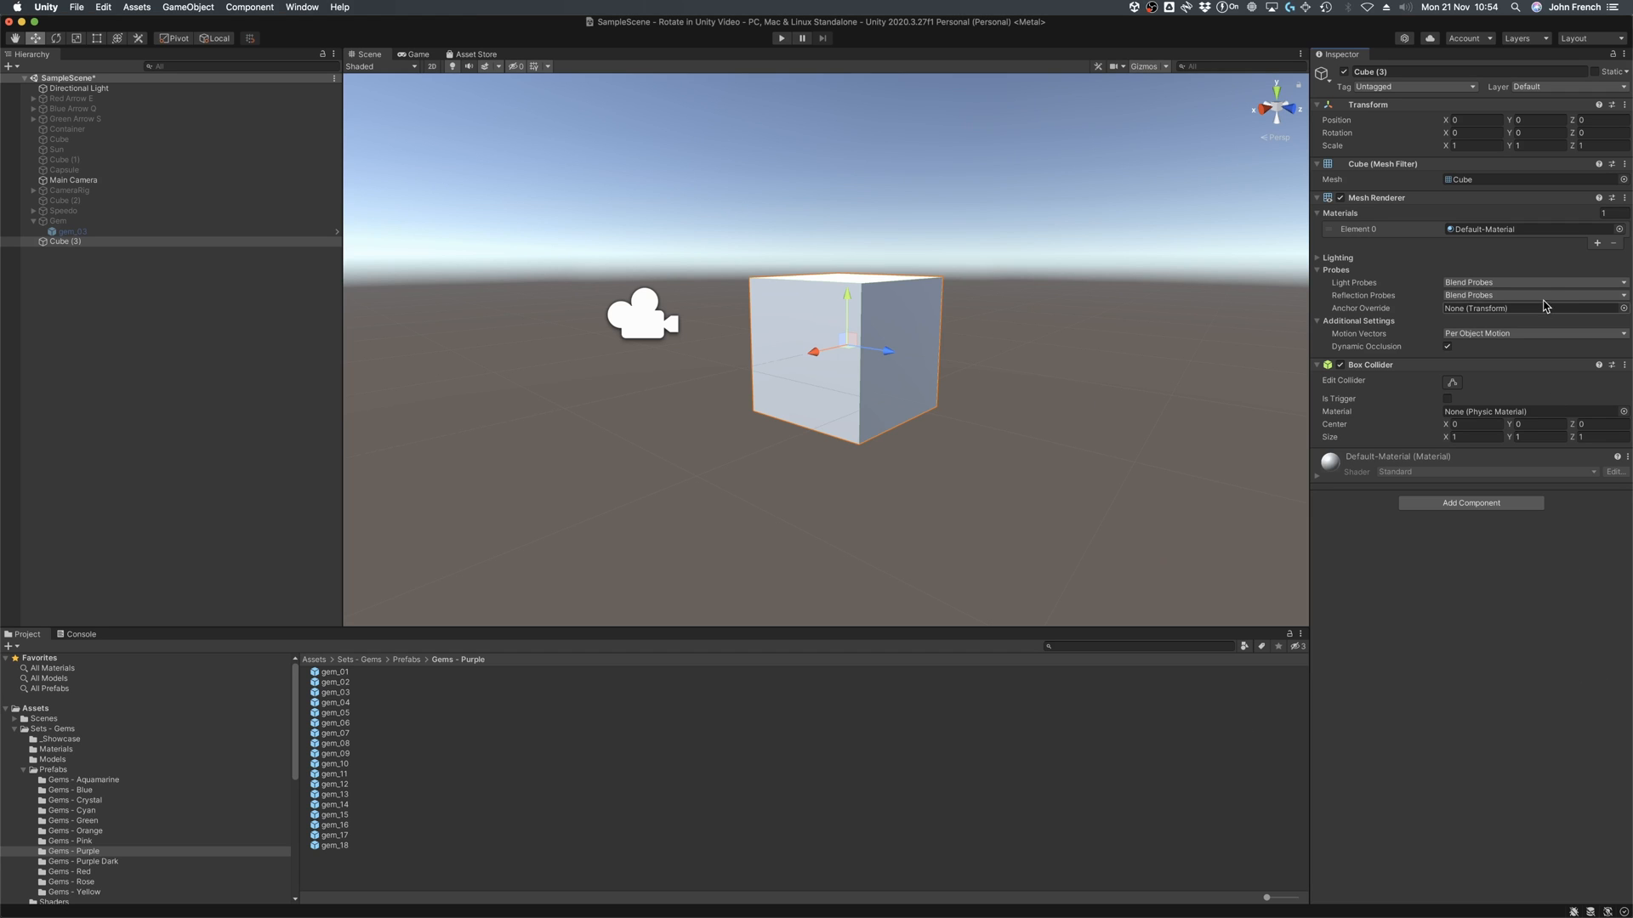
Assign transform.rotation = new Vector3(0, 10, 0); in Start, then correct rotation to eulerAngles
left_click(1471, 133)
type("transfo")
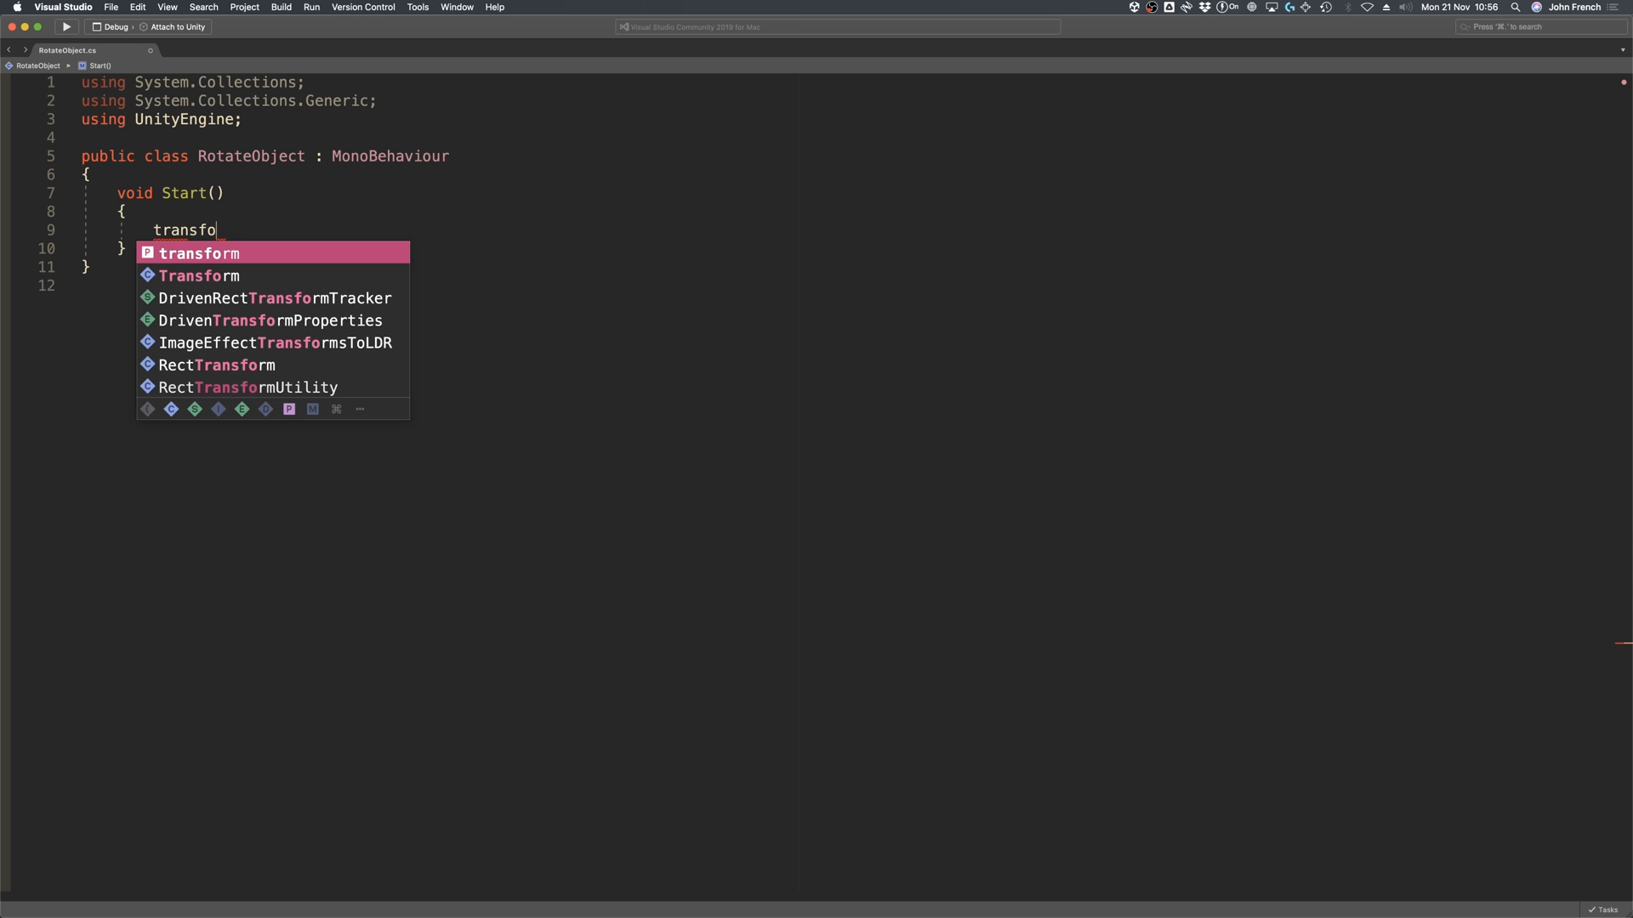
type(".rotation")
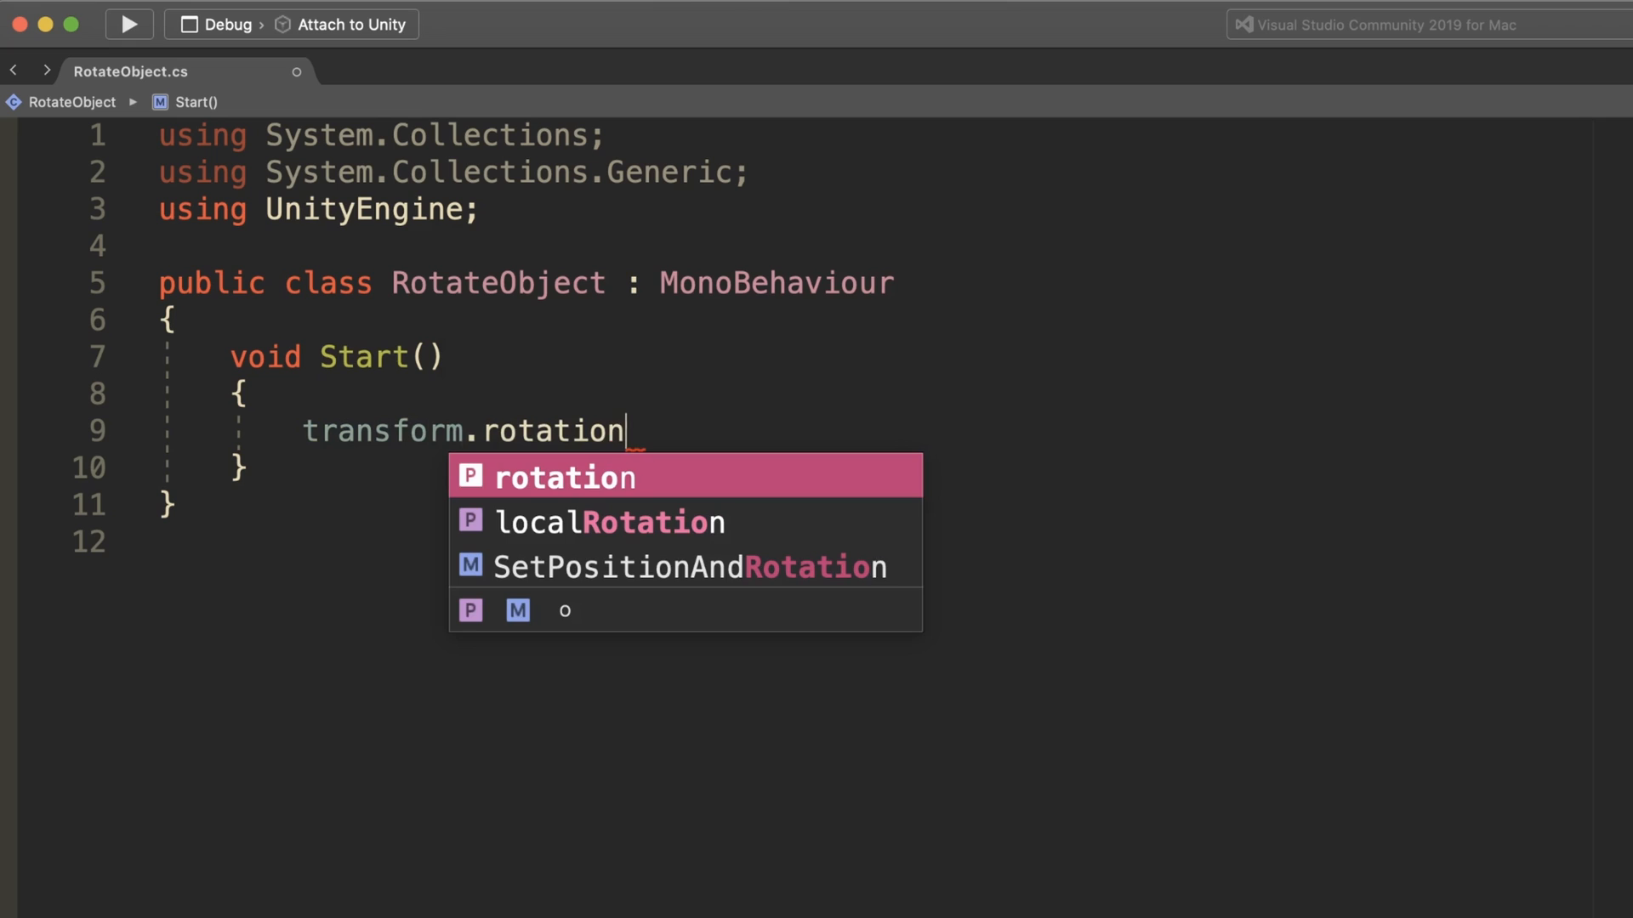
type("= new Vector3(")
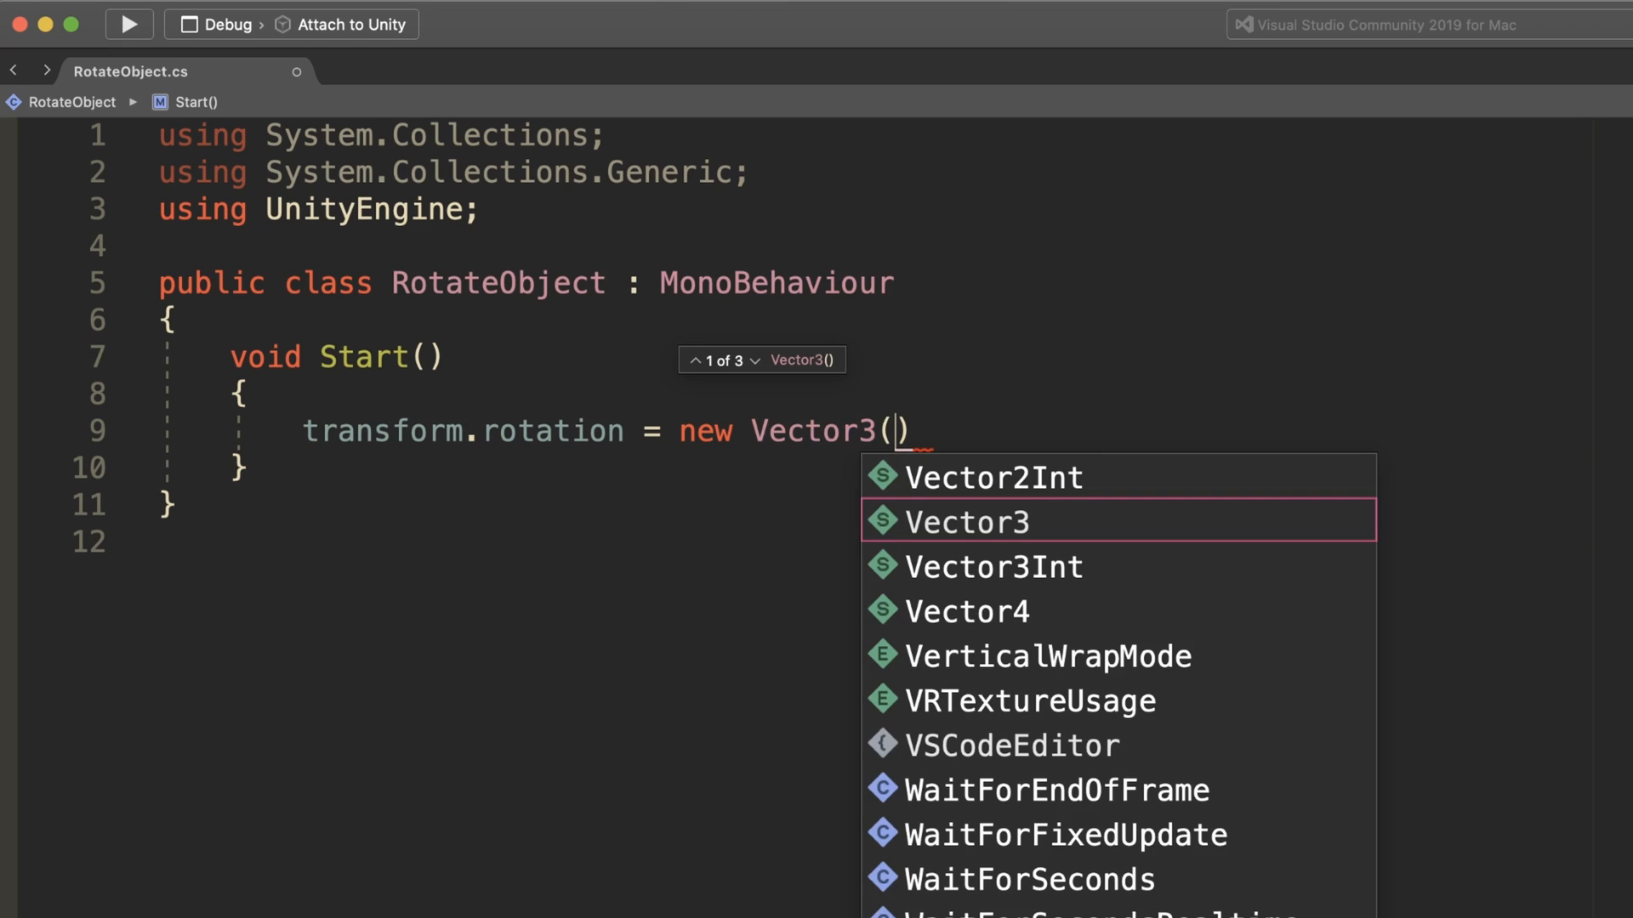
type("0, 10")
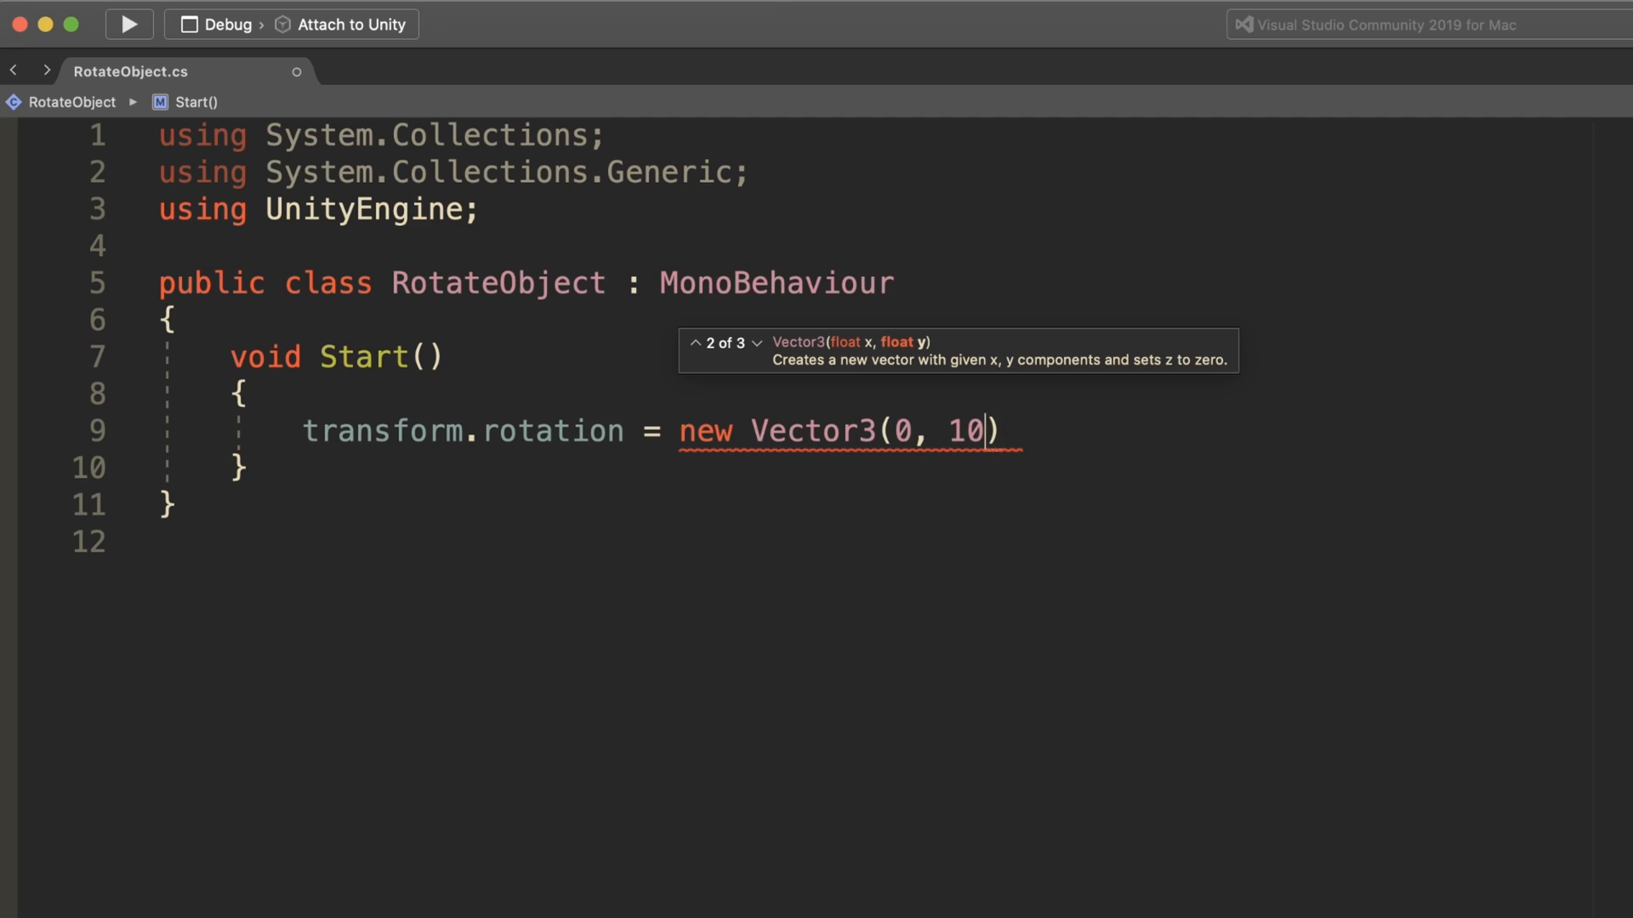
type(", 0")
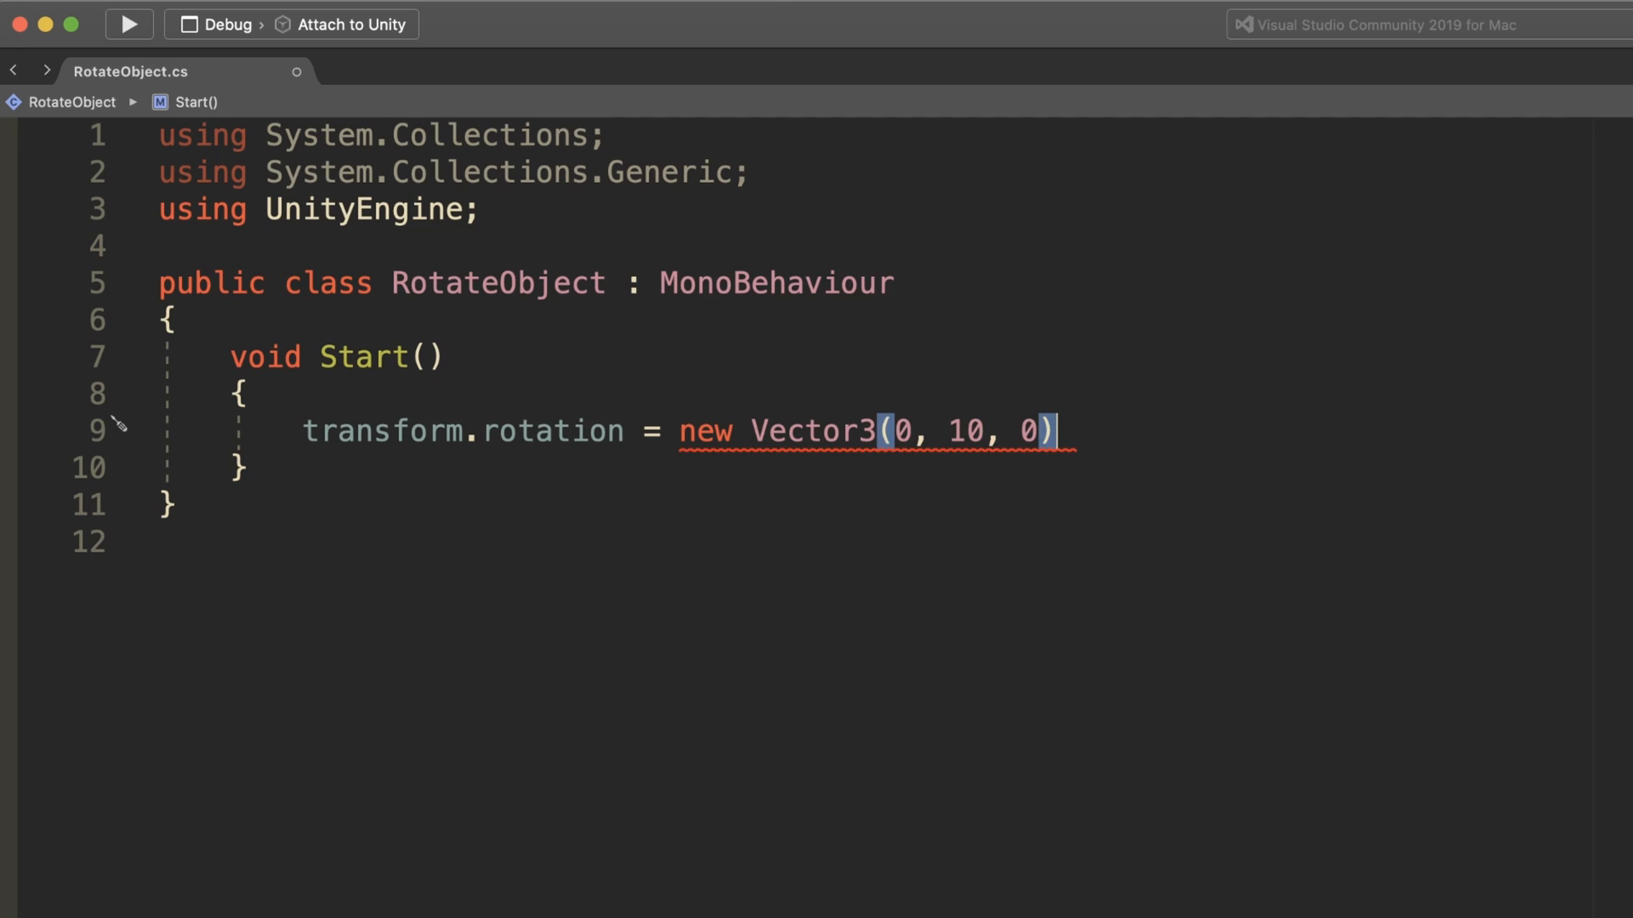
type(";")
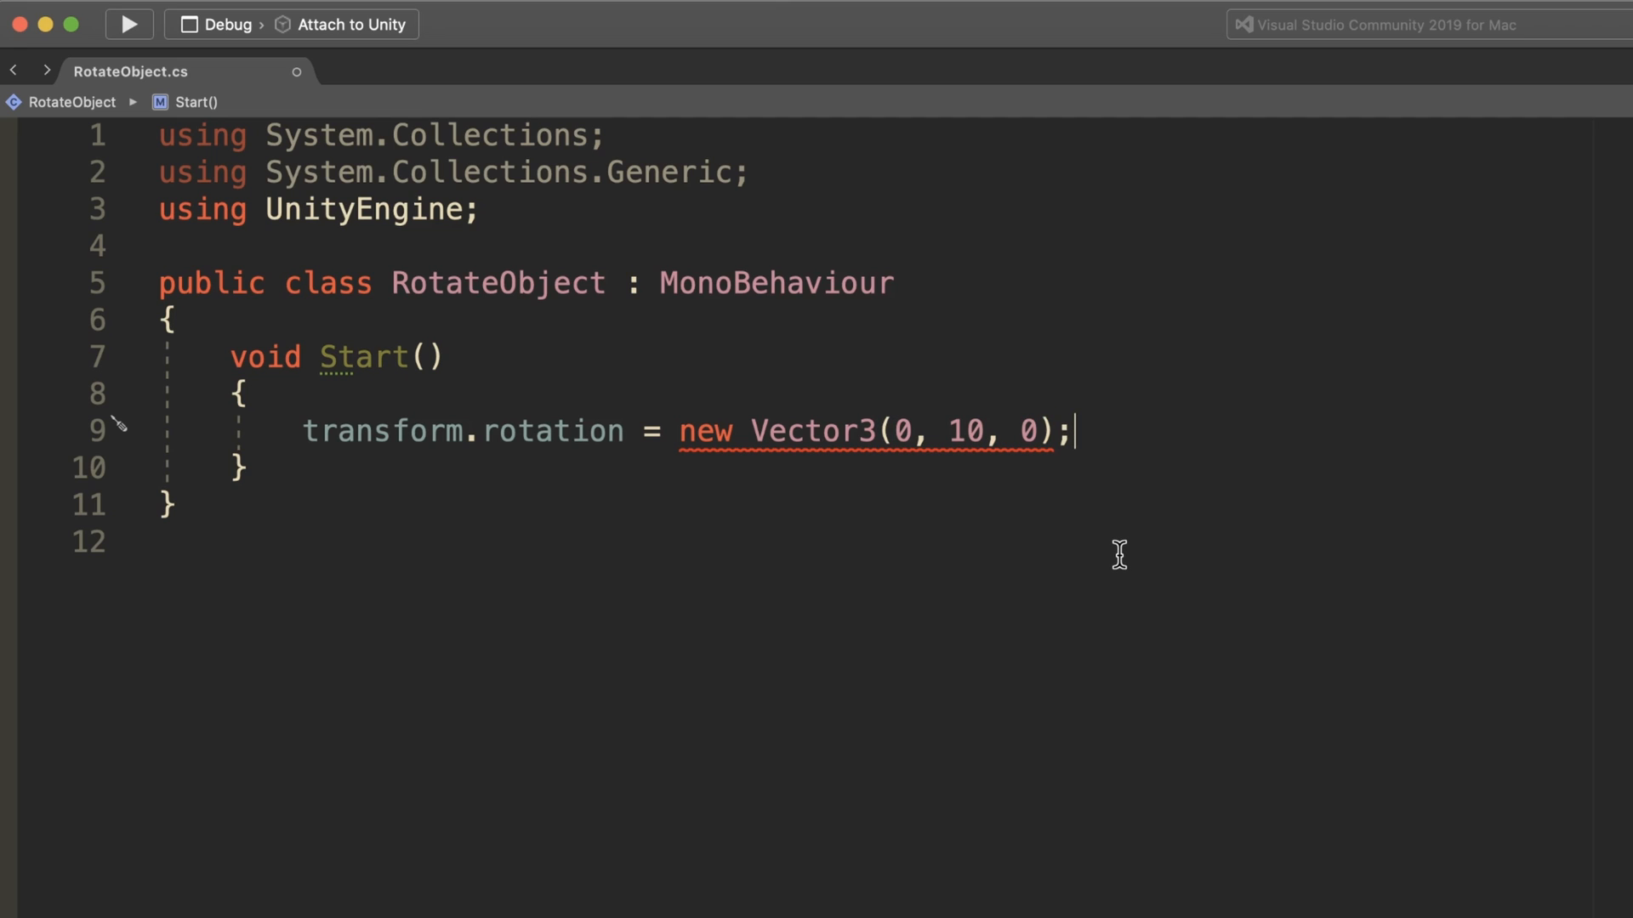
mouse_move(971, 430)
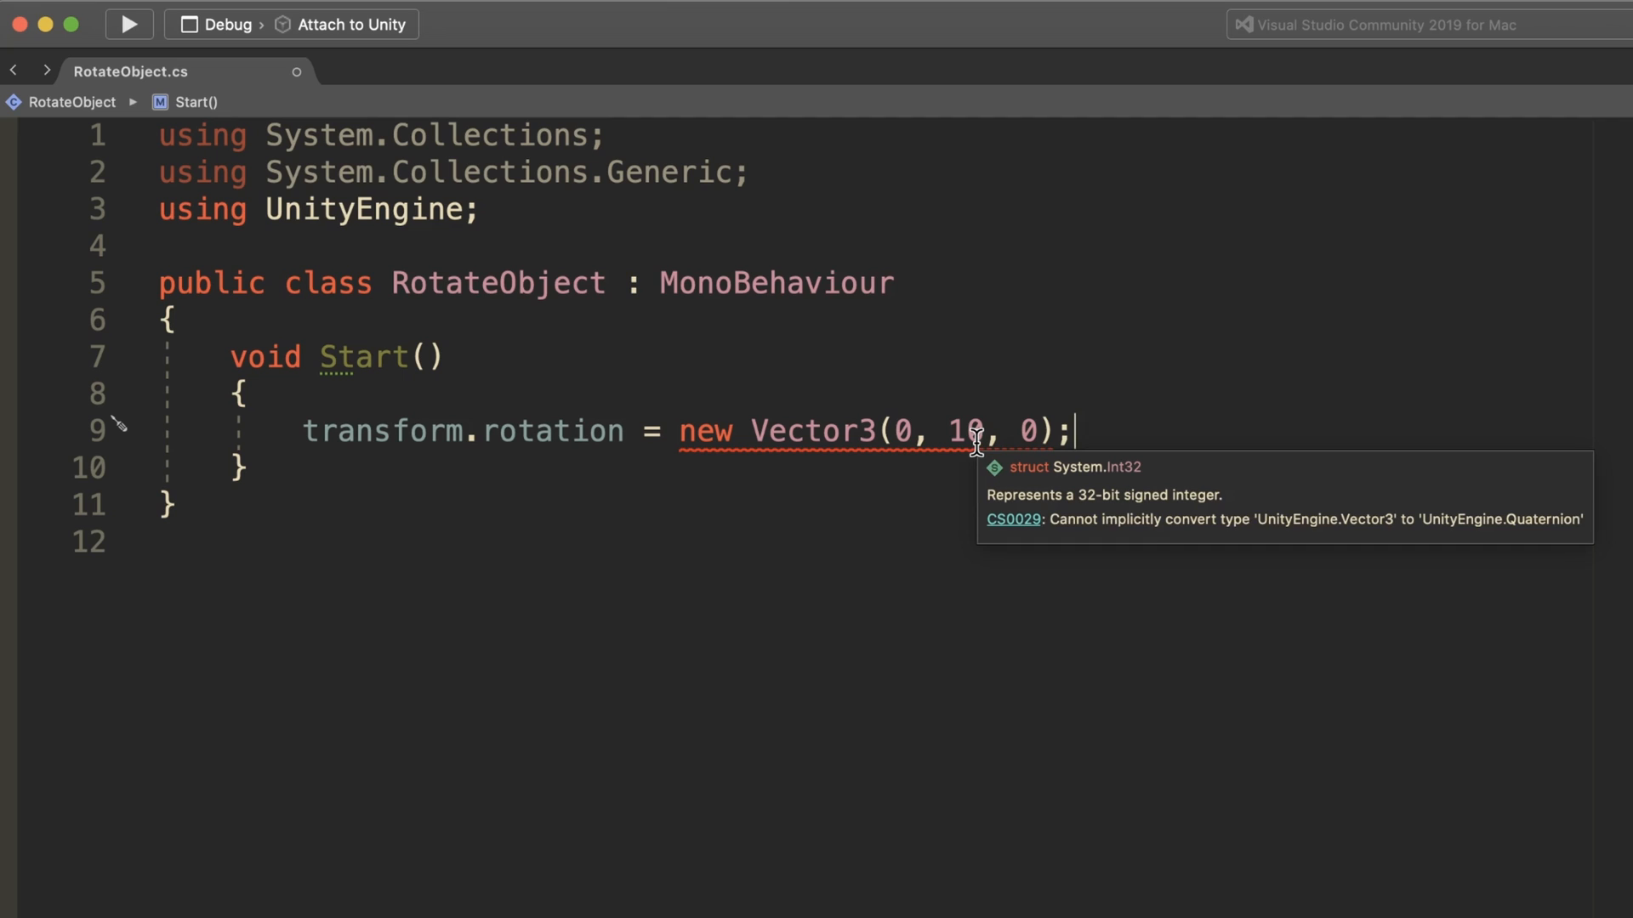
mouse_move(1002, 432)
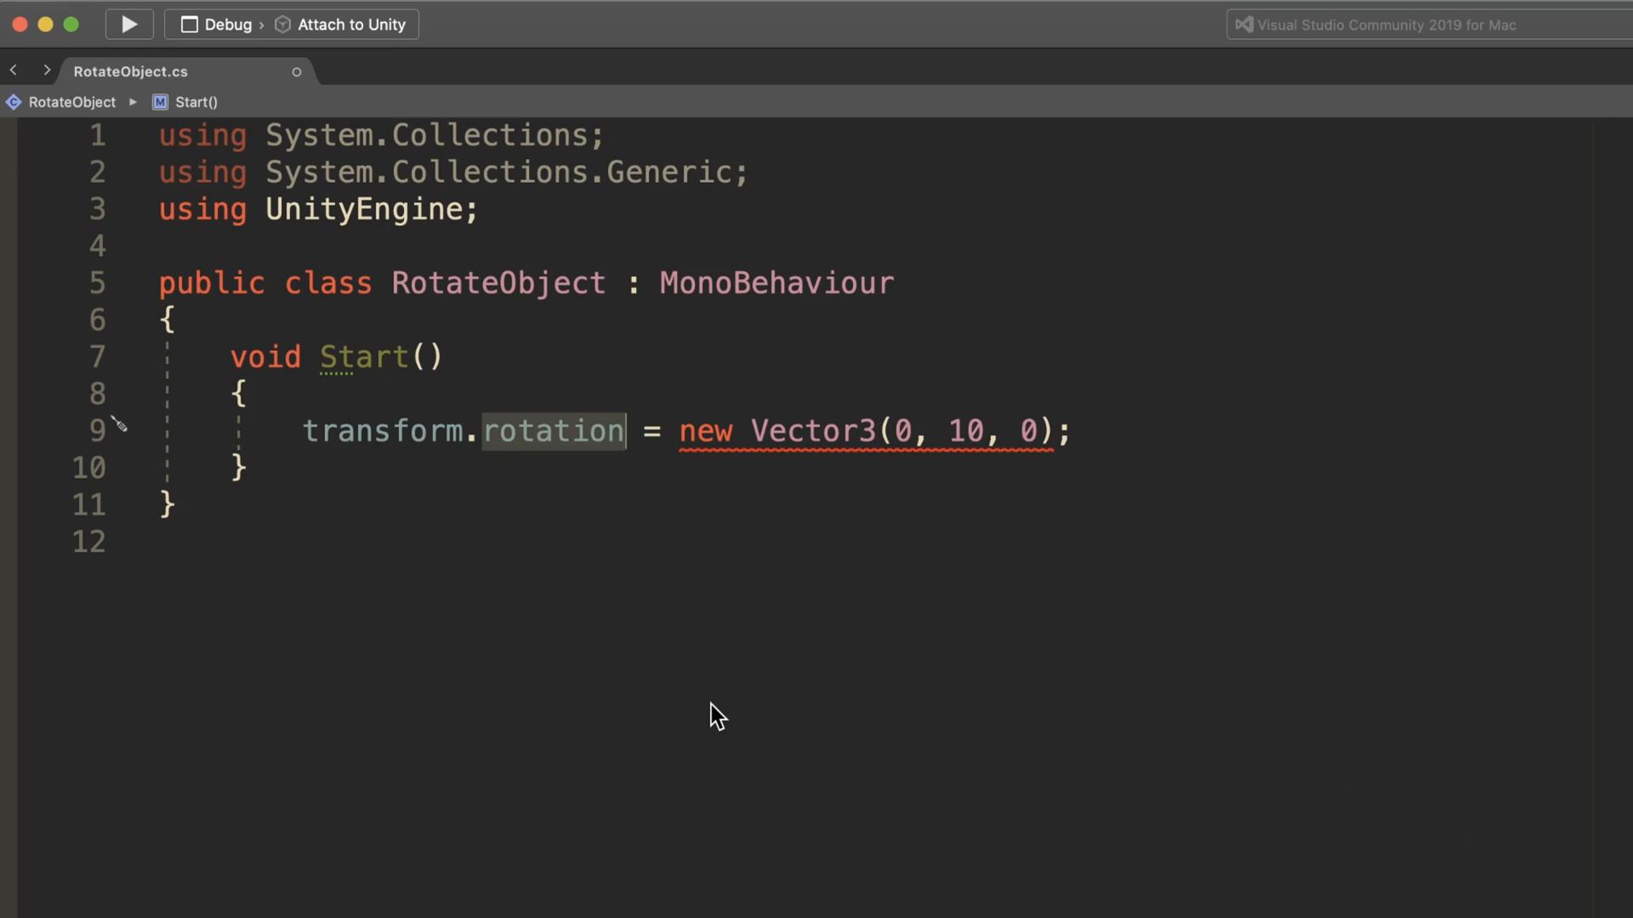
type("eulerAngles;")
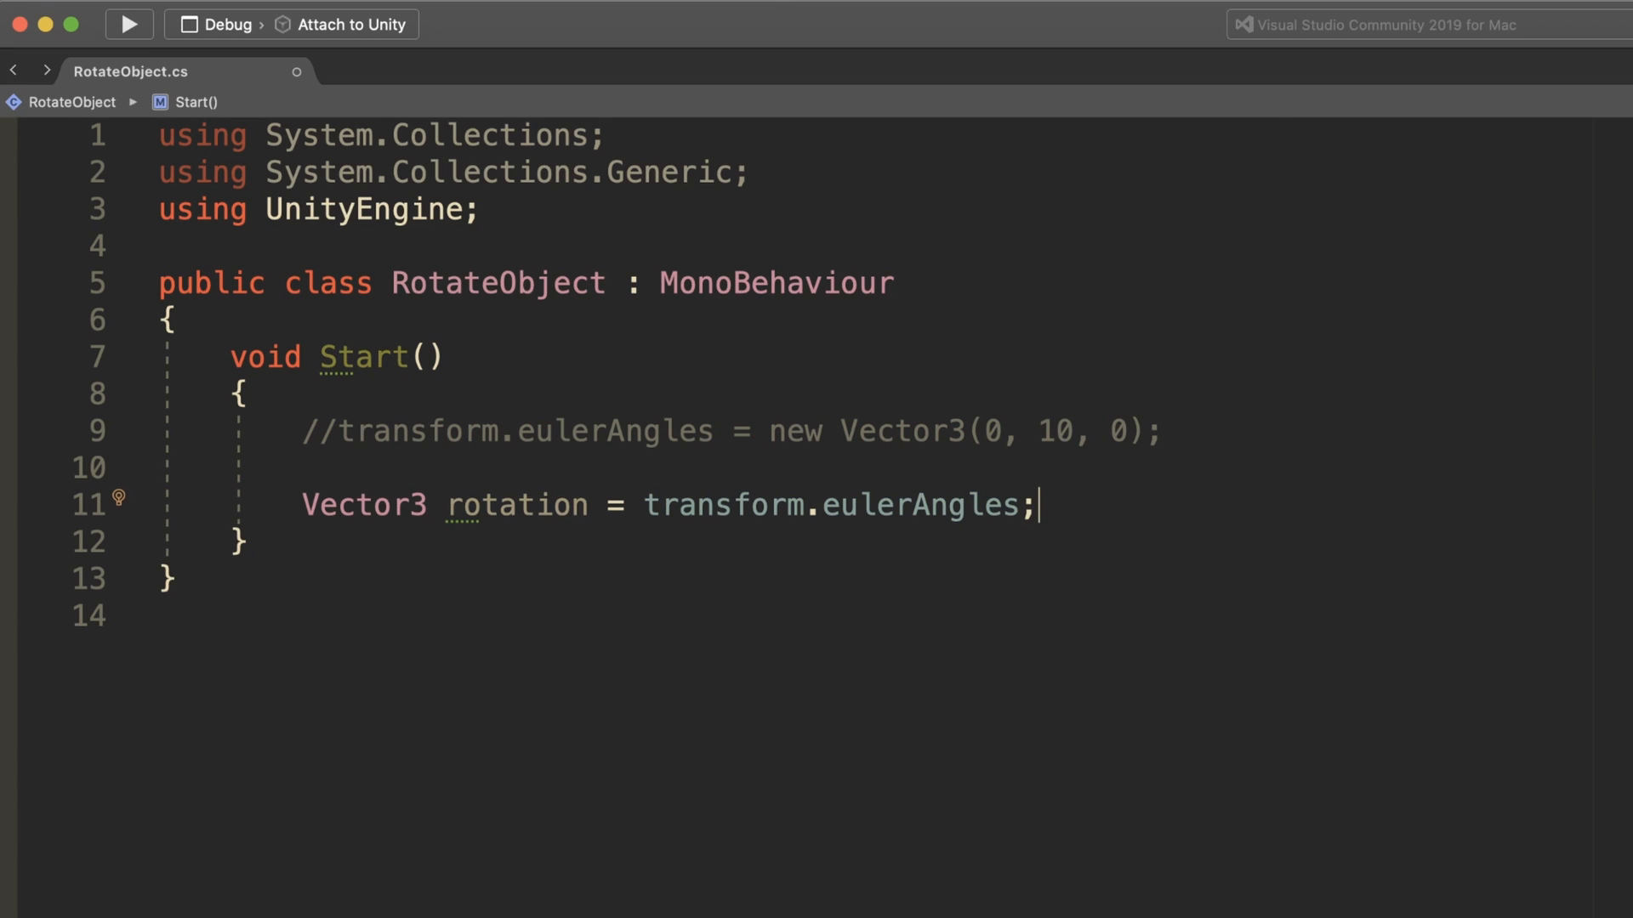
mouse_move(1486, 602)
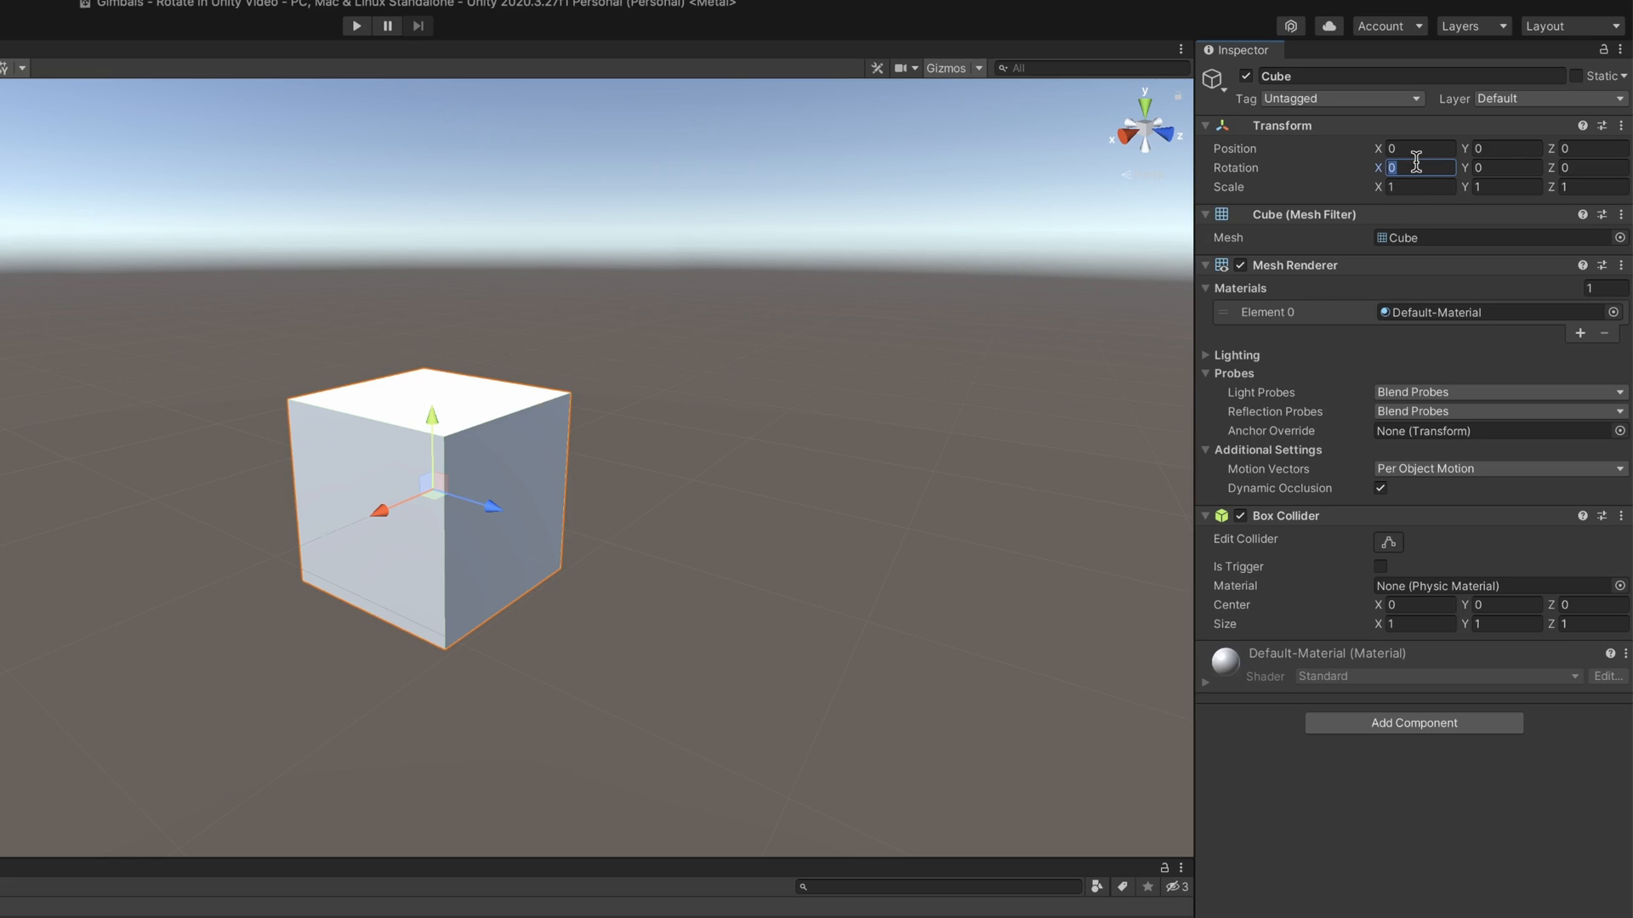
Enter 90 for the cube's Rotation X and 50.62 for Rotation Y in the Transform
type("90")
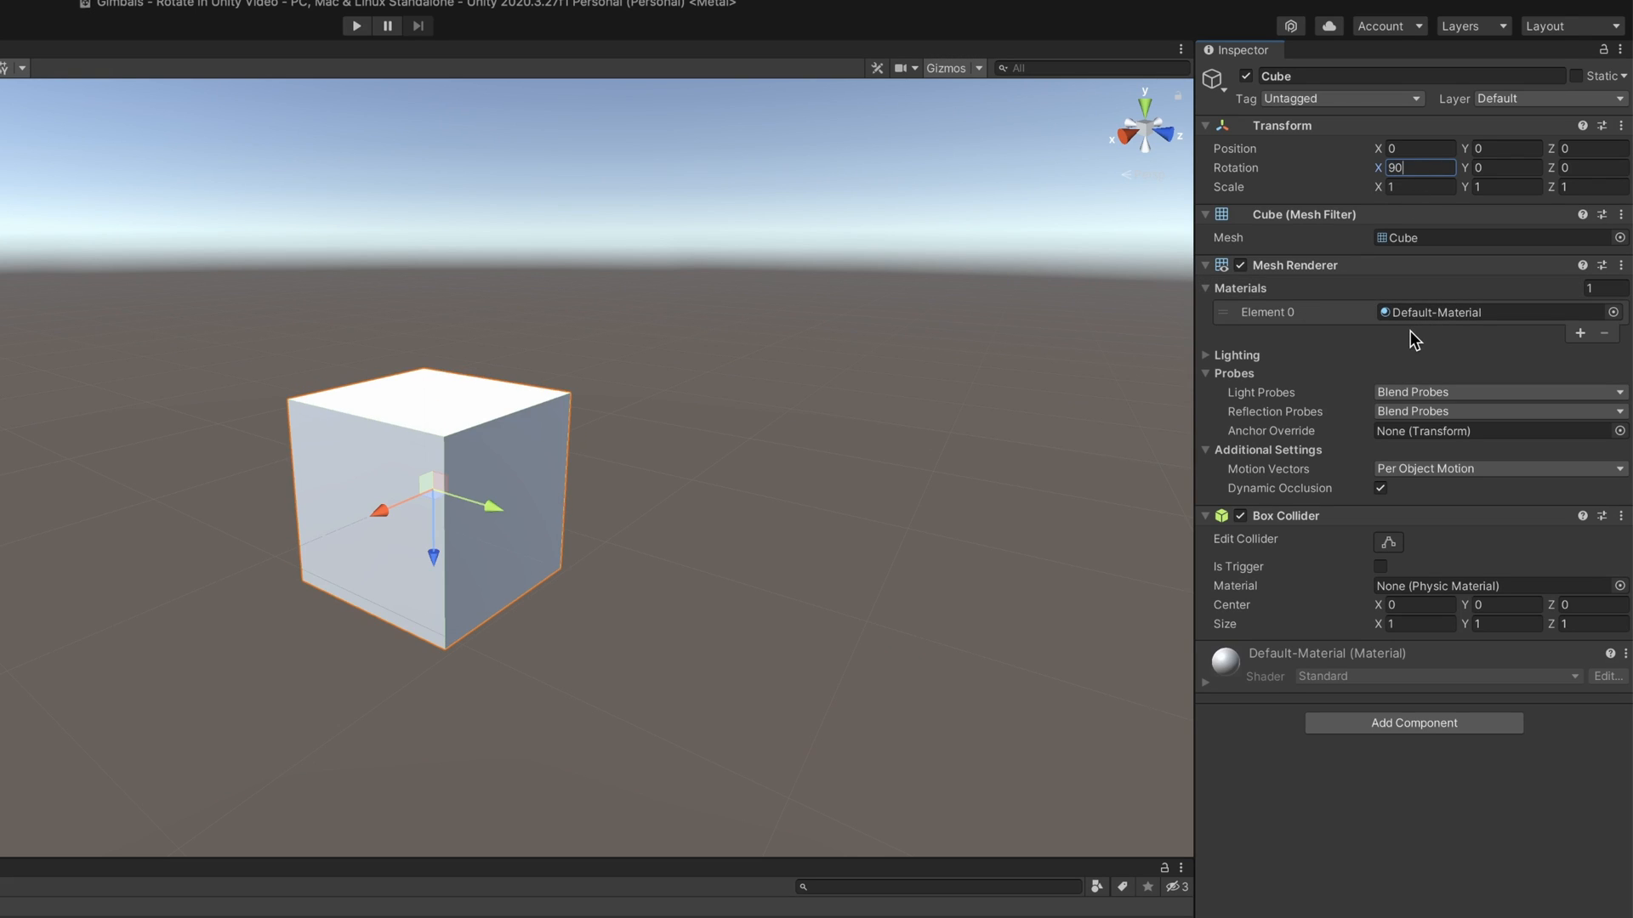
left_click(1500, 168)
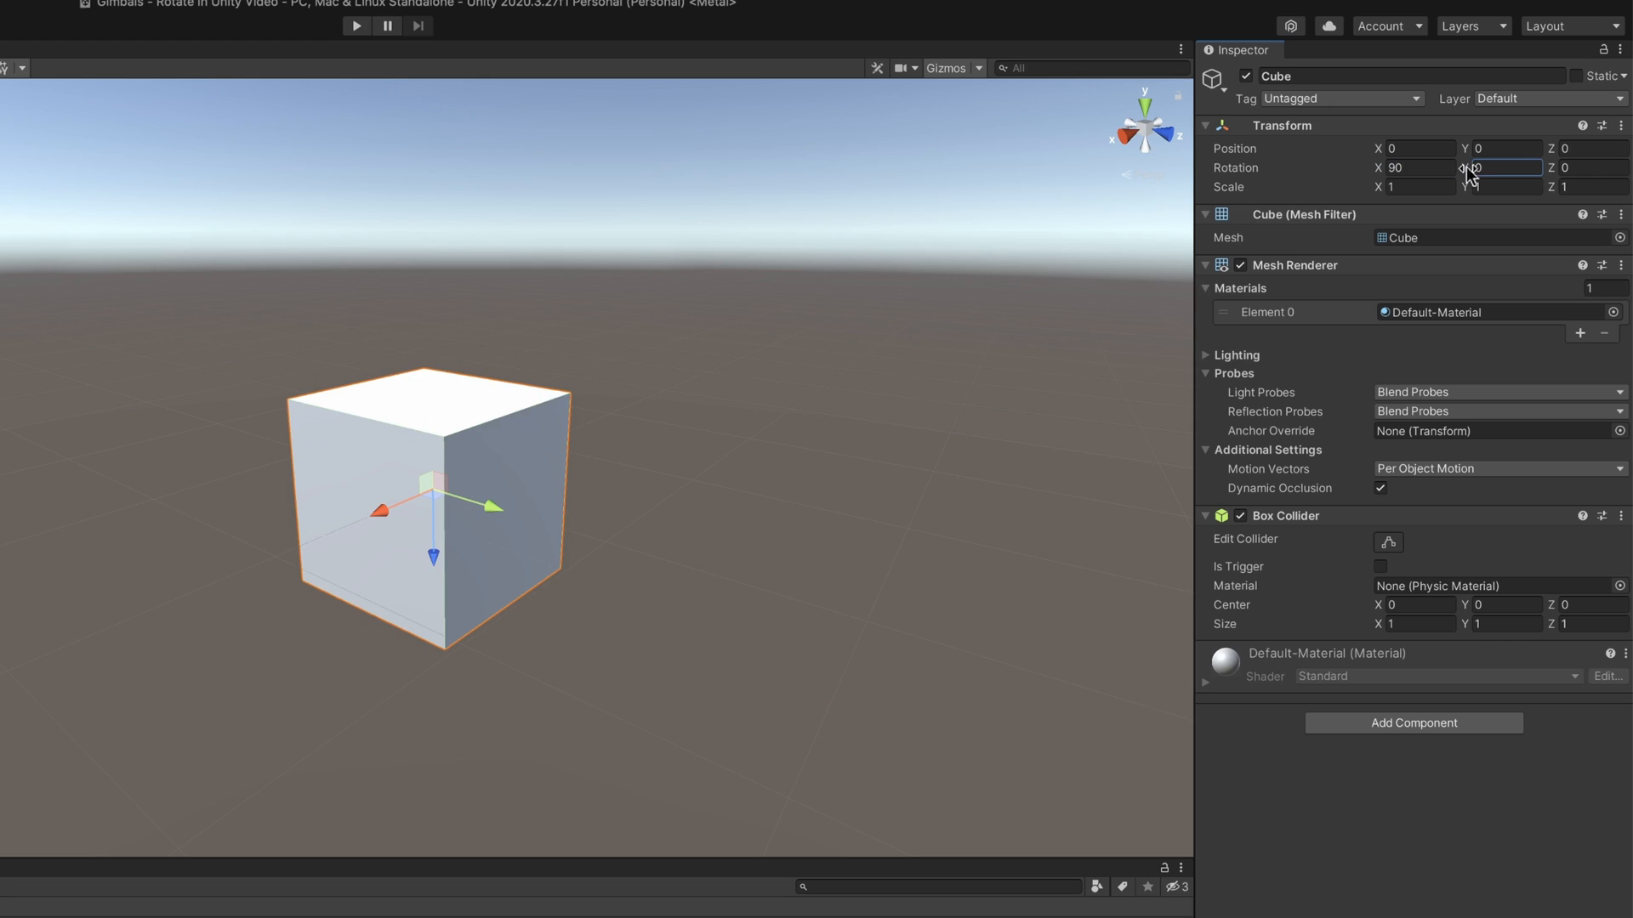
type("50.62")
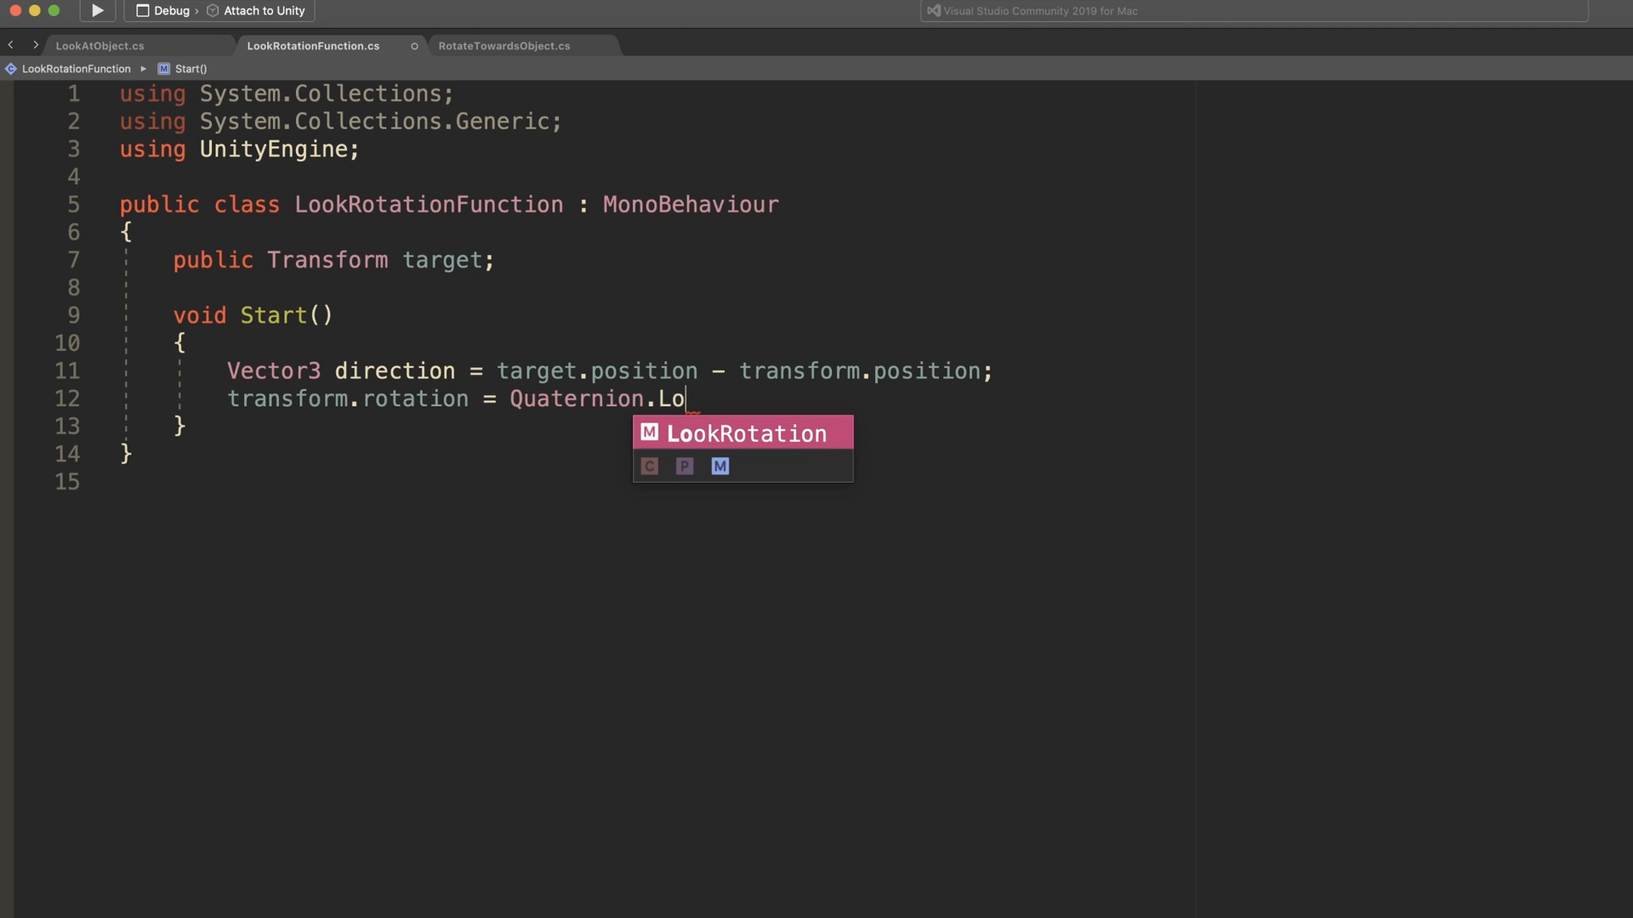
Complete transform.rotation = Quaternion.LookRotation(direction); on line 12
type("okRotation")
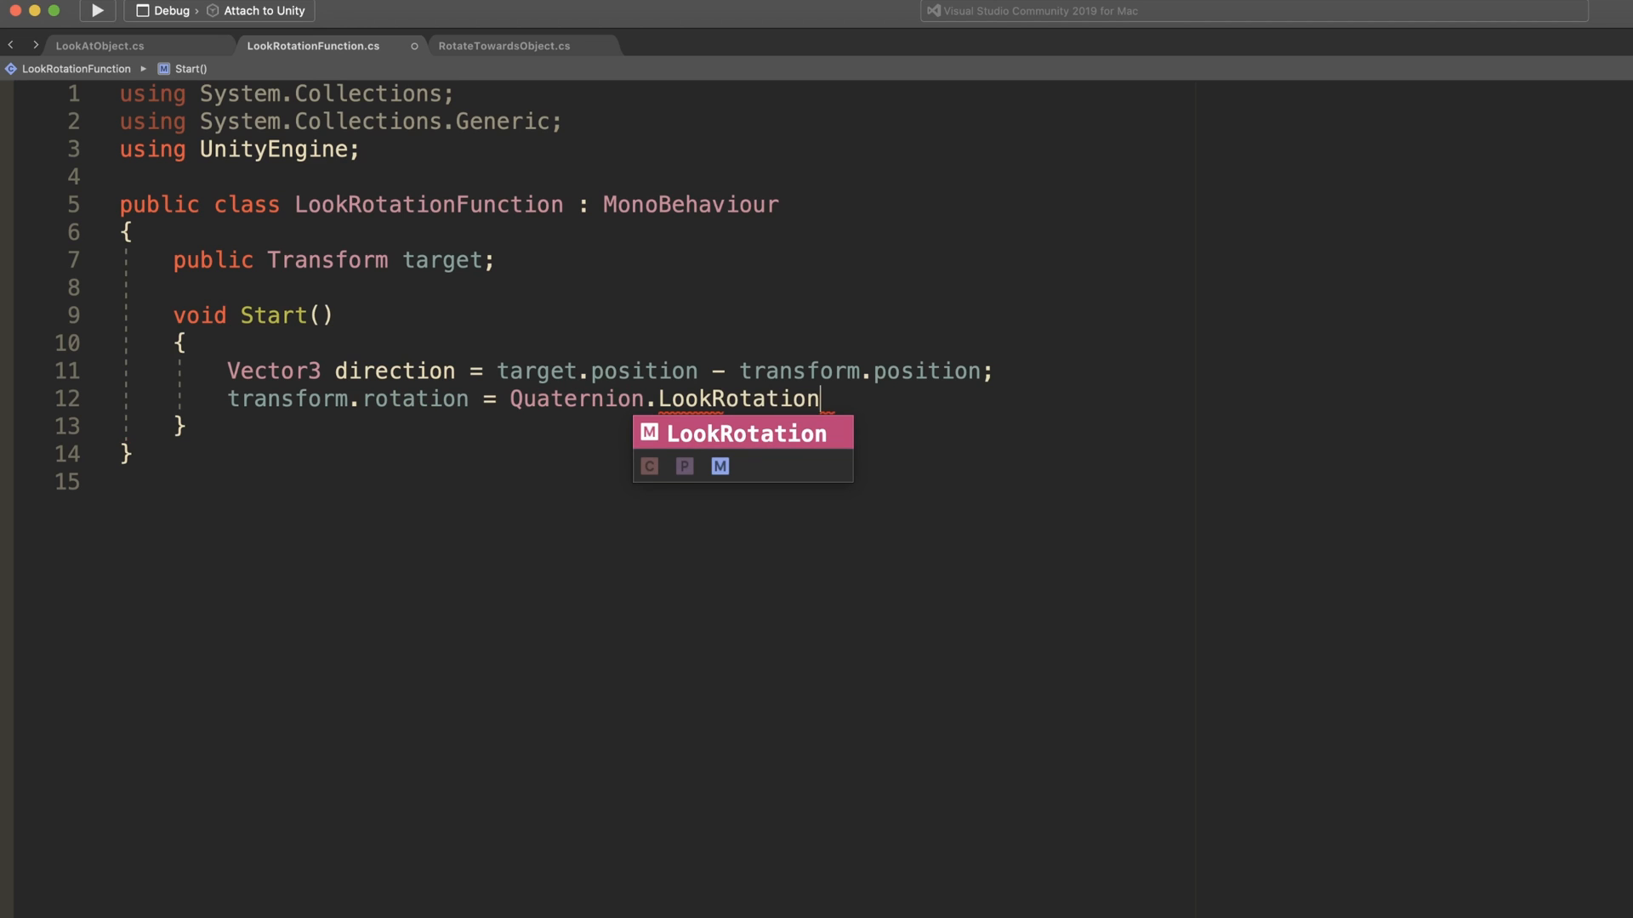
type("(direc")
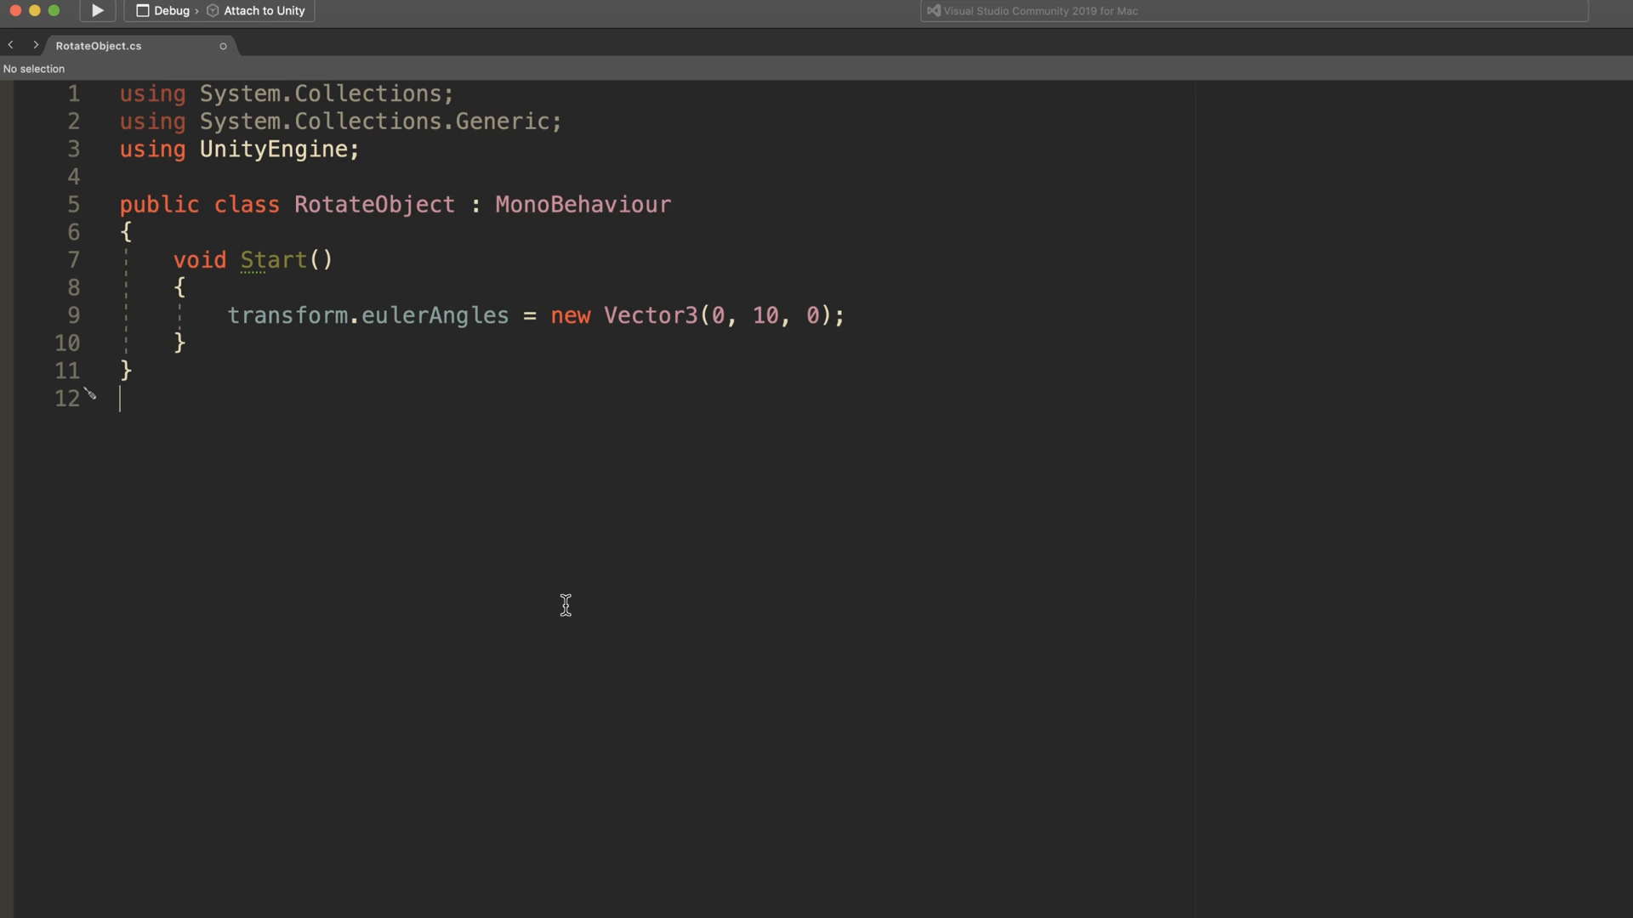
mouse_move(573, 609)
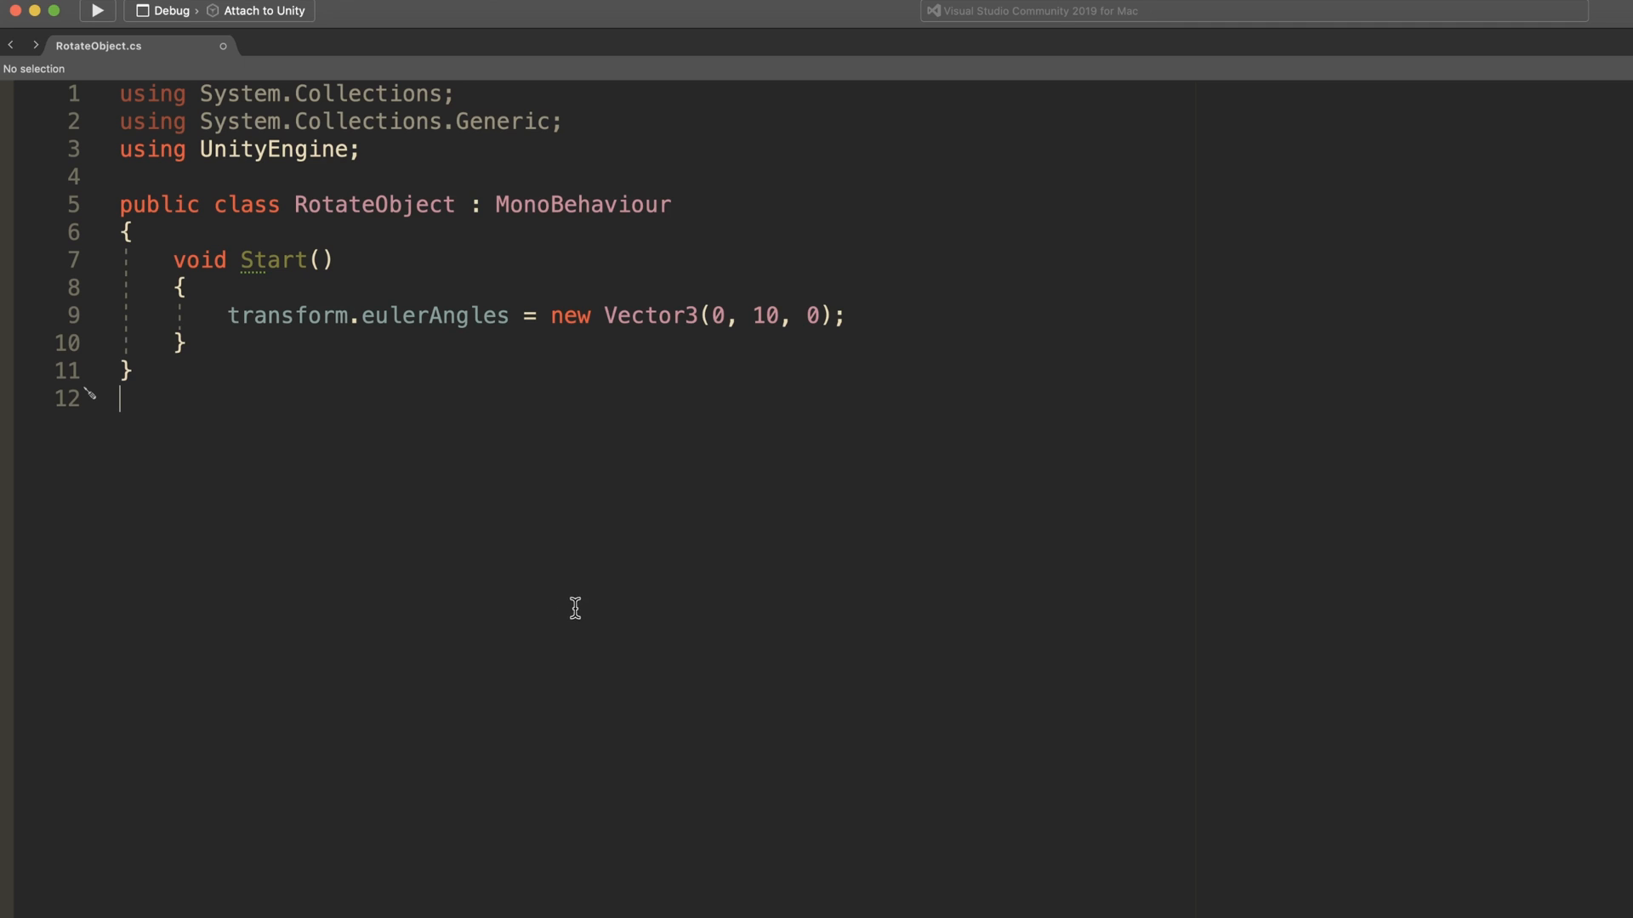
mouse_move(255, 316)
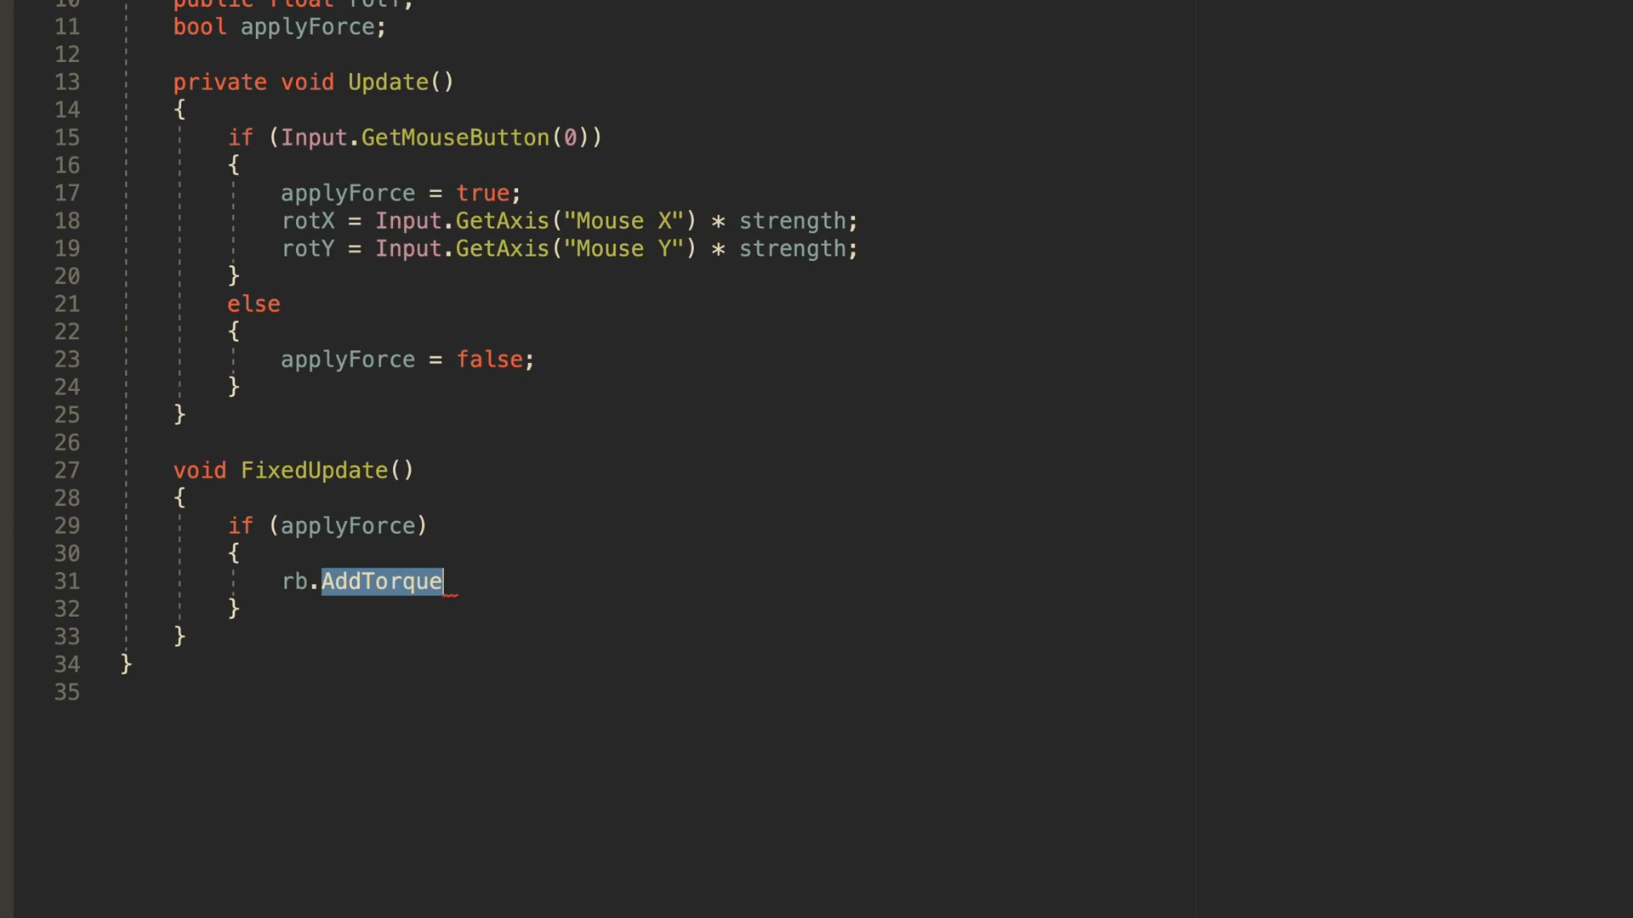
Write rb.AddTorque(rotX, -rotY ...) inside the if (applyForce) block
type("(rotX,")
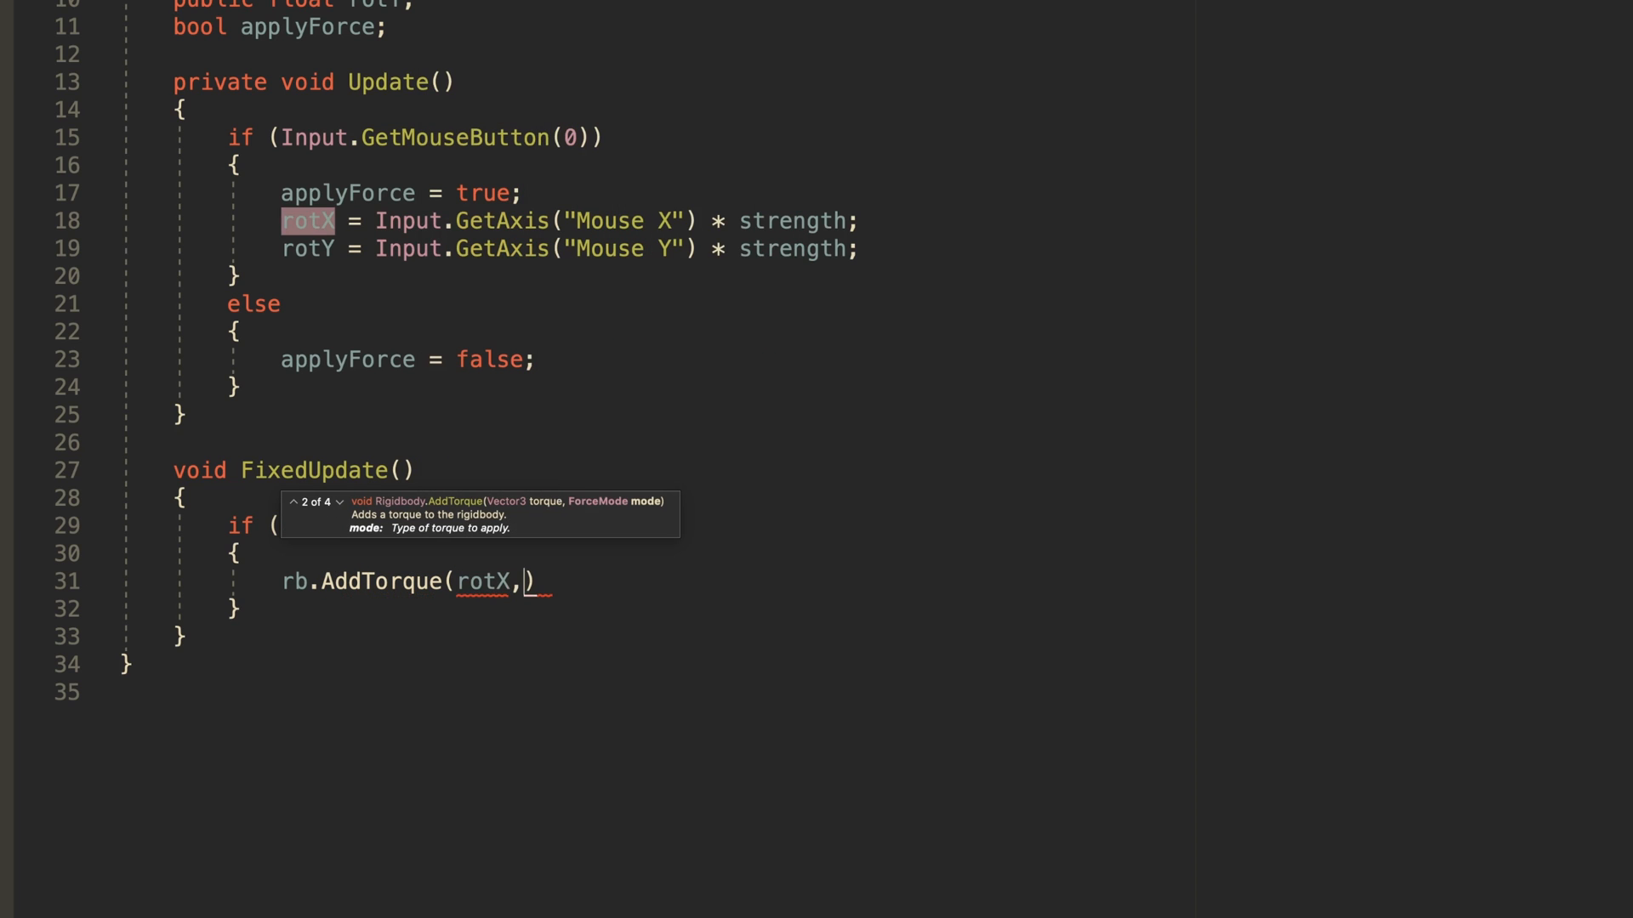
type("-rot")
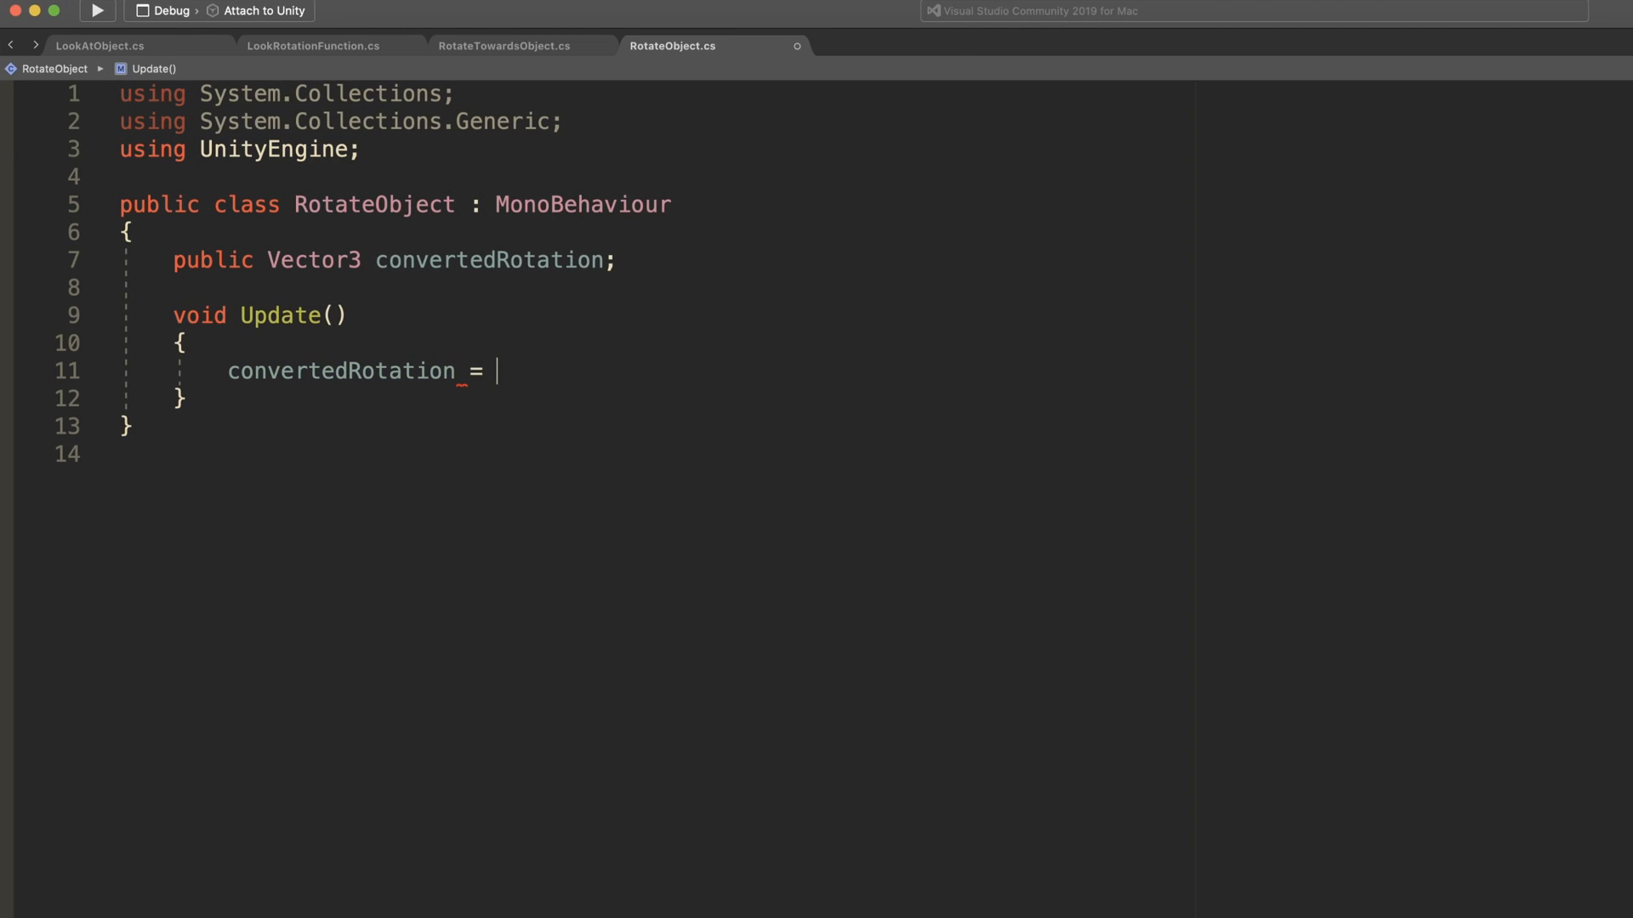
Add input-driven Vector3 scaled by sensitivity to transform.eulerAngles and test a 14.12 value
type("transform.eu")
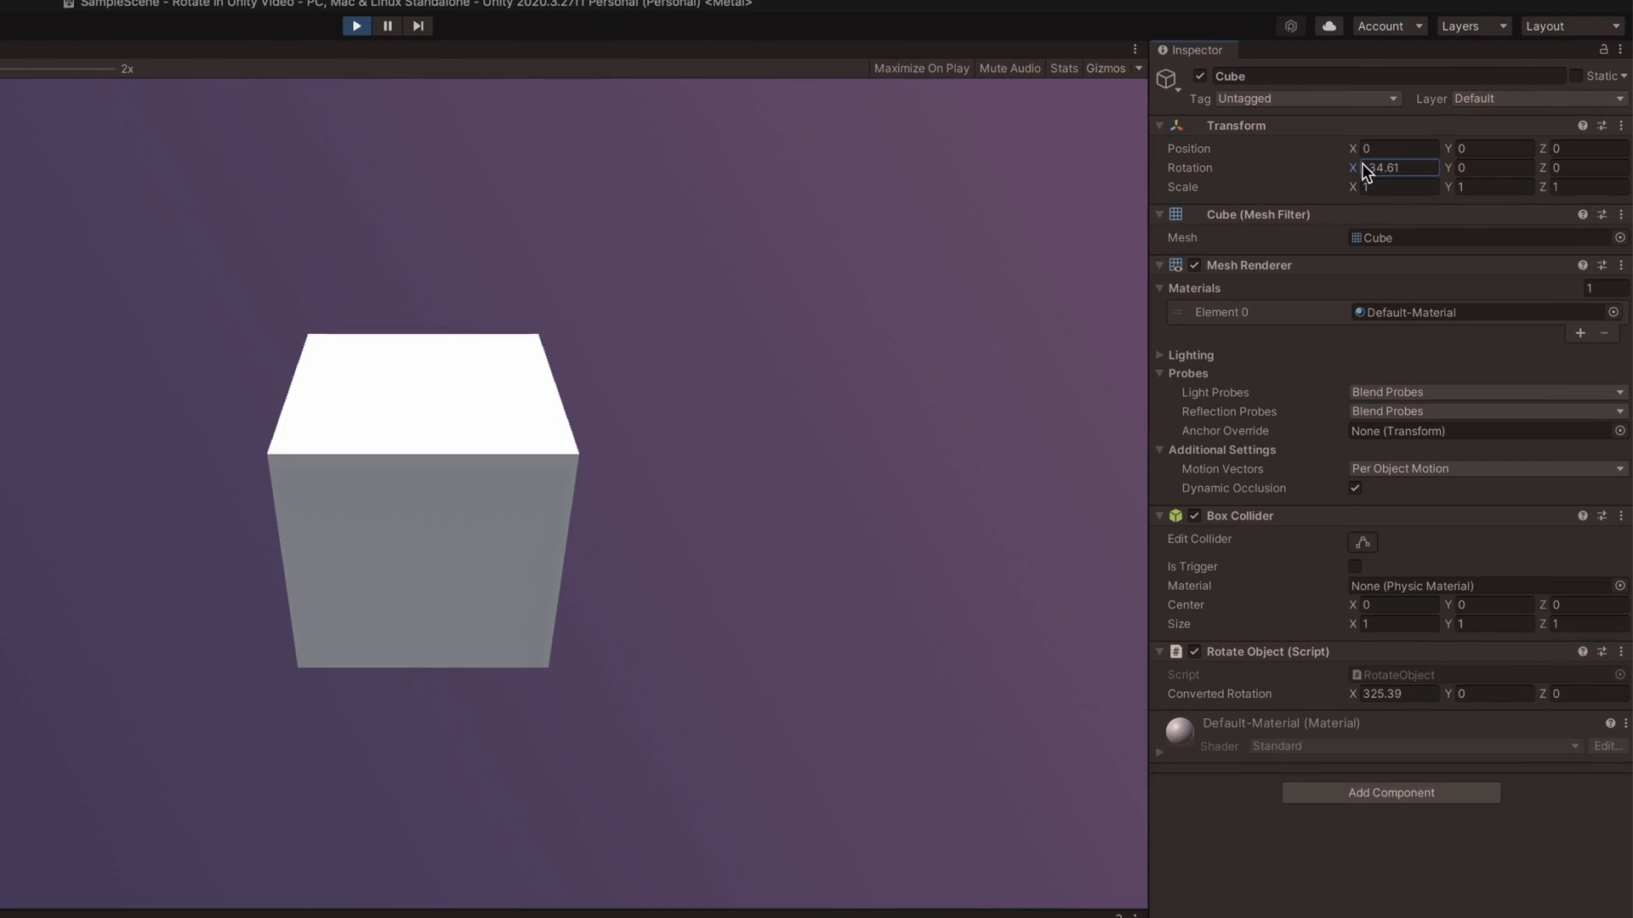
type("14.12")
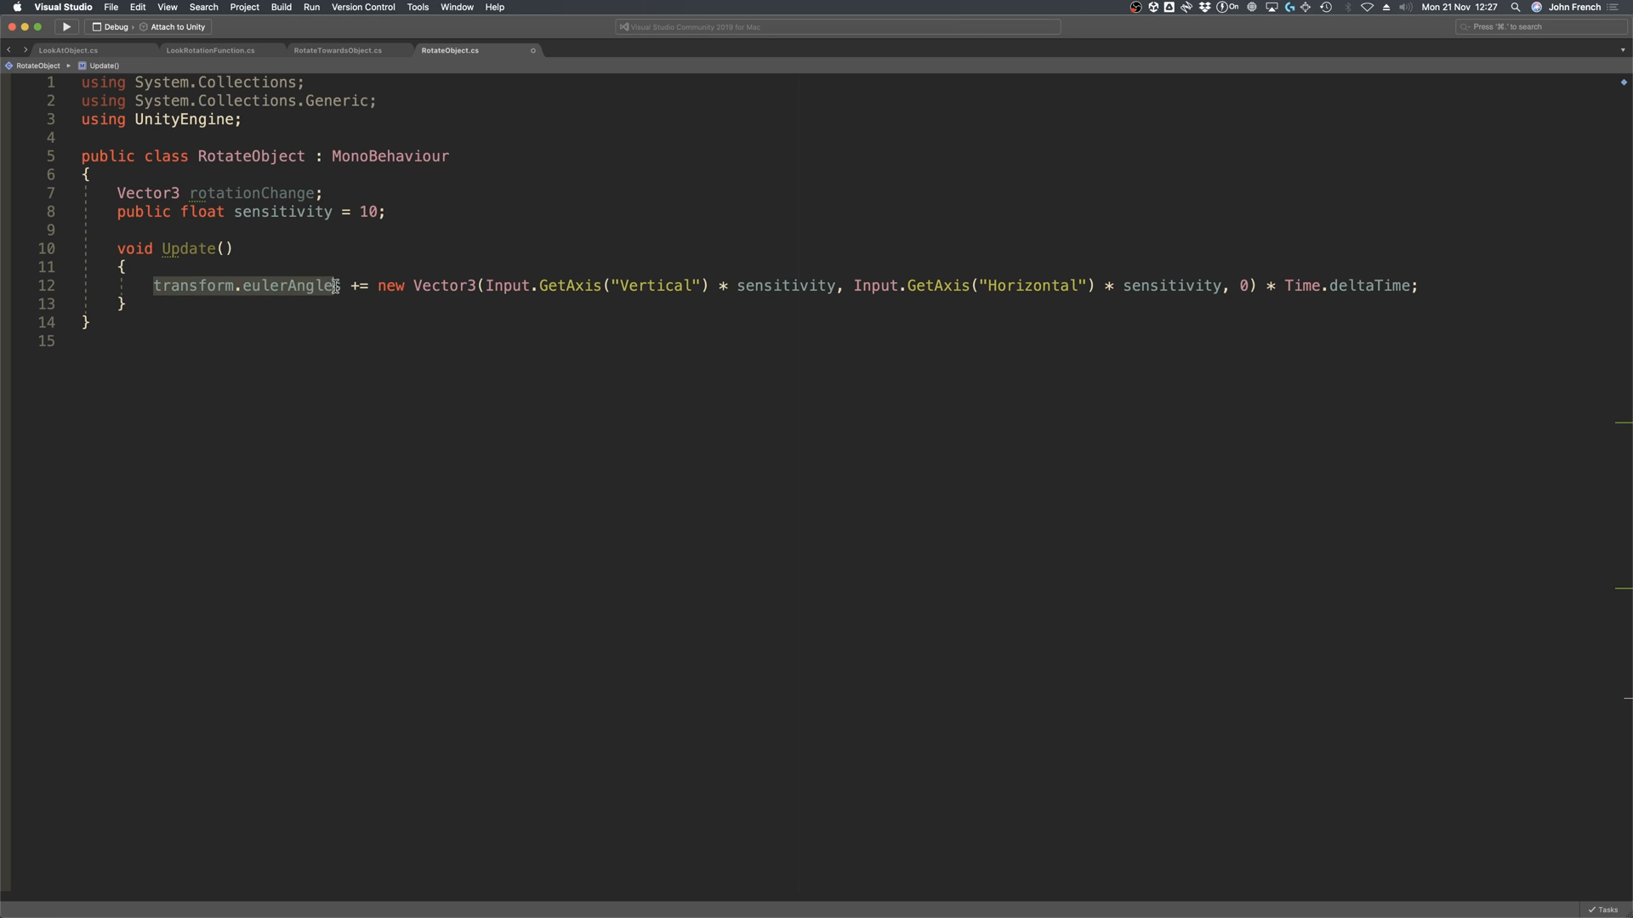
Accumulate input into rotationChange and assign transform.eulerAngles = rotationChange;
type("rotationChange")
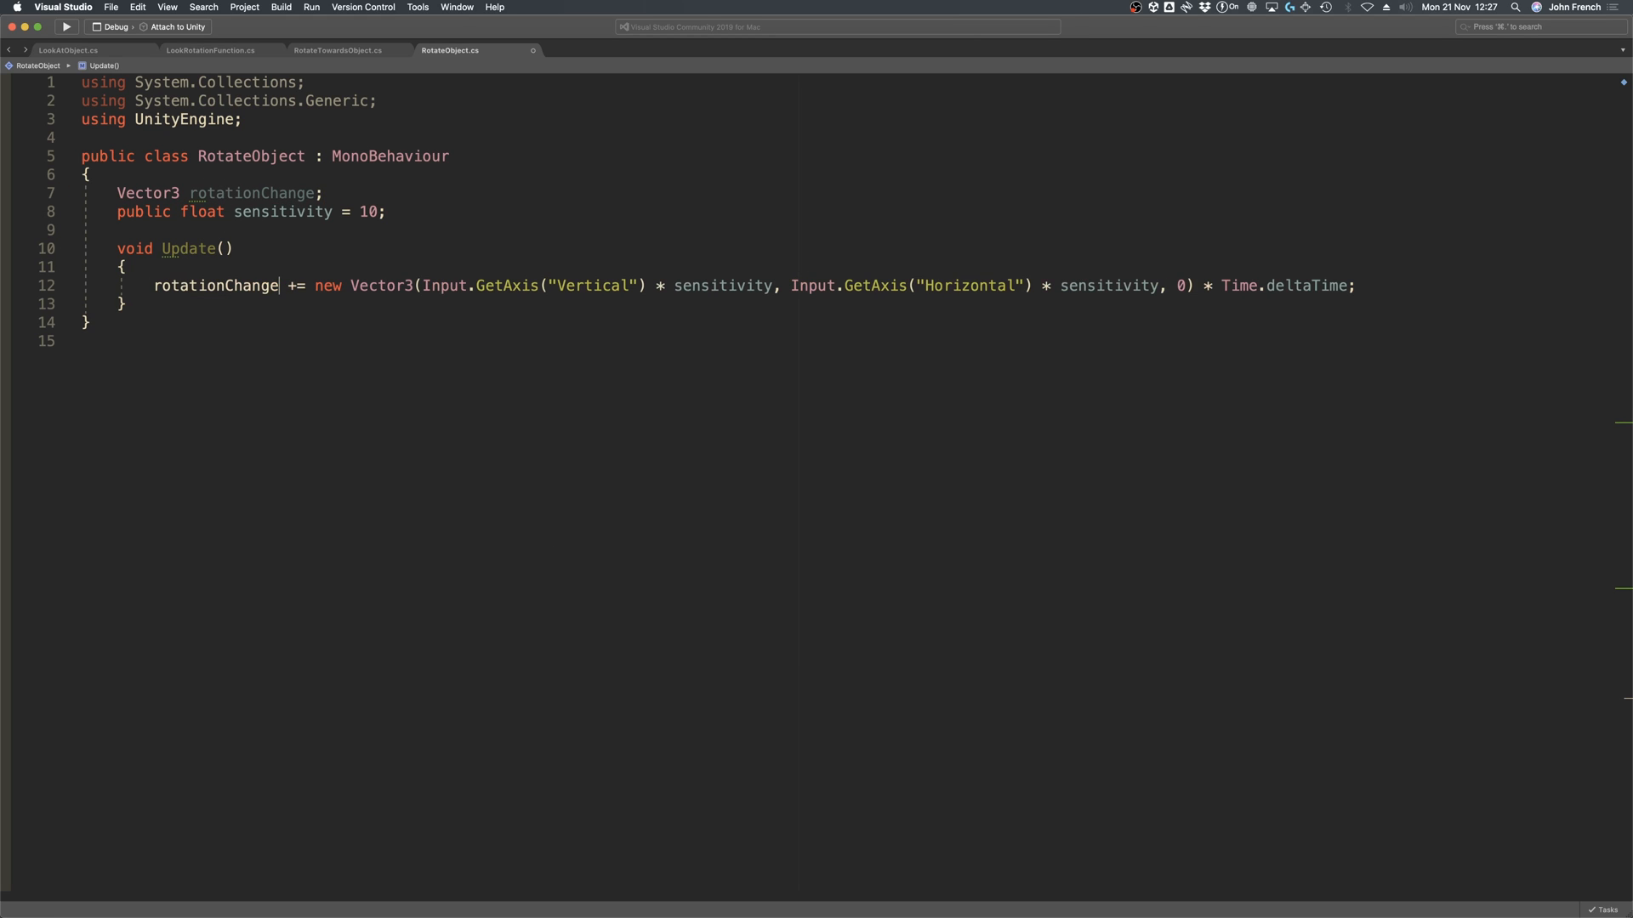
type("transform.eulerAngles =")
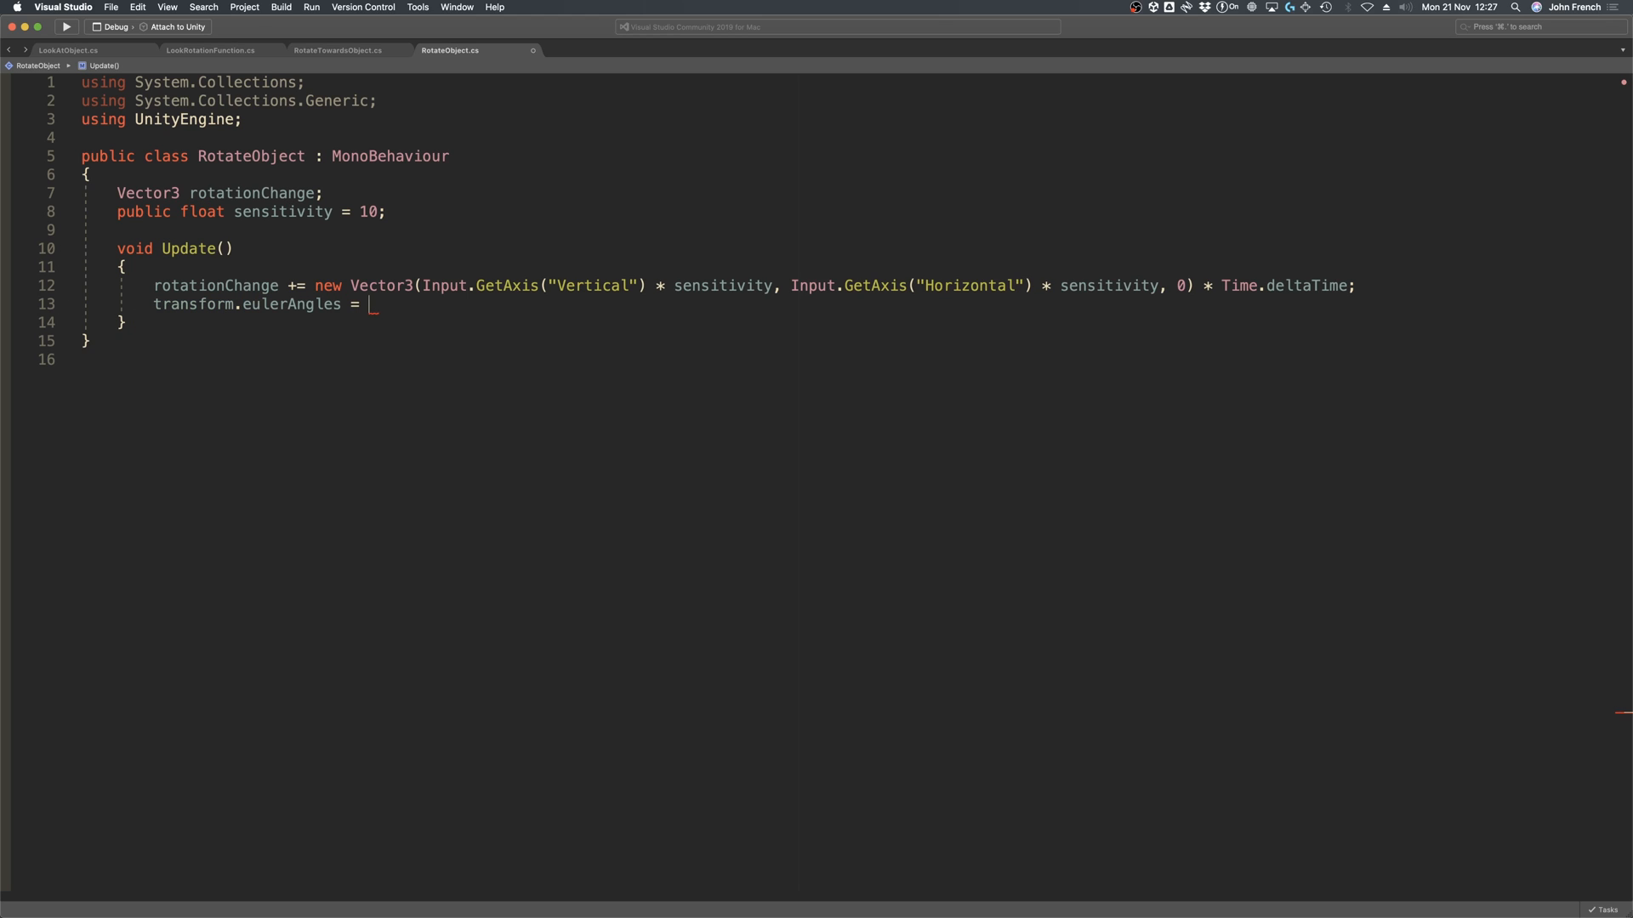
type("rotationChange;")
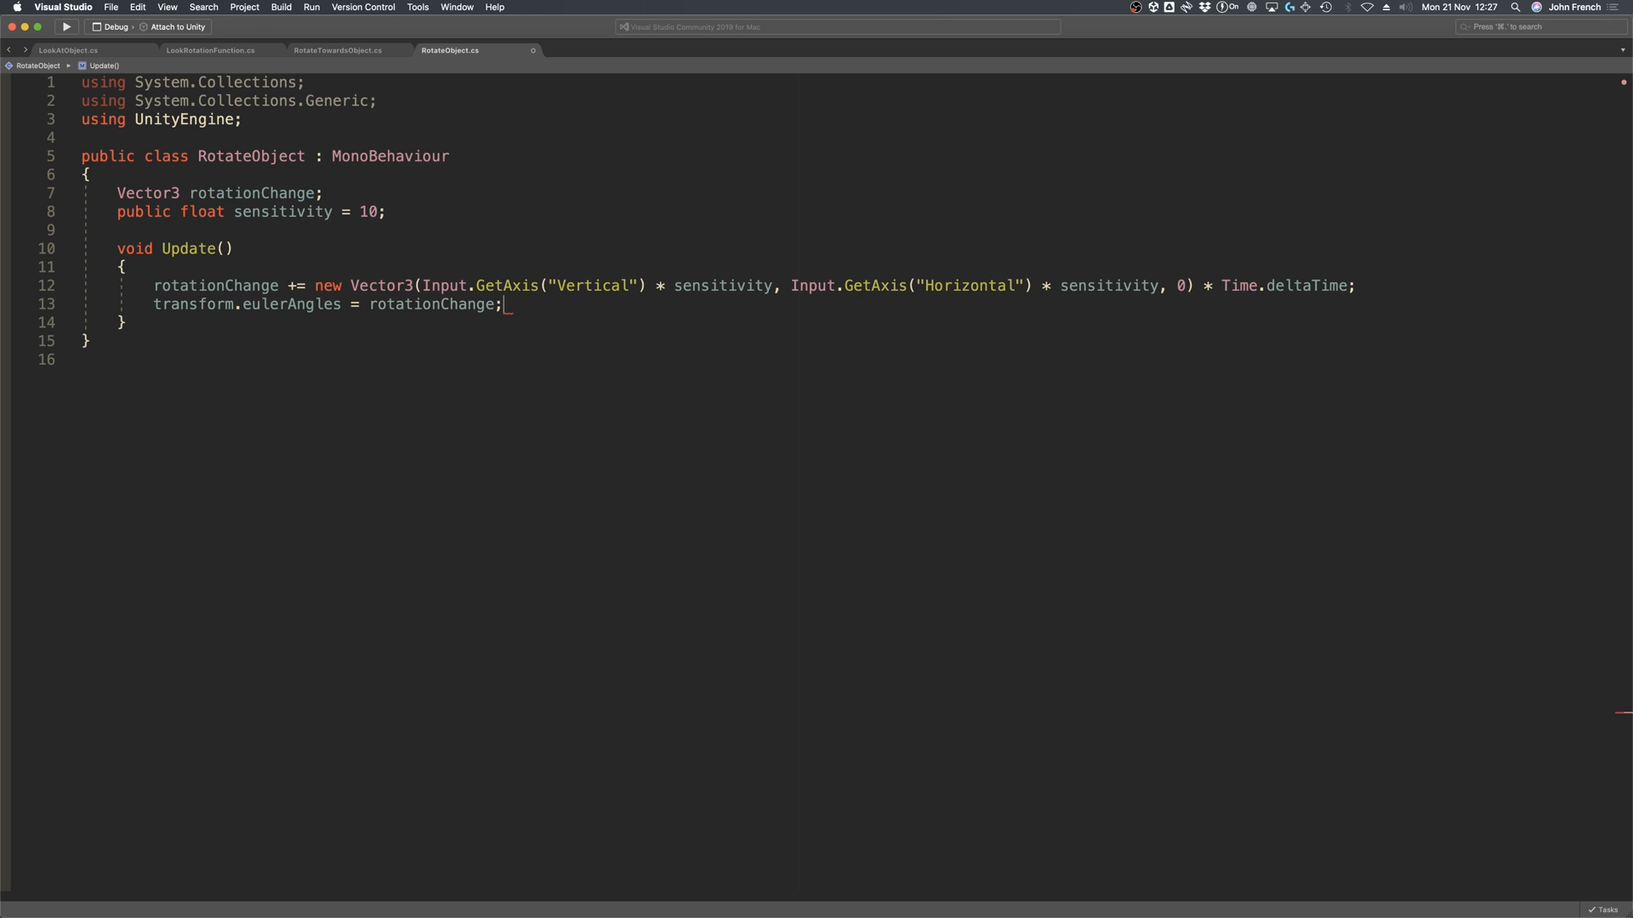
mouse_move(1142, 461)
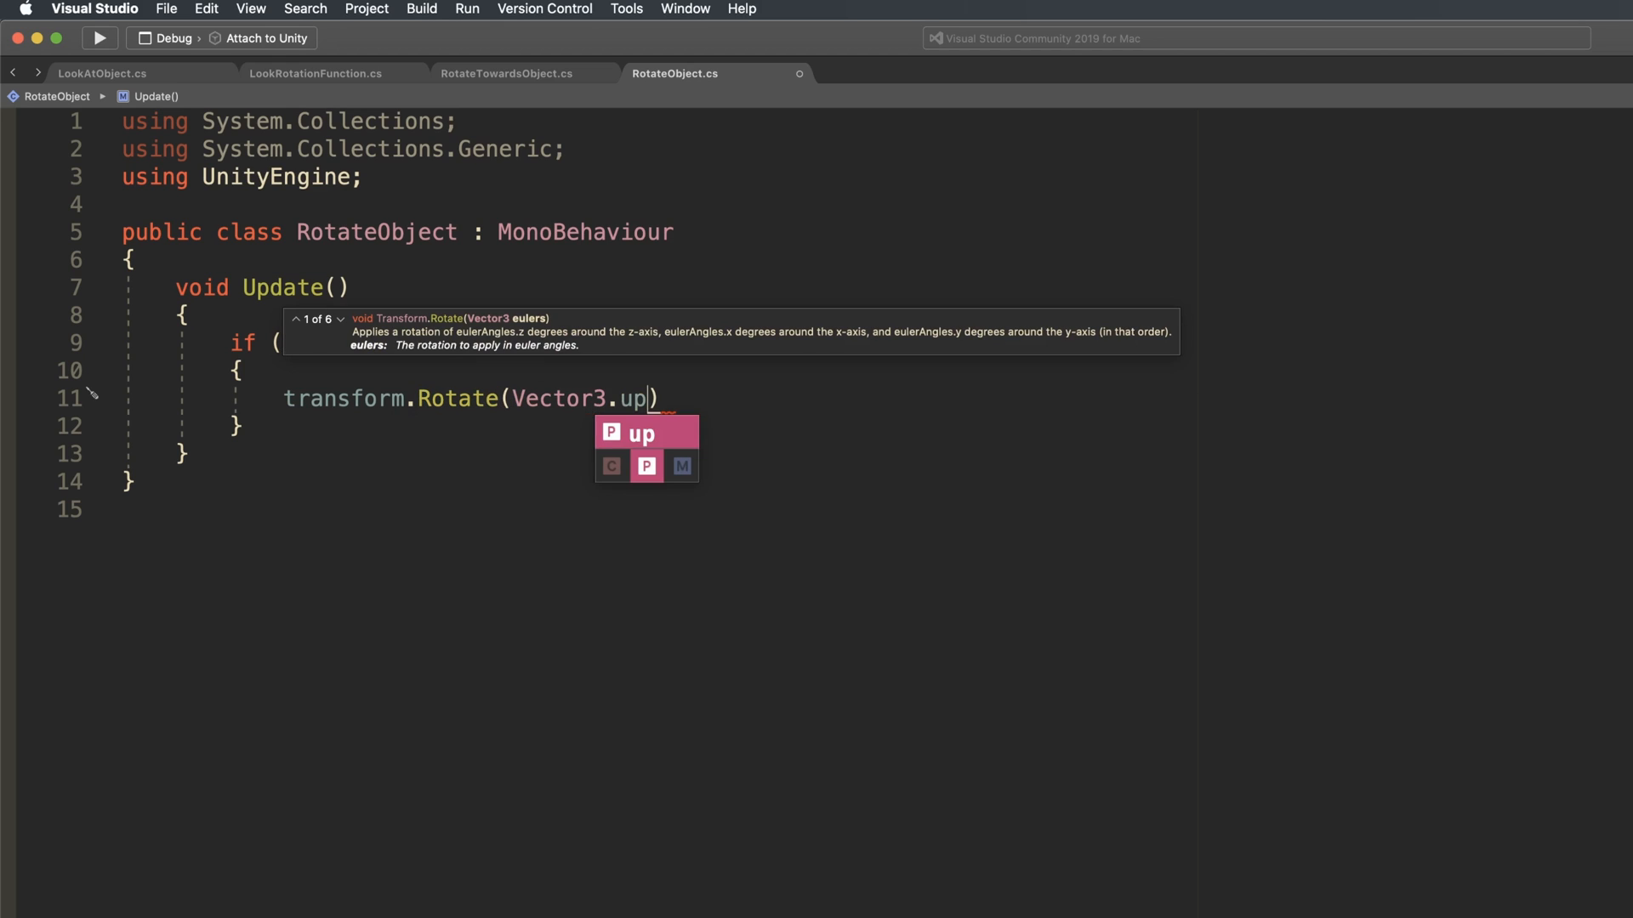
Finish transform.Rotate(Vector3.up, 90); for the Space key and begin a new transform. call
type(", 90")
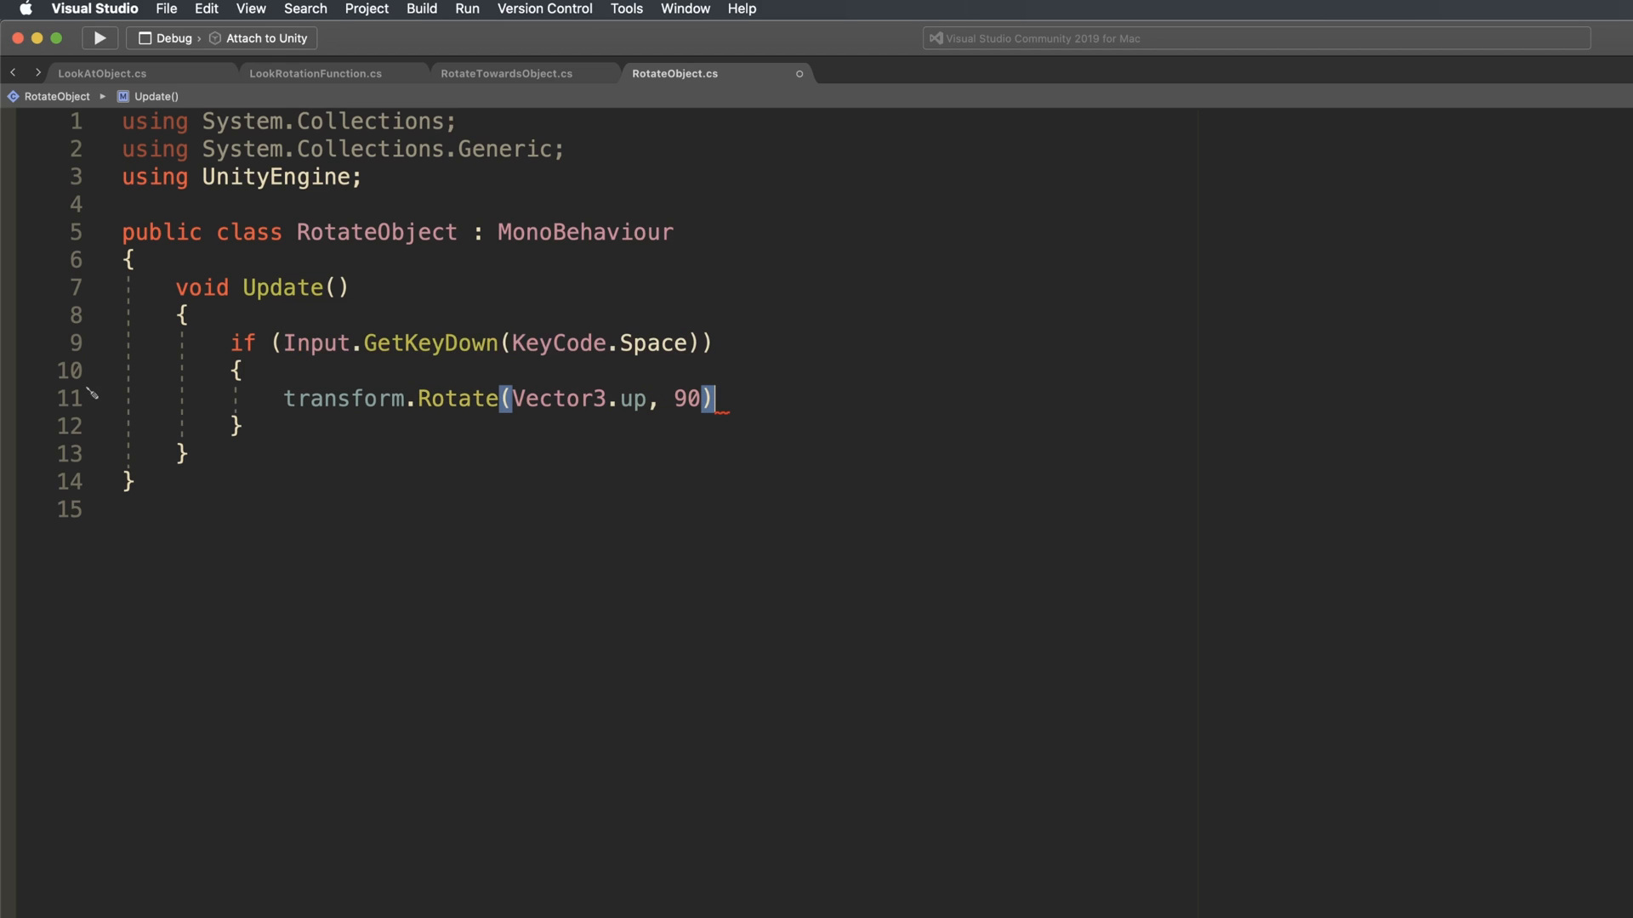
type(";")
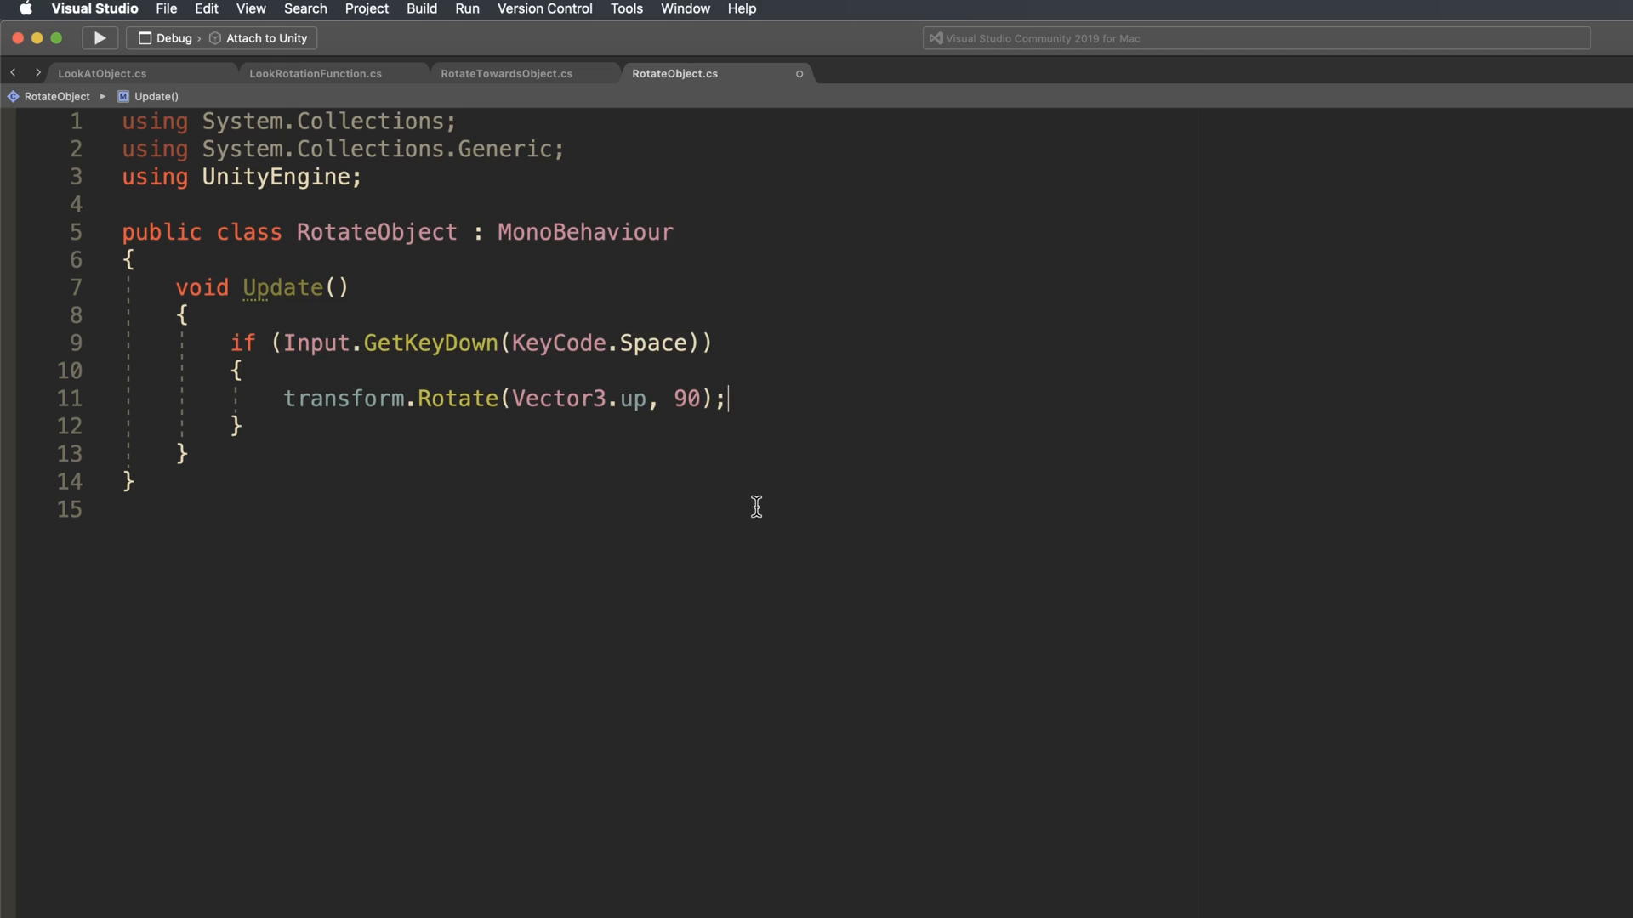
type("transform.")
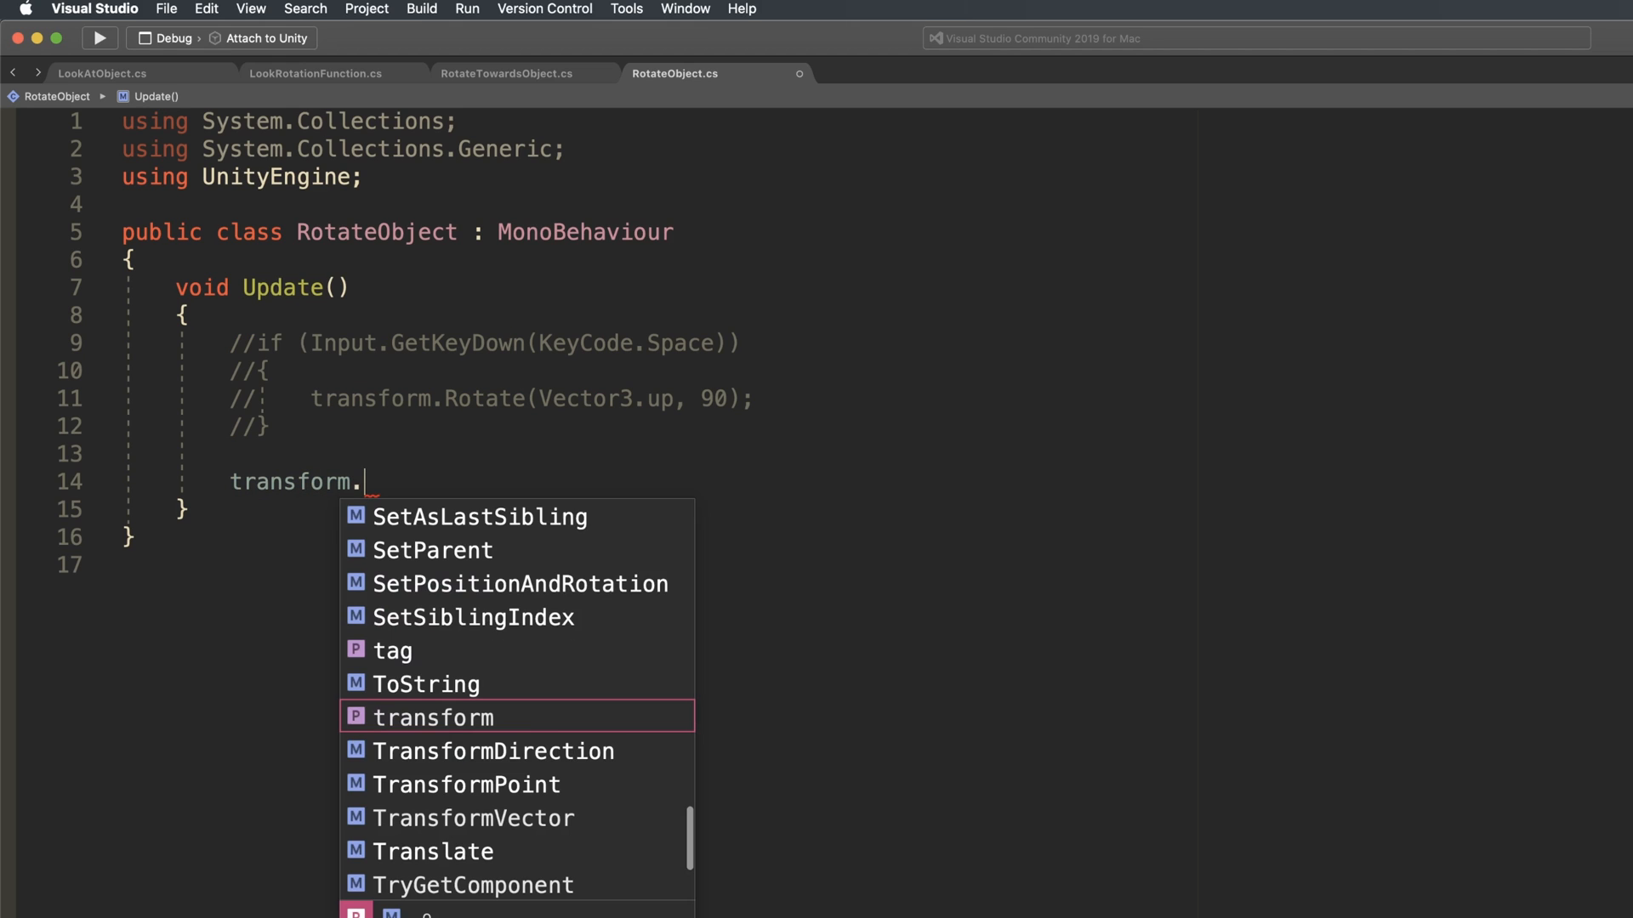
Write transform.Rotate(0, 10 * Time.deltaTime, 0); in Update
type("Rotate(0,")
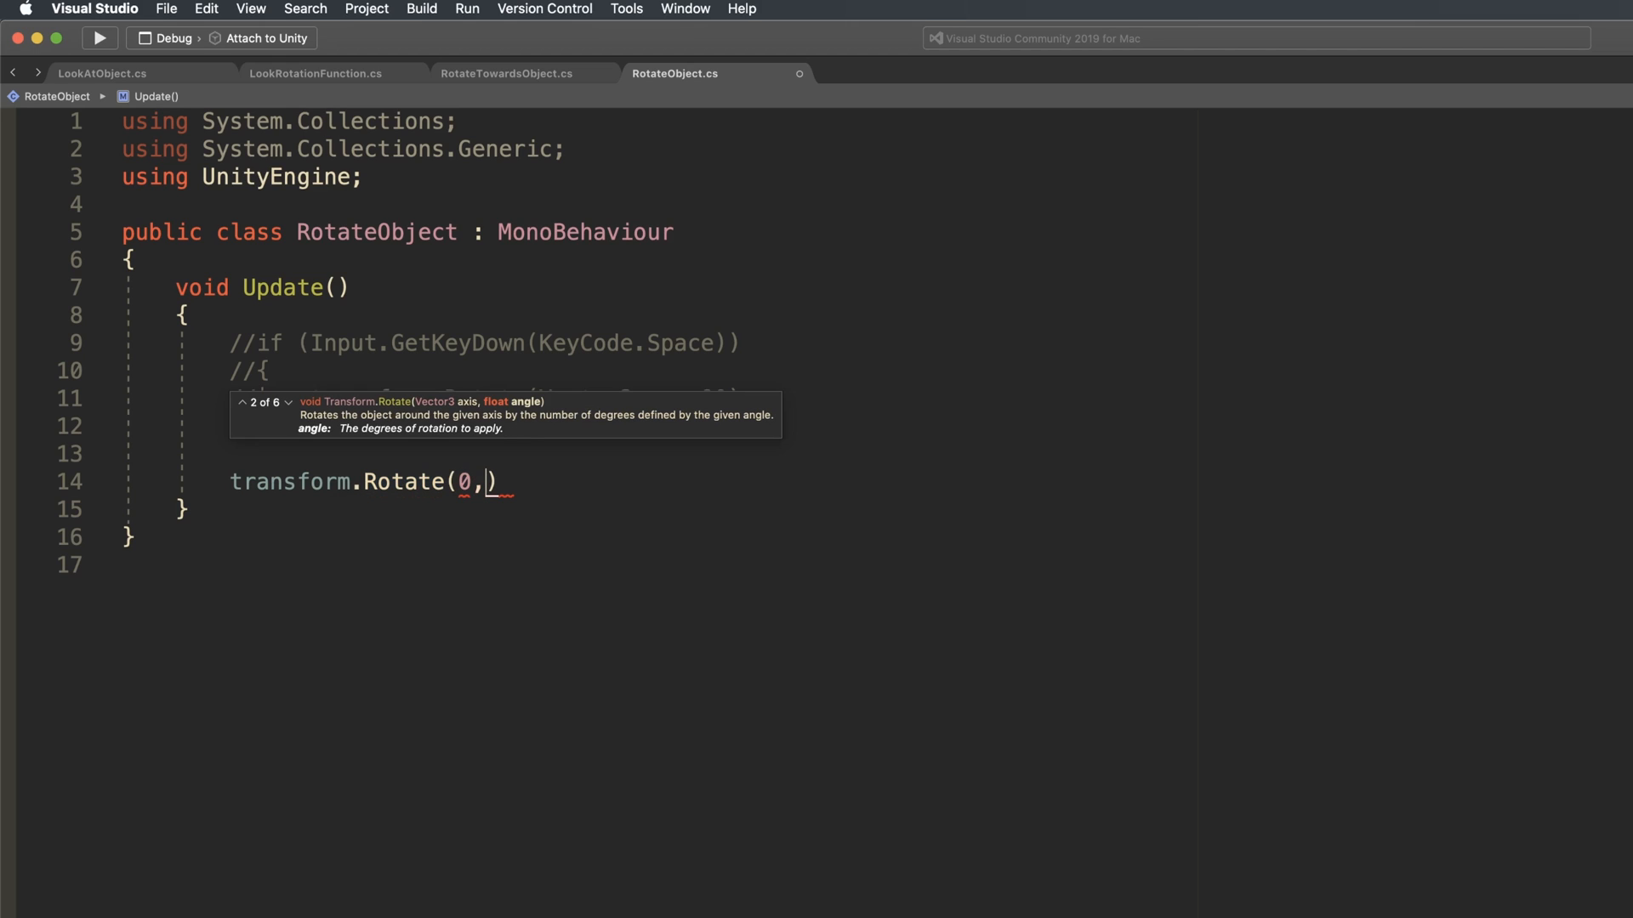
type("10 * Time.deltaTime")
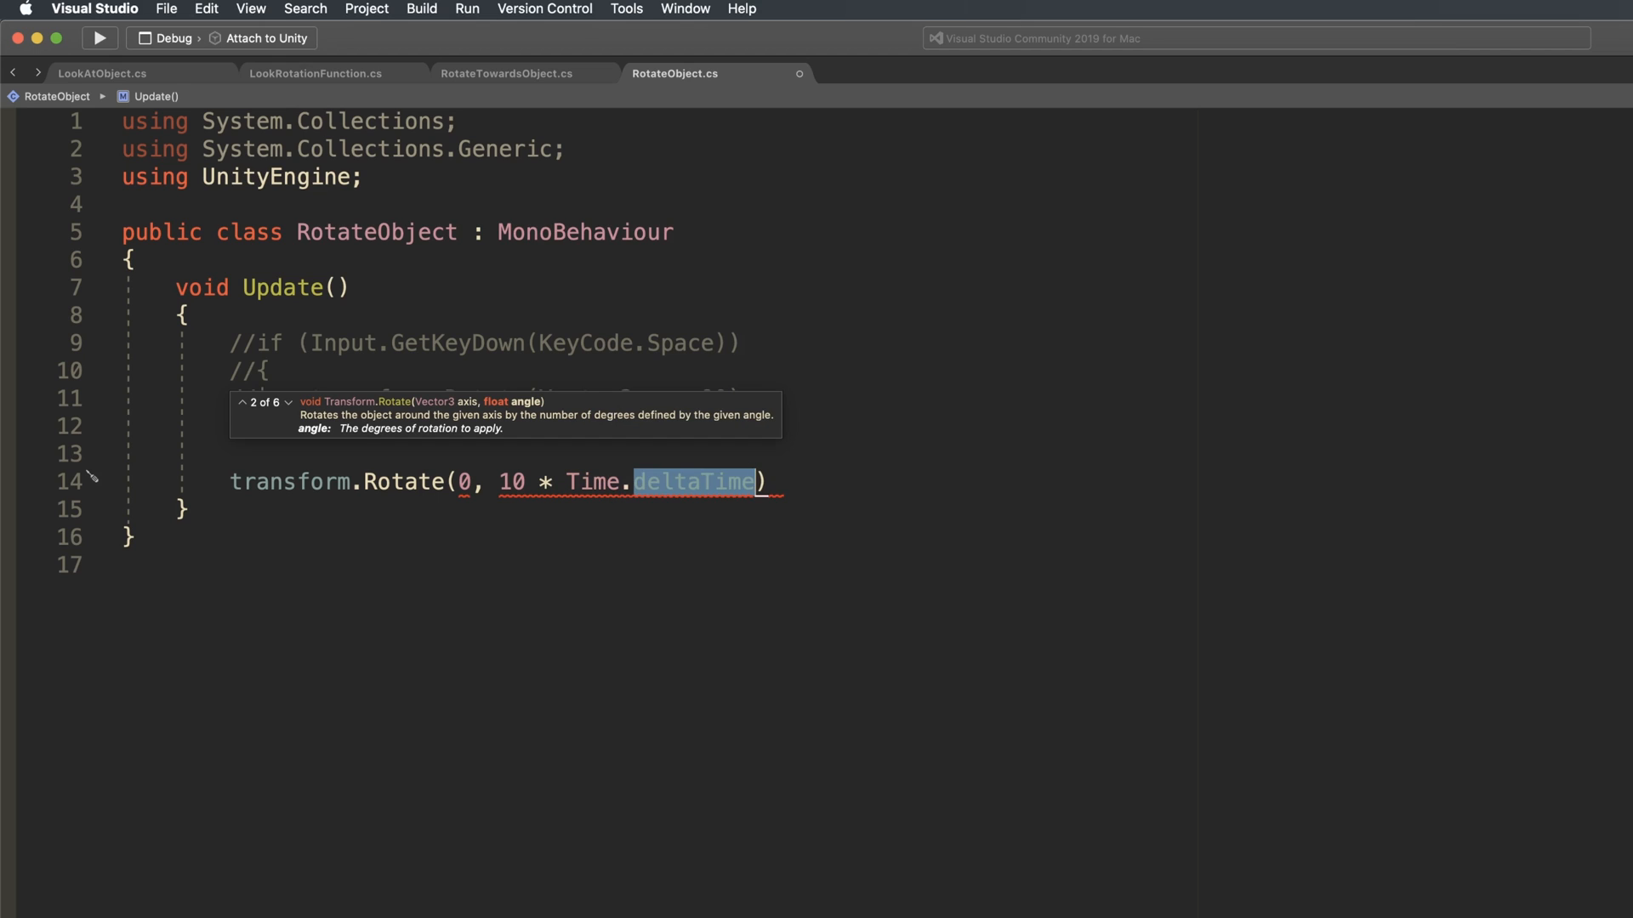
type(", 0")
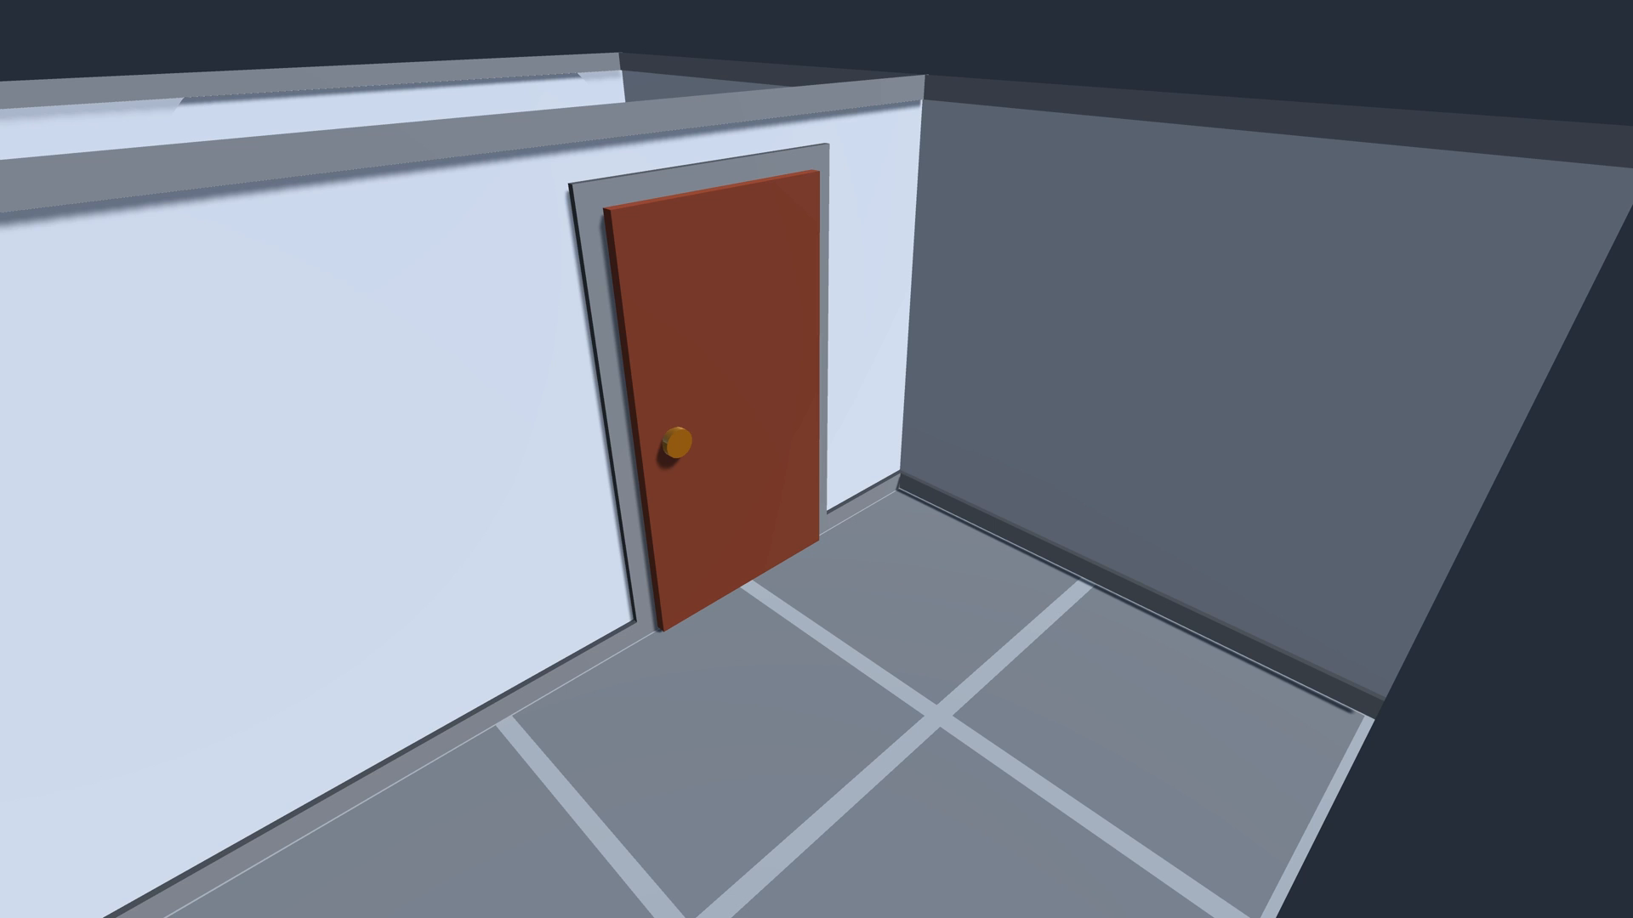
Right-click the empty Hierarchy area to show the context menu
left_click(708, 437)
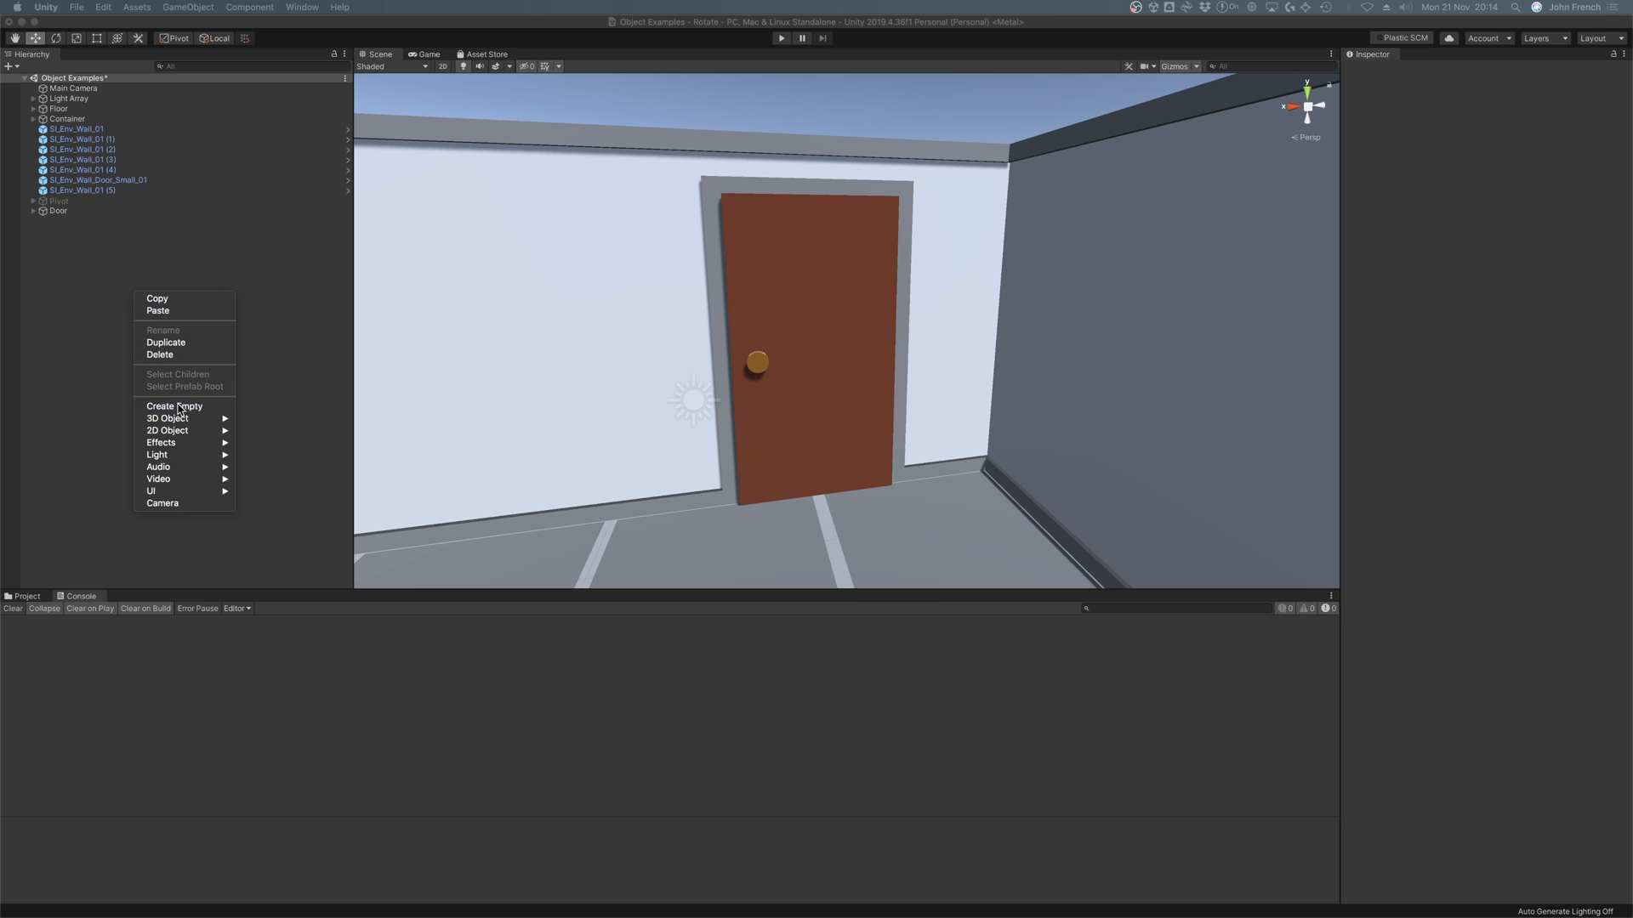
Create an empty object, name it Pivot, and select the Door object
left_click(175, 406)
type("Pivo")
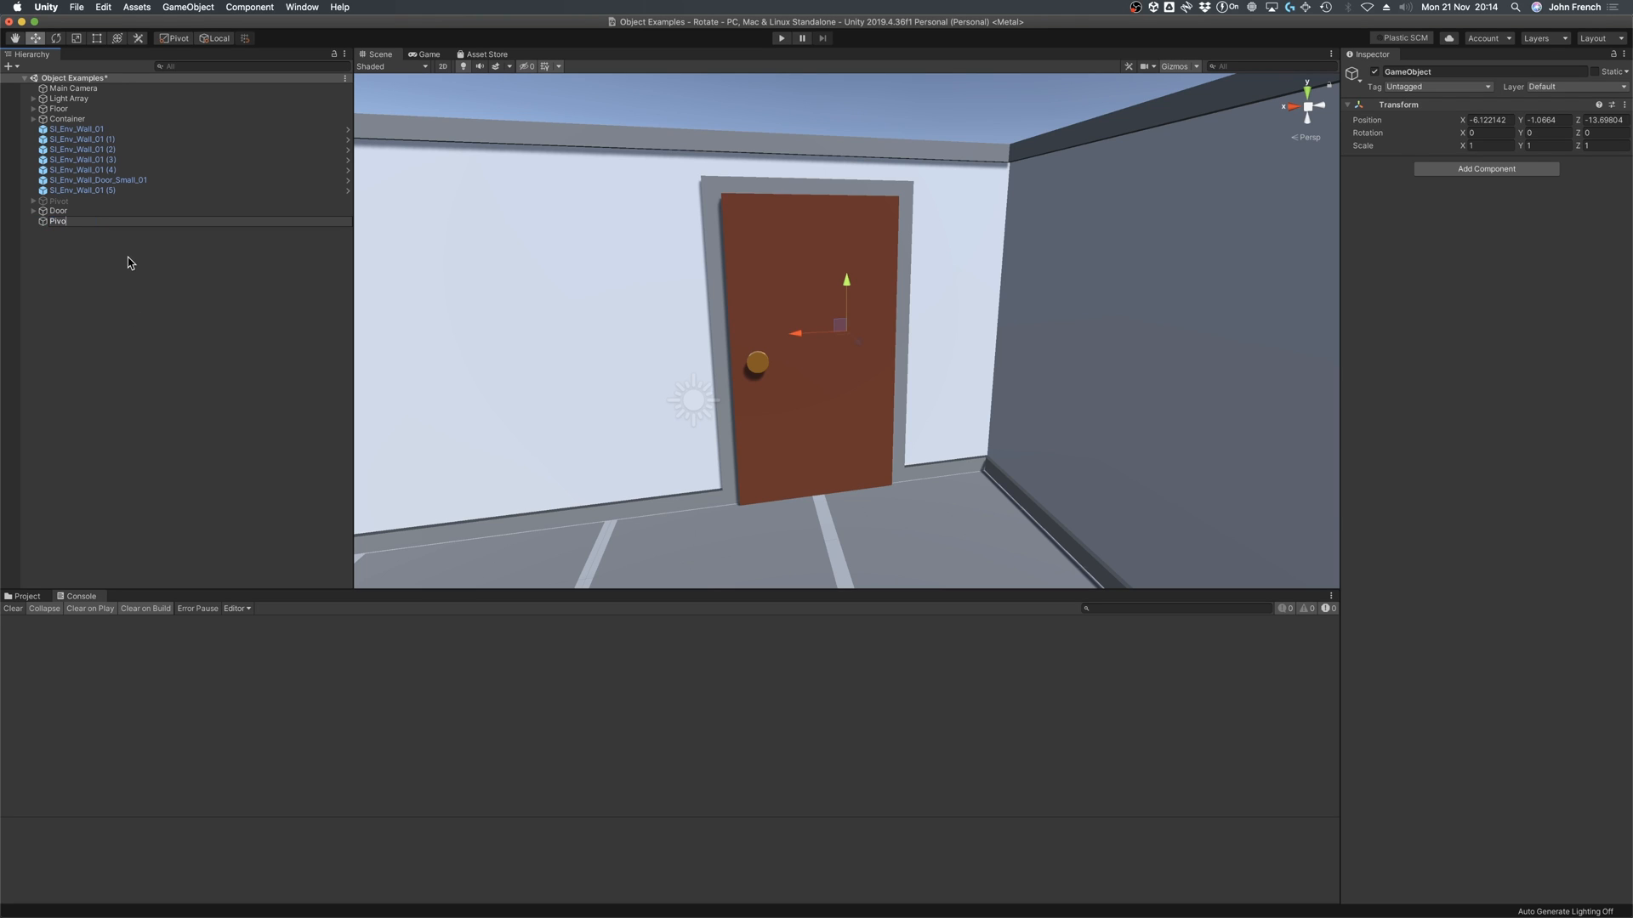
left_click(57, 221)
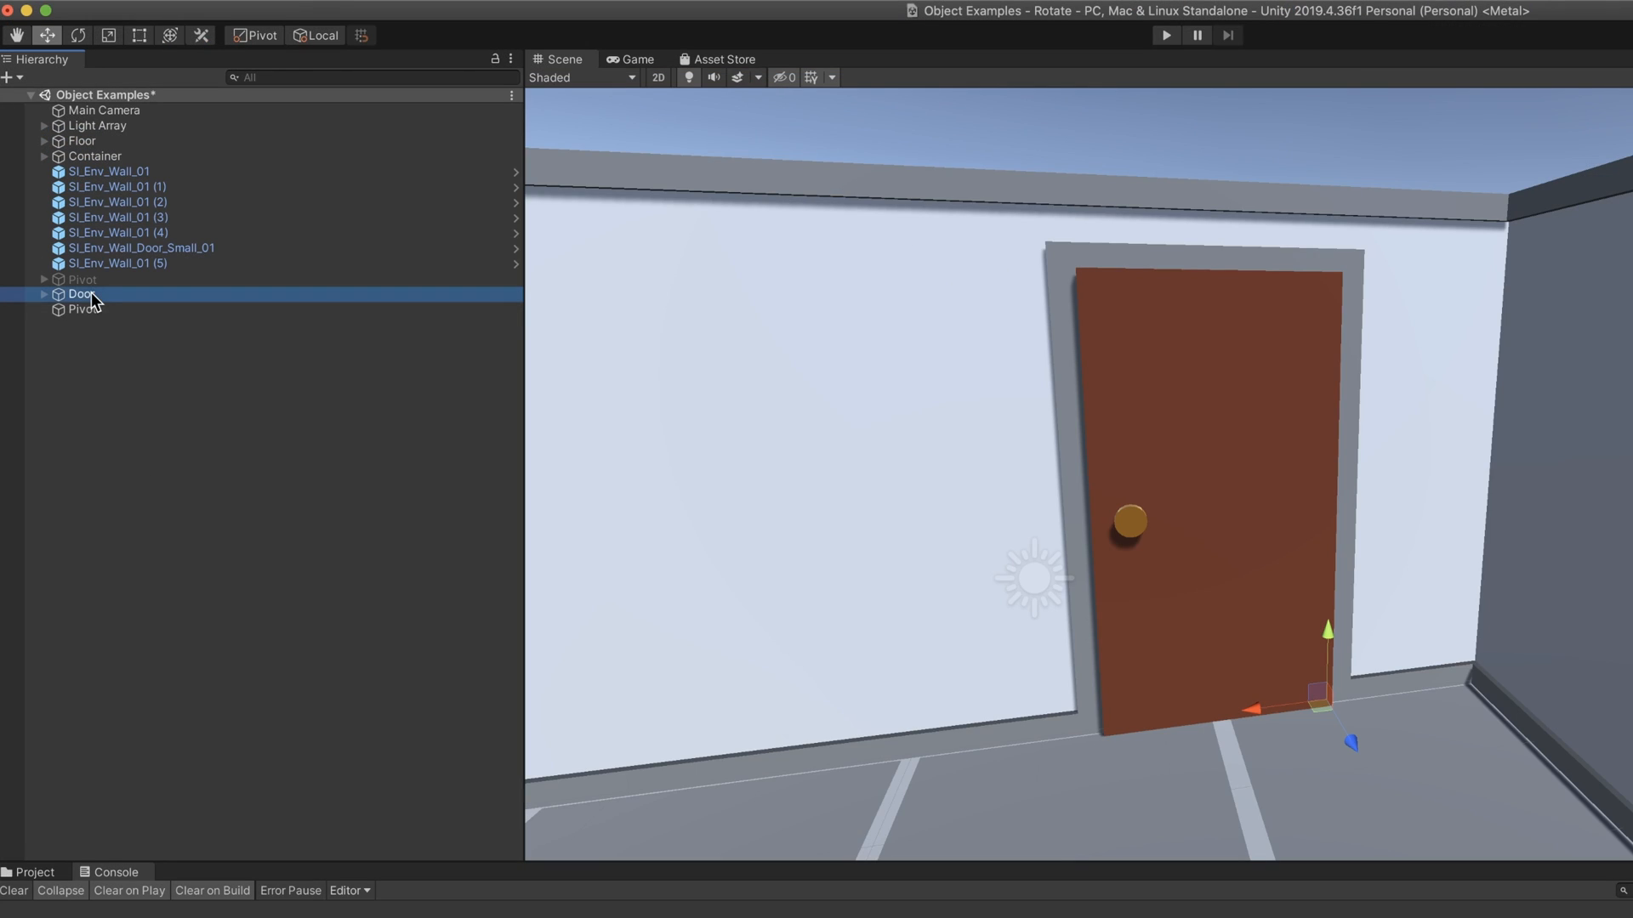
left_click(81, 294)
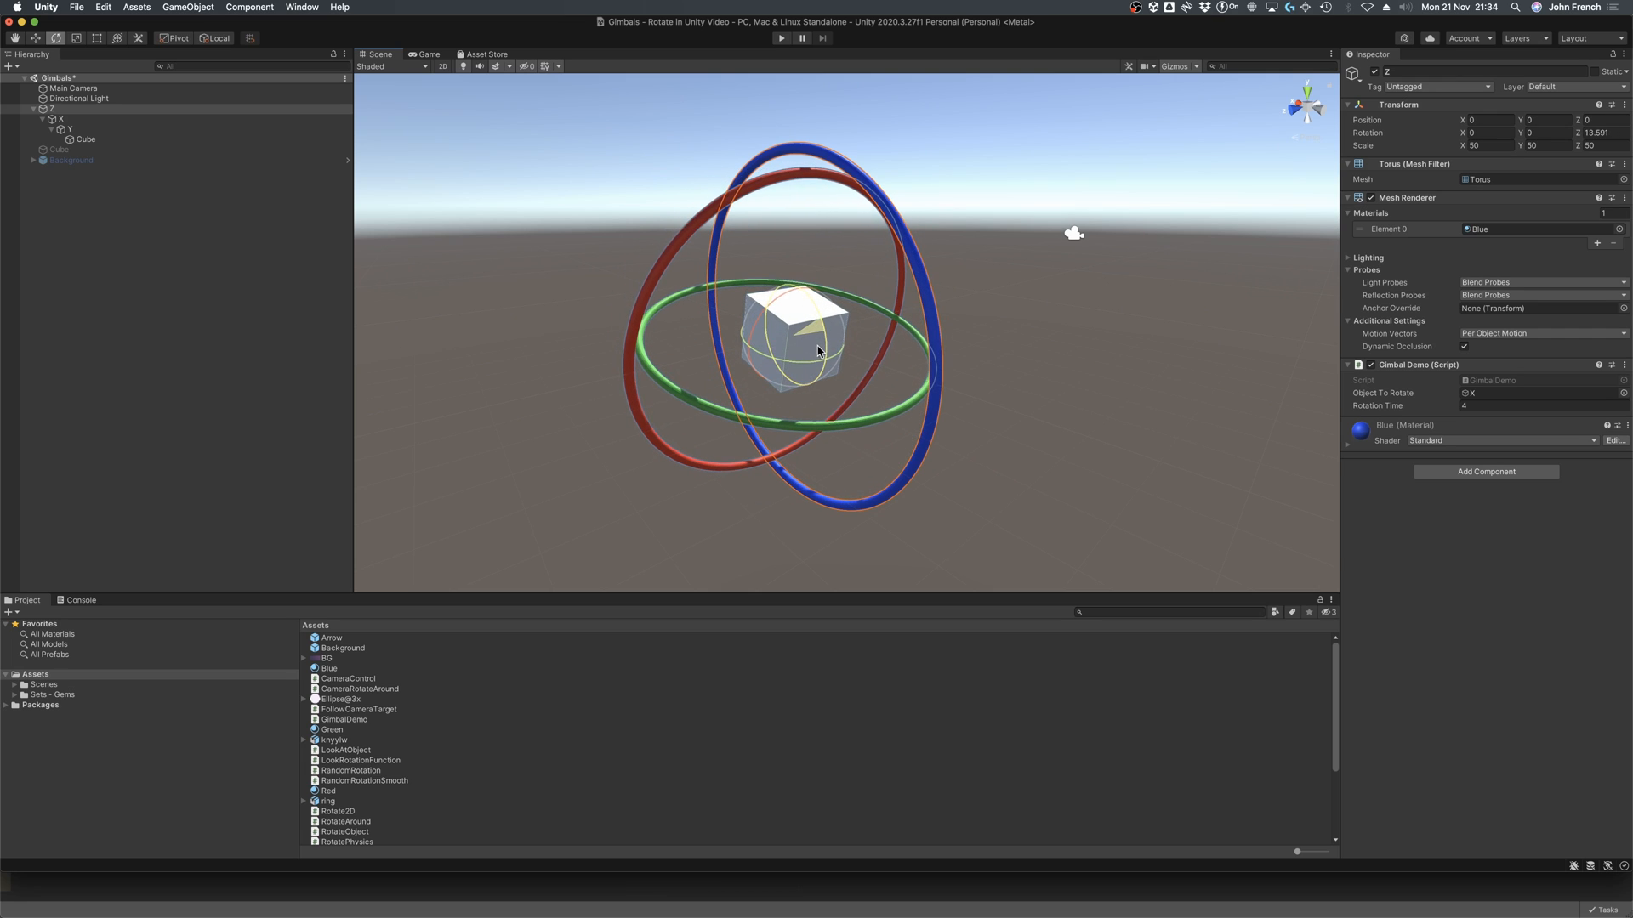
Select the red X ring and the Z ring of the gimbal to adjust their rotations
left_click(61, 119)
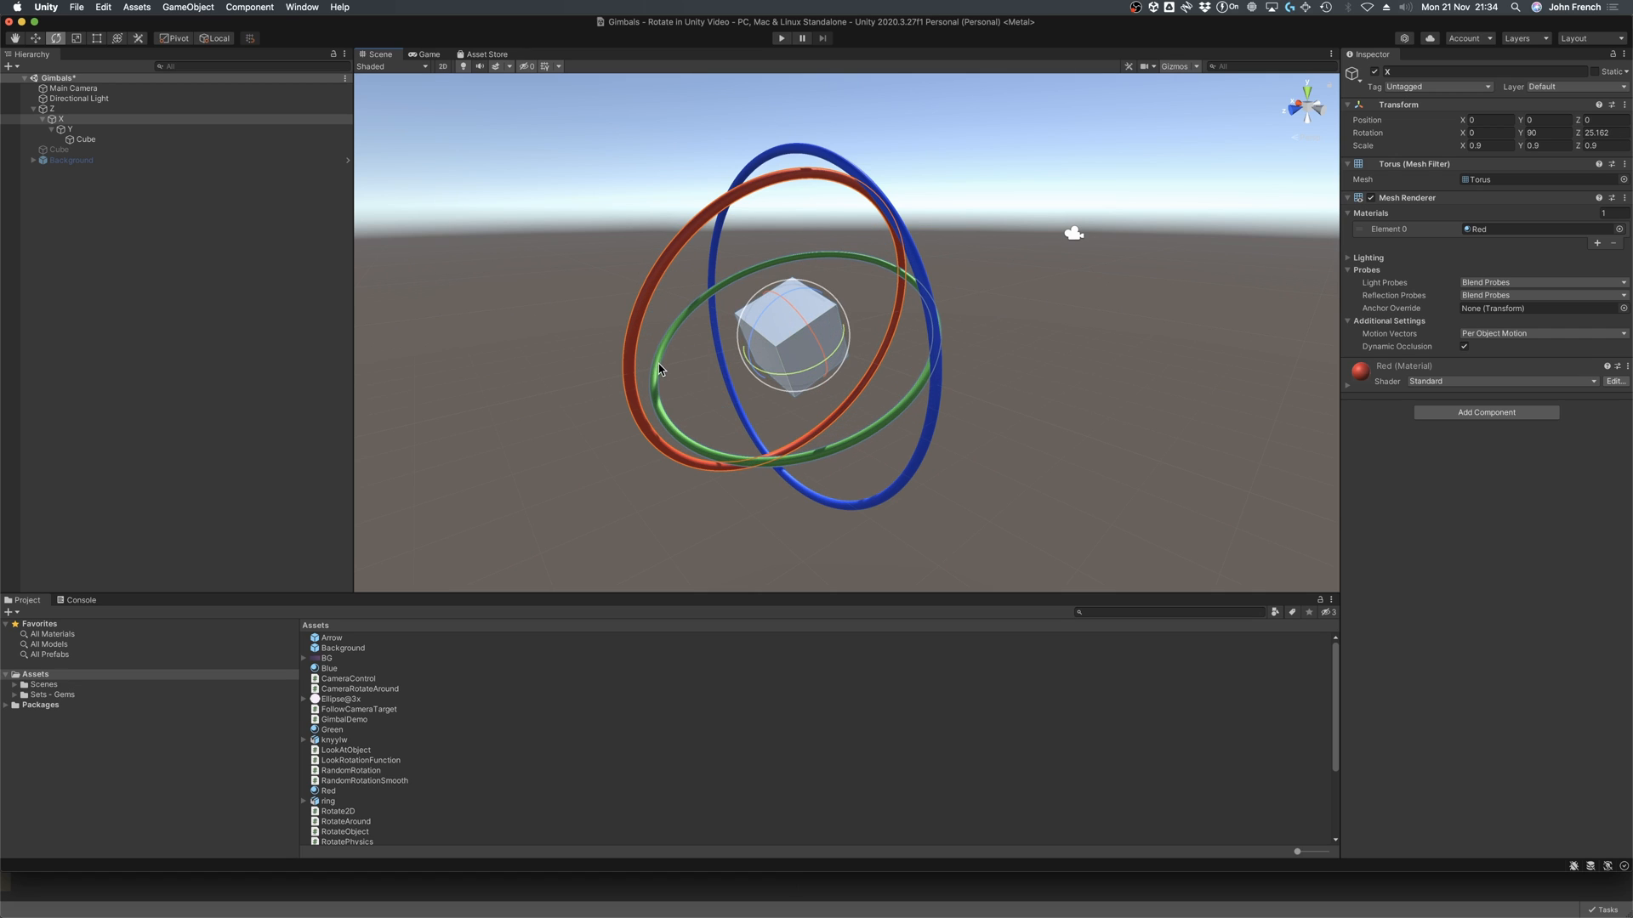
left_click(68, 128)
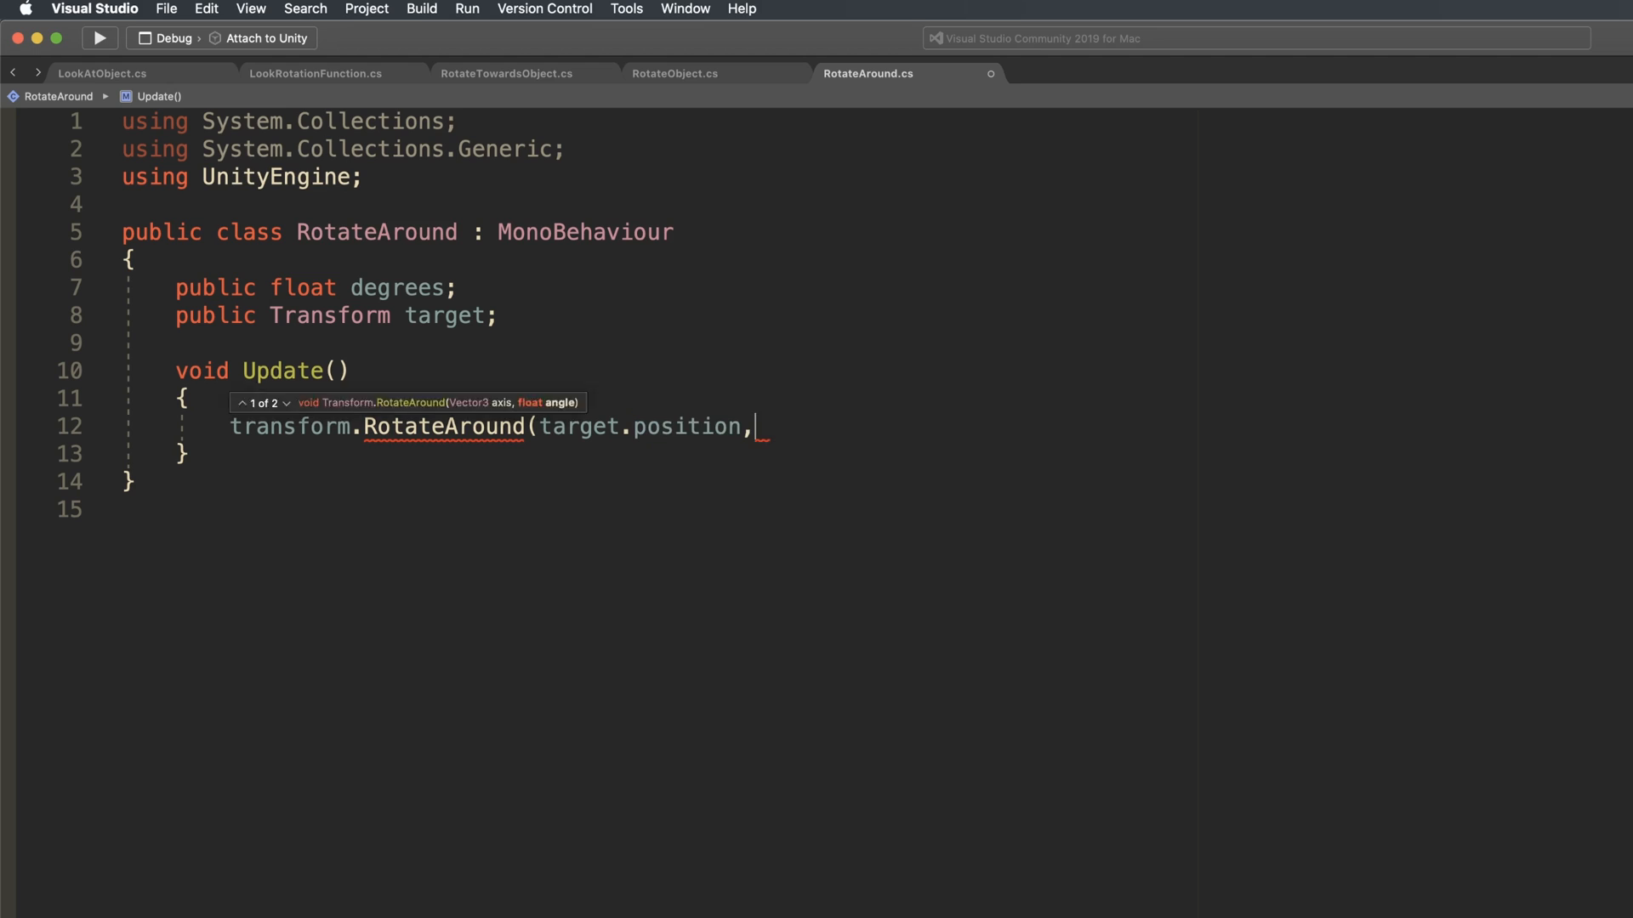
Complete RotateAround with transform.up and degrees * Time.deltaTime as axis and angle
type("transform")
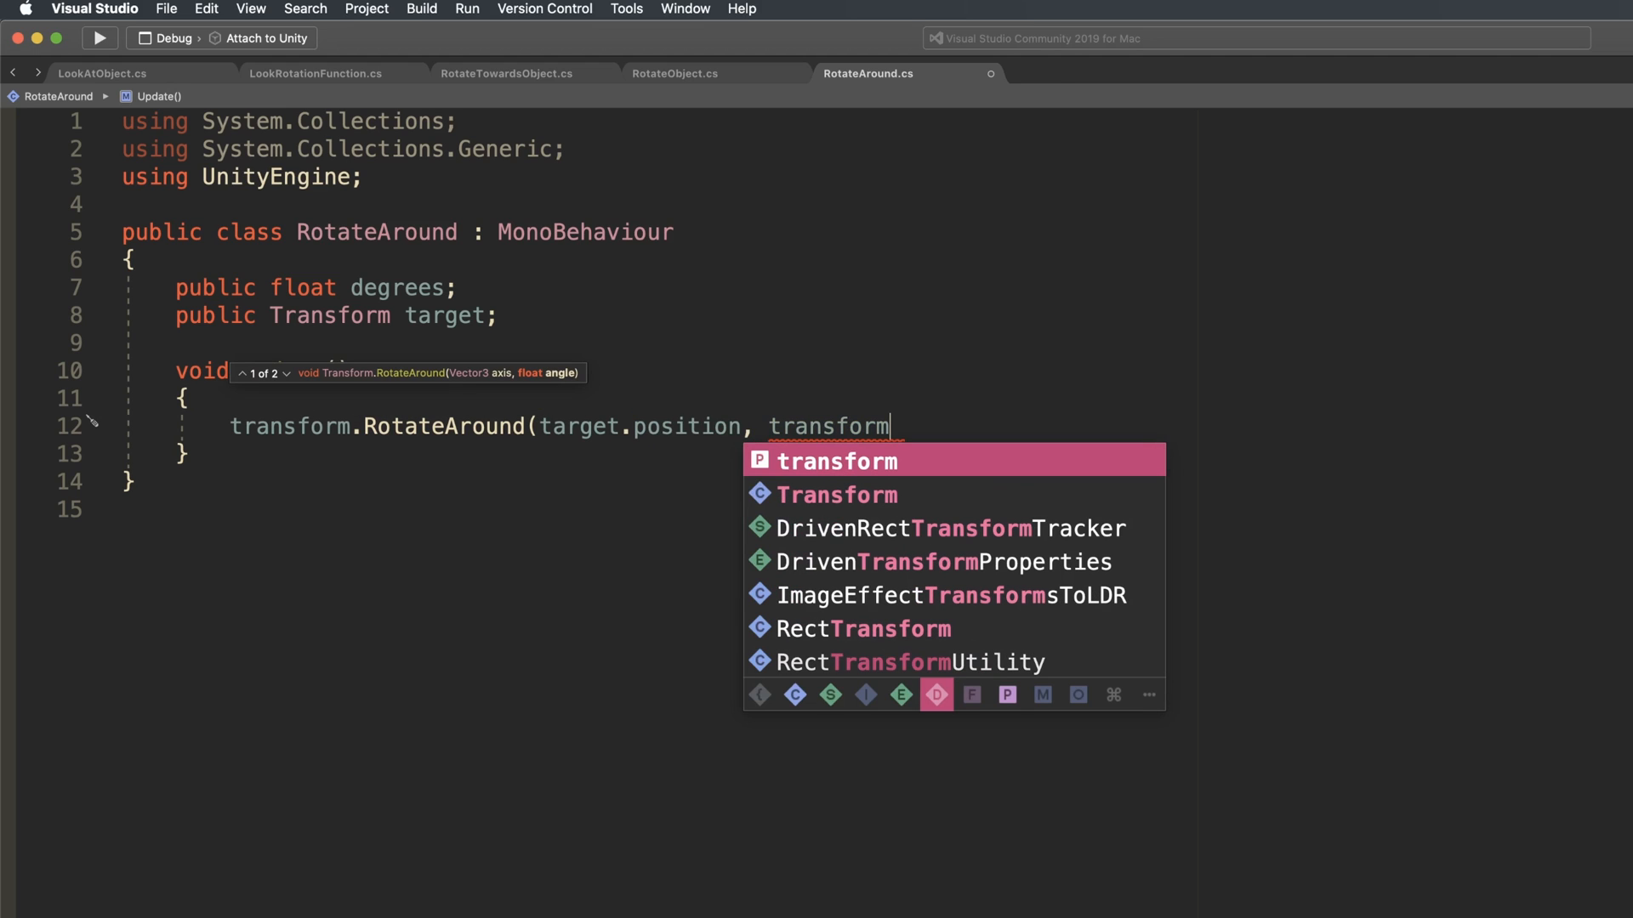
type(".up,")
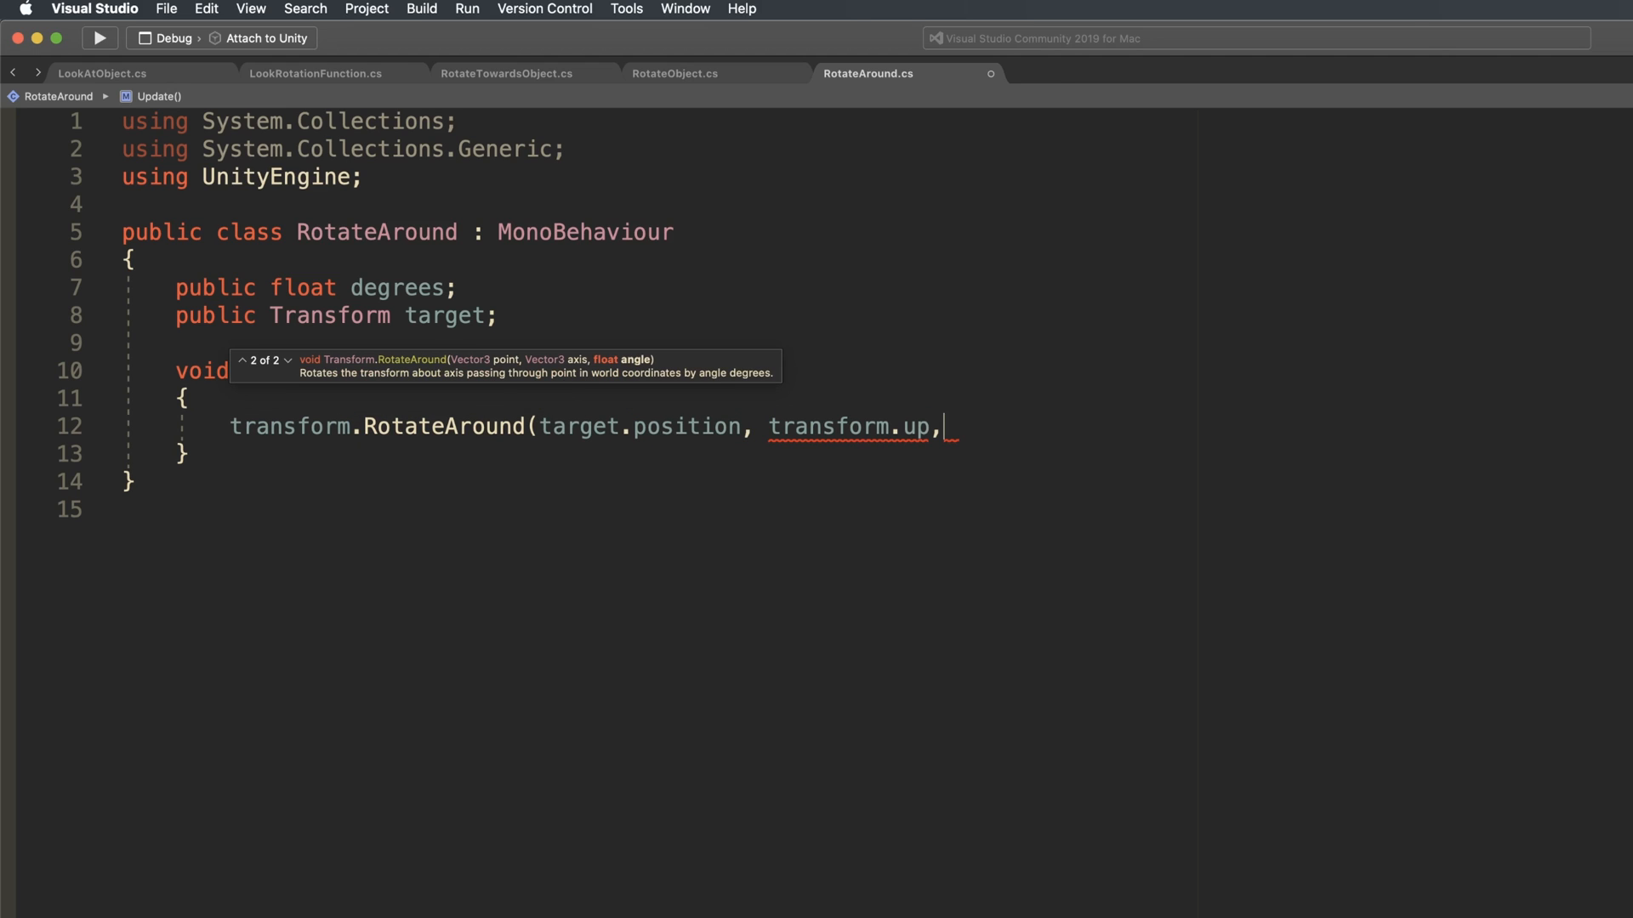
type("degrees")
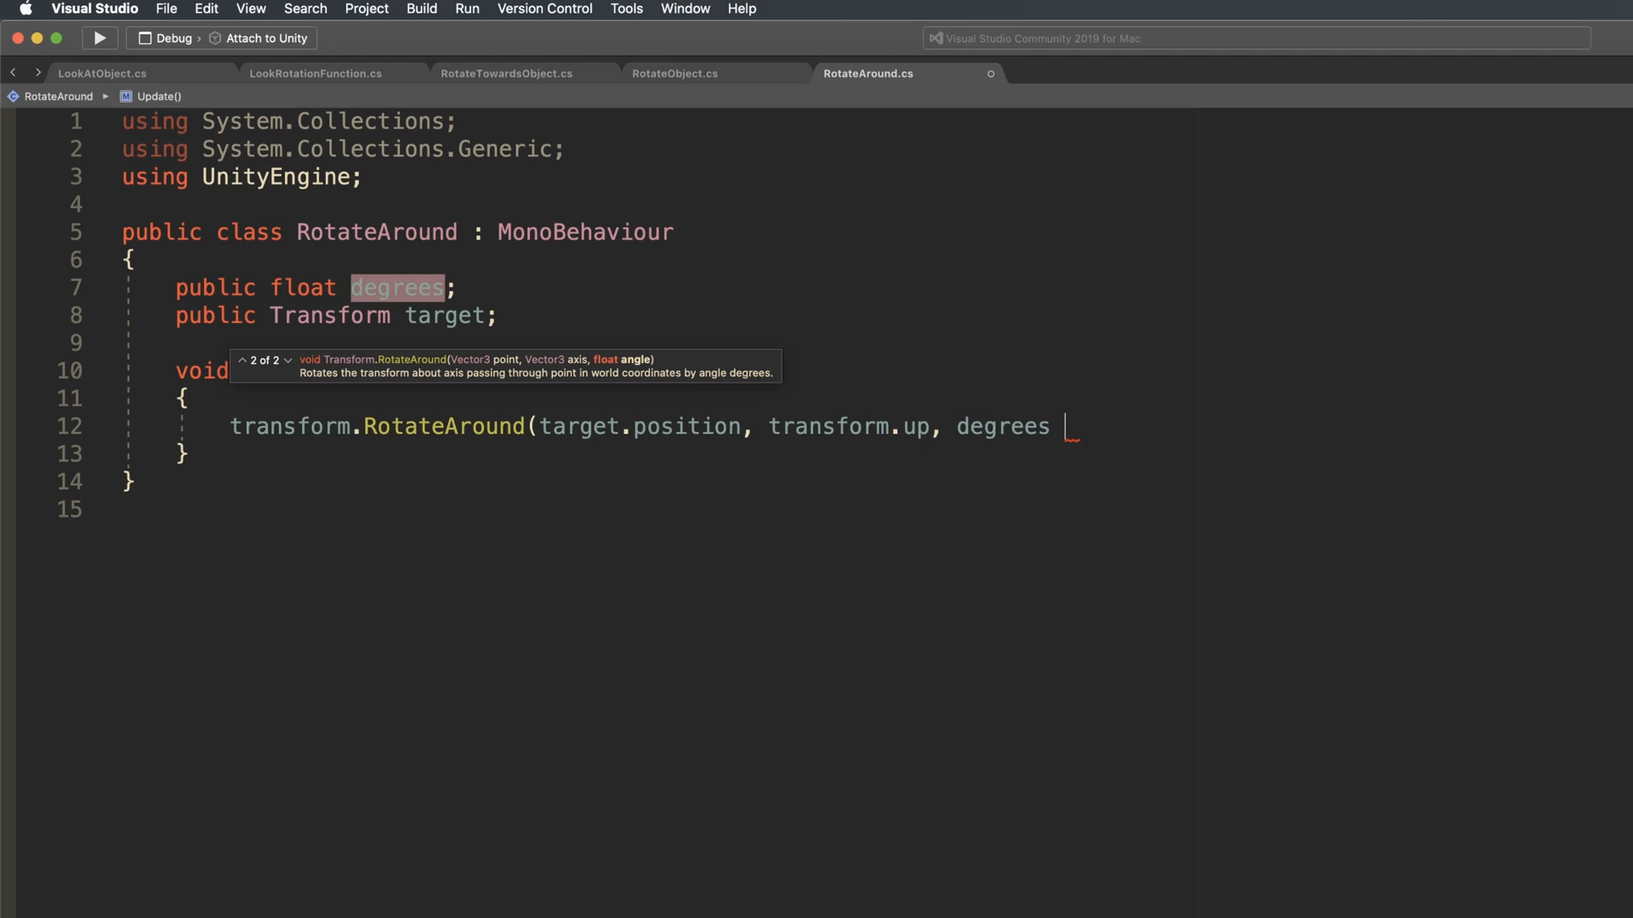
type("* Time.deltaTime")
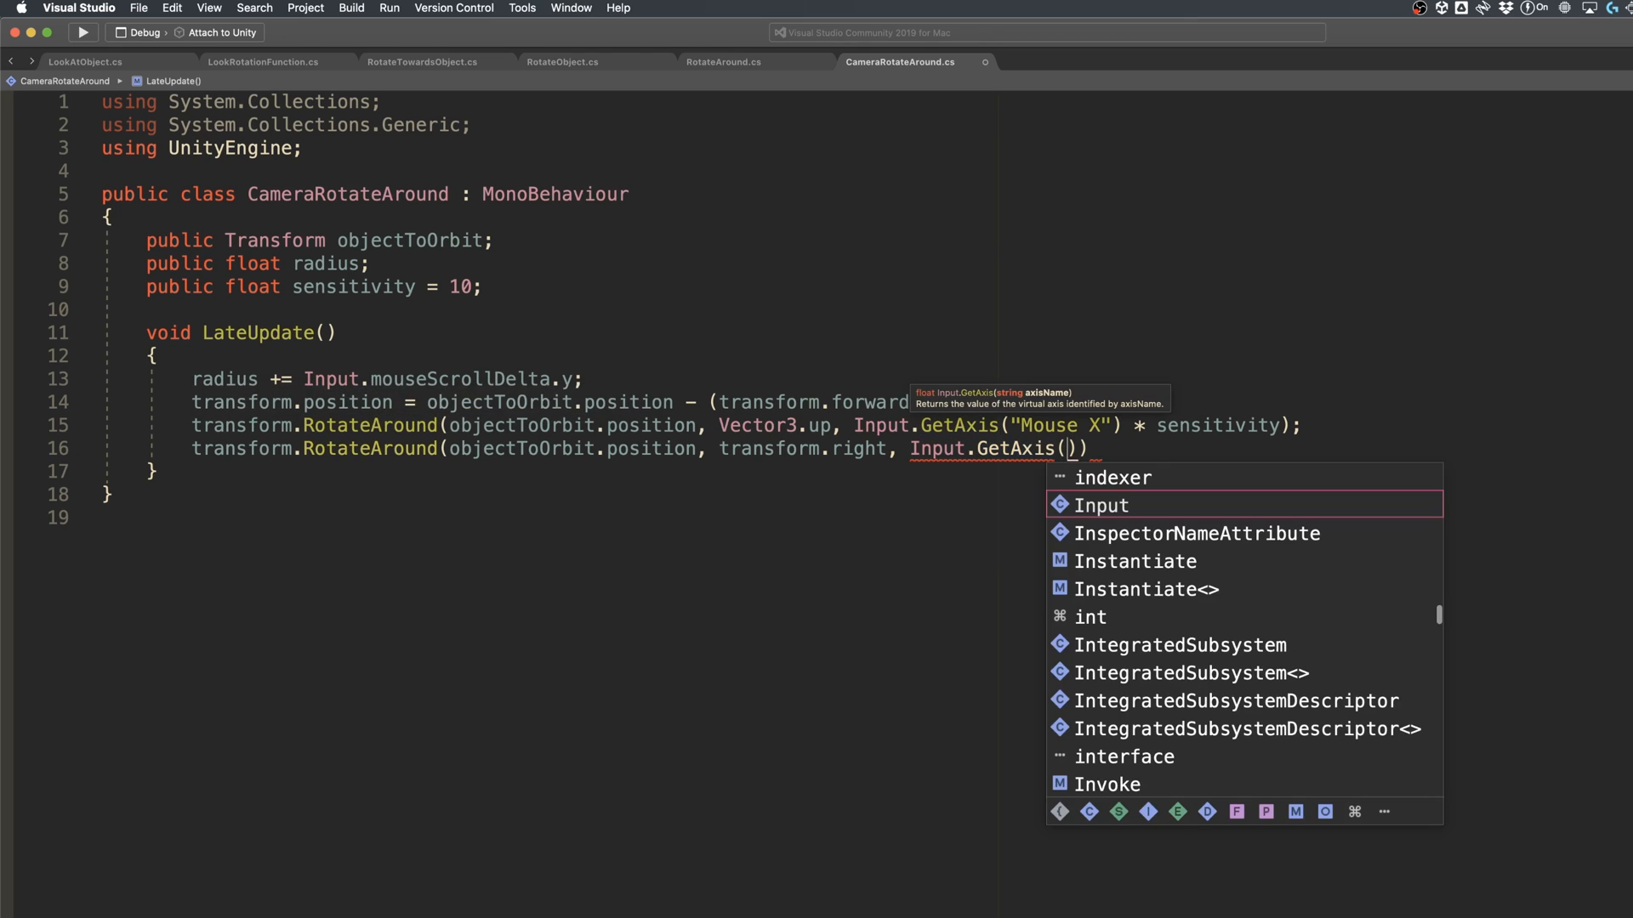
Supply Input.GetAxis("Mouse Y") as the angle for the right-axis orbit line
type("\"")
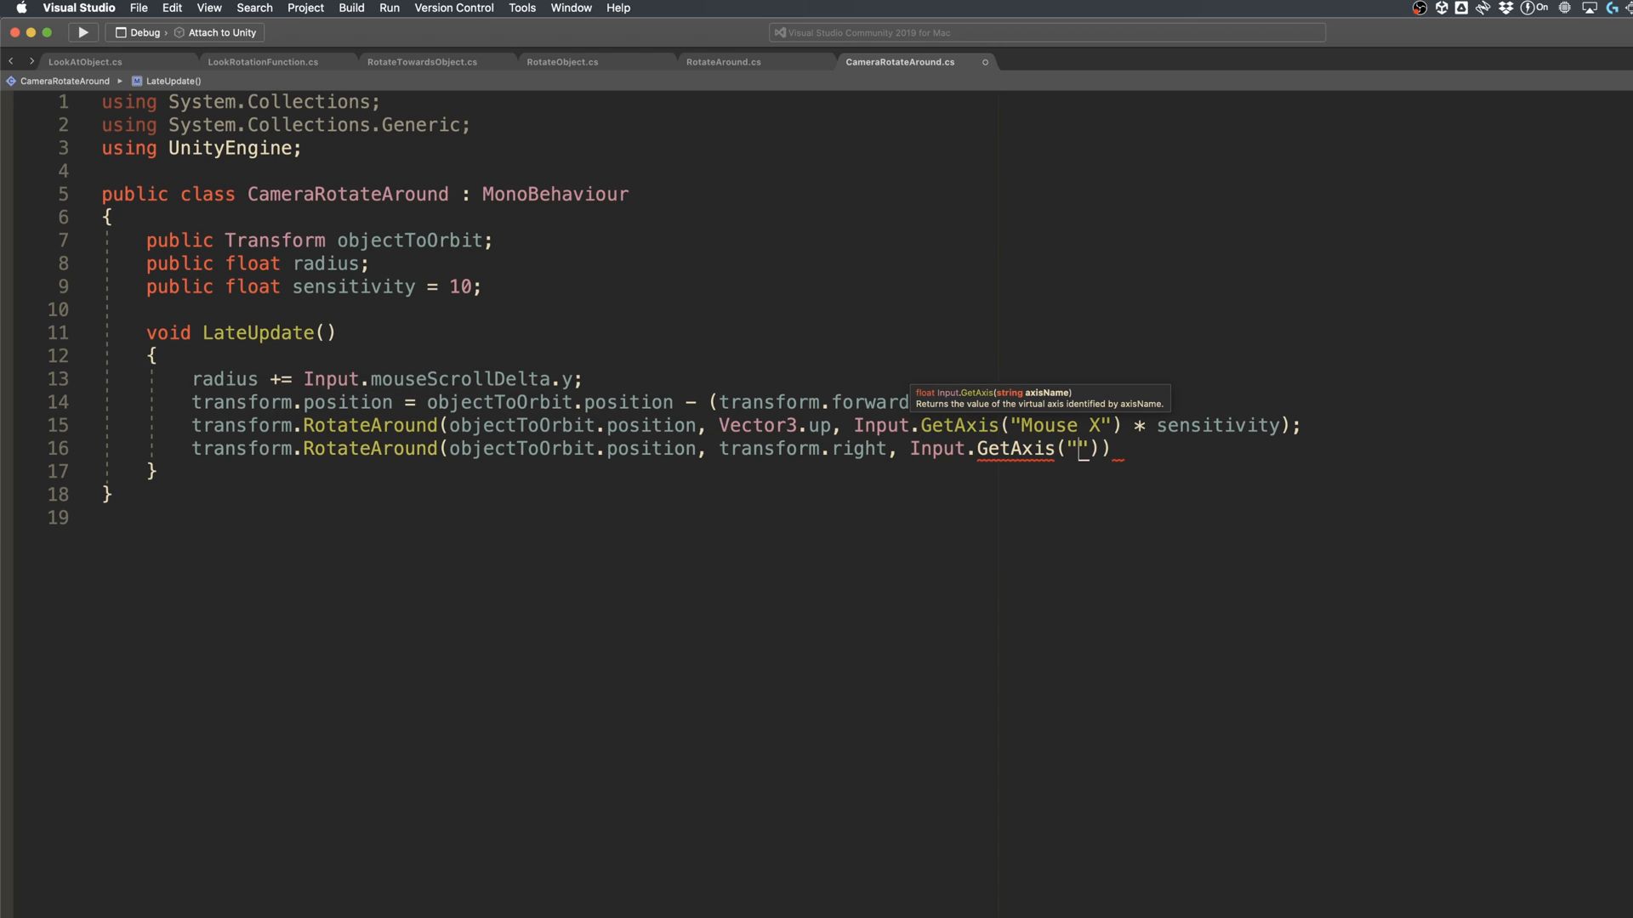
type("Mouse")
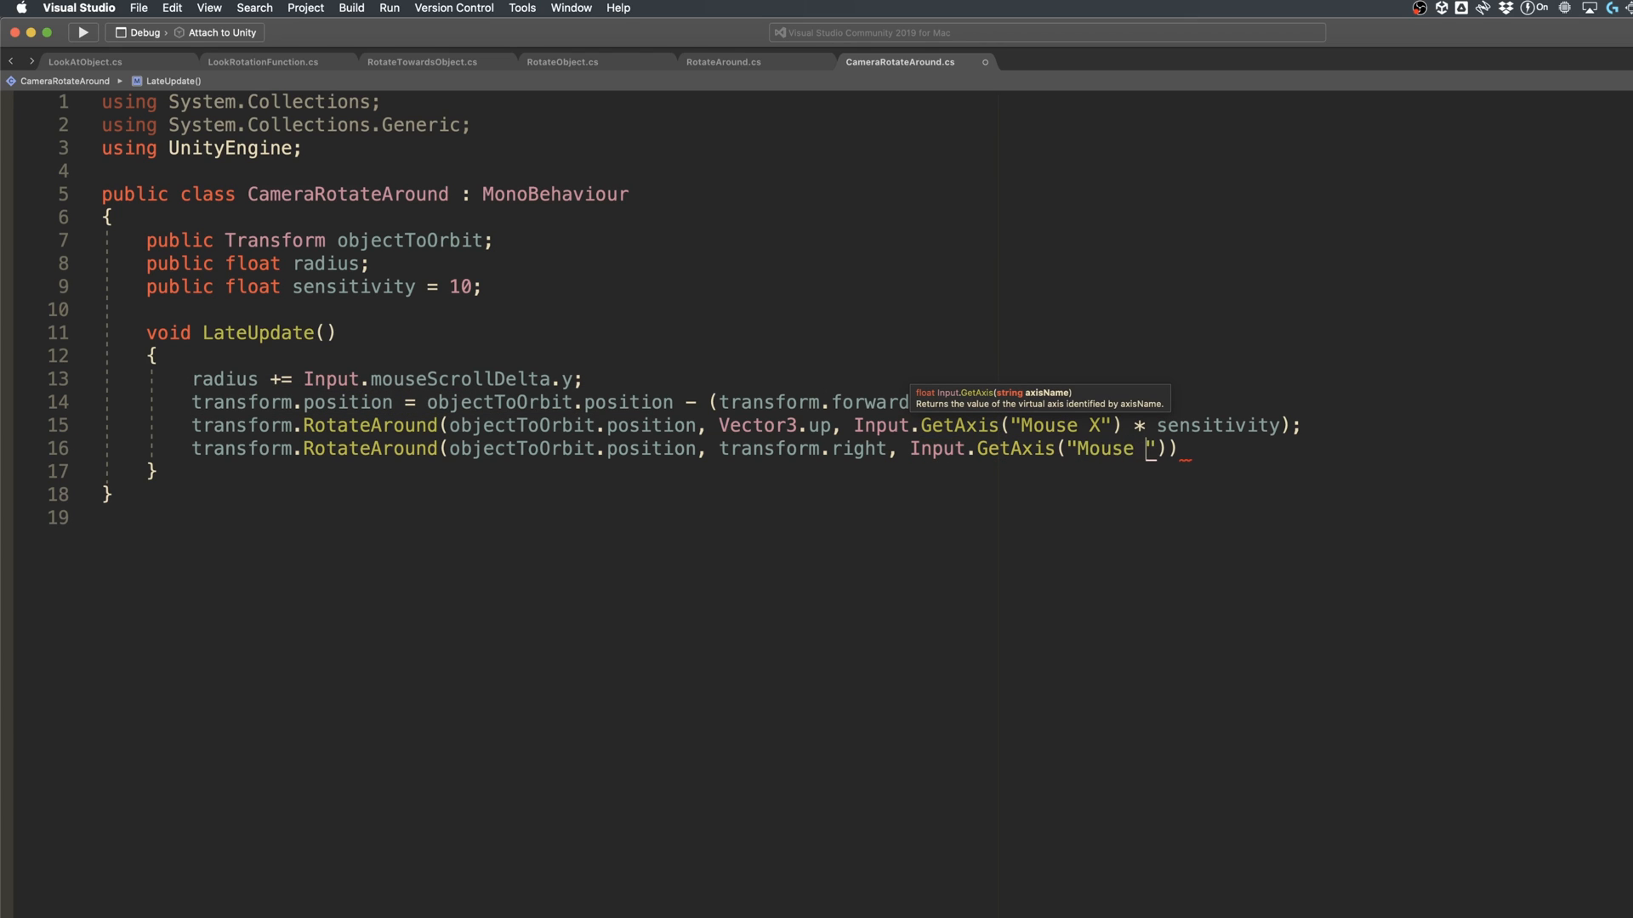
type("Y")
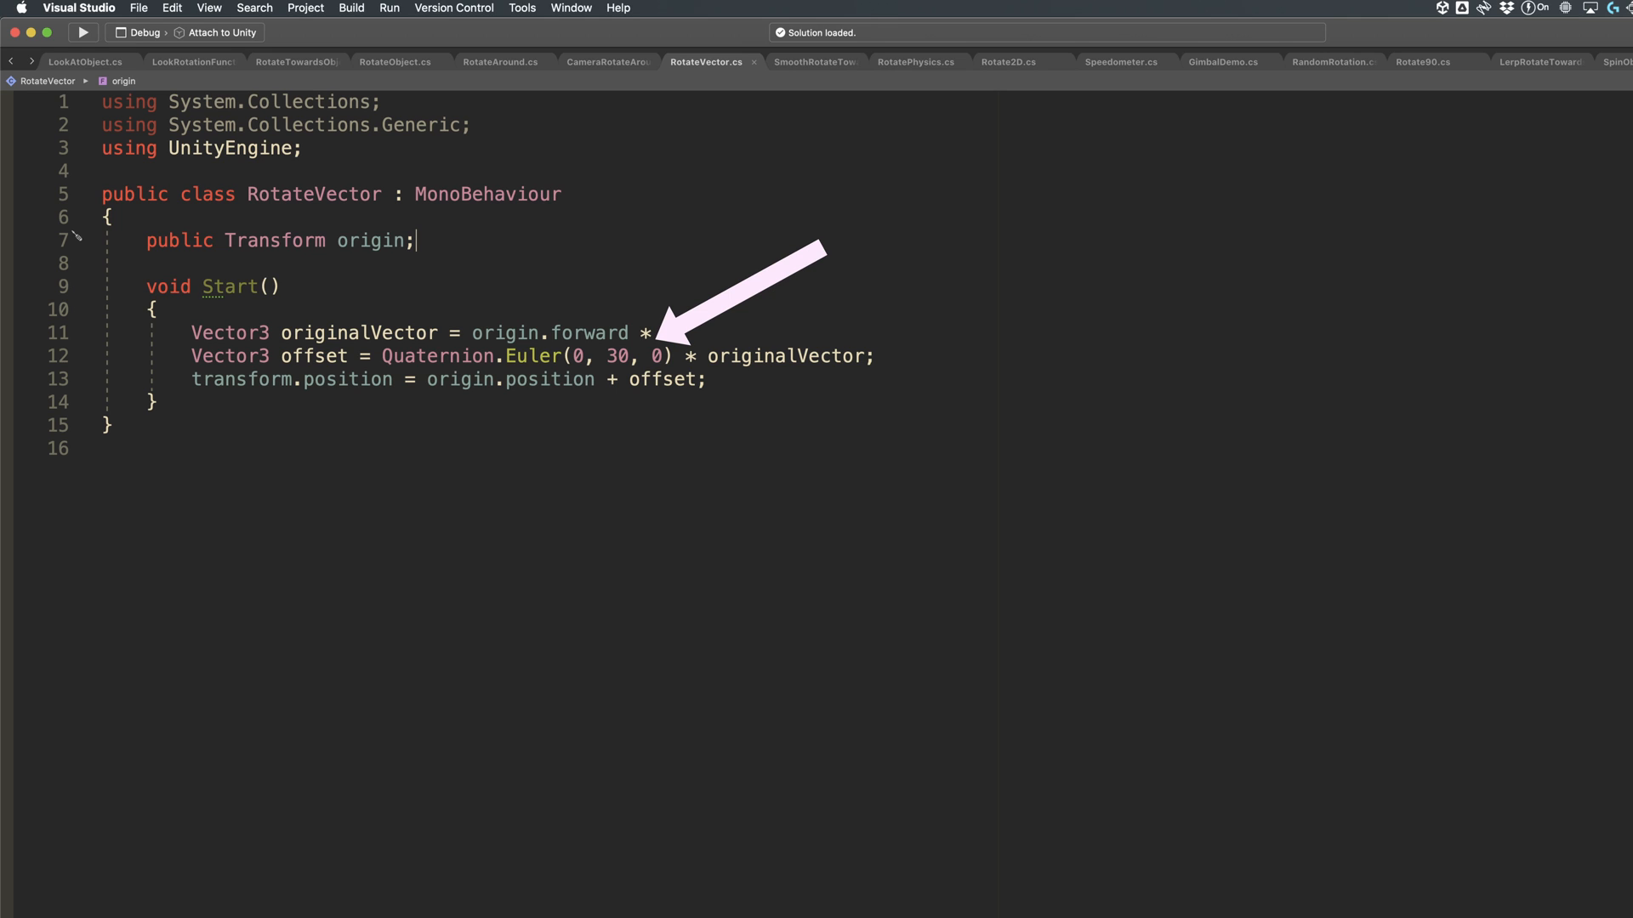
Switch to the RotateVector.cs tab showing the Quaternion.Euler(0, 30, 0) offset
left_click(46, 7)
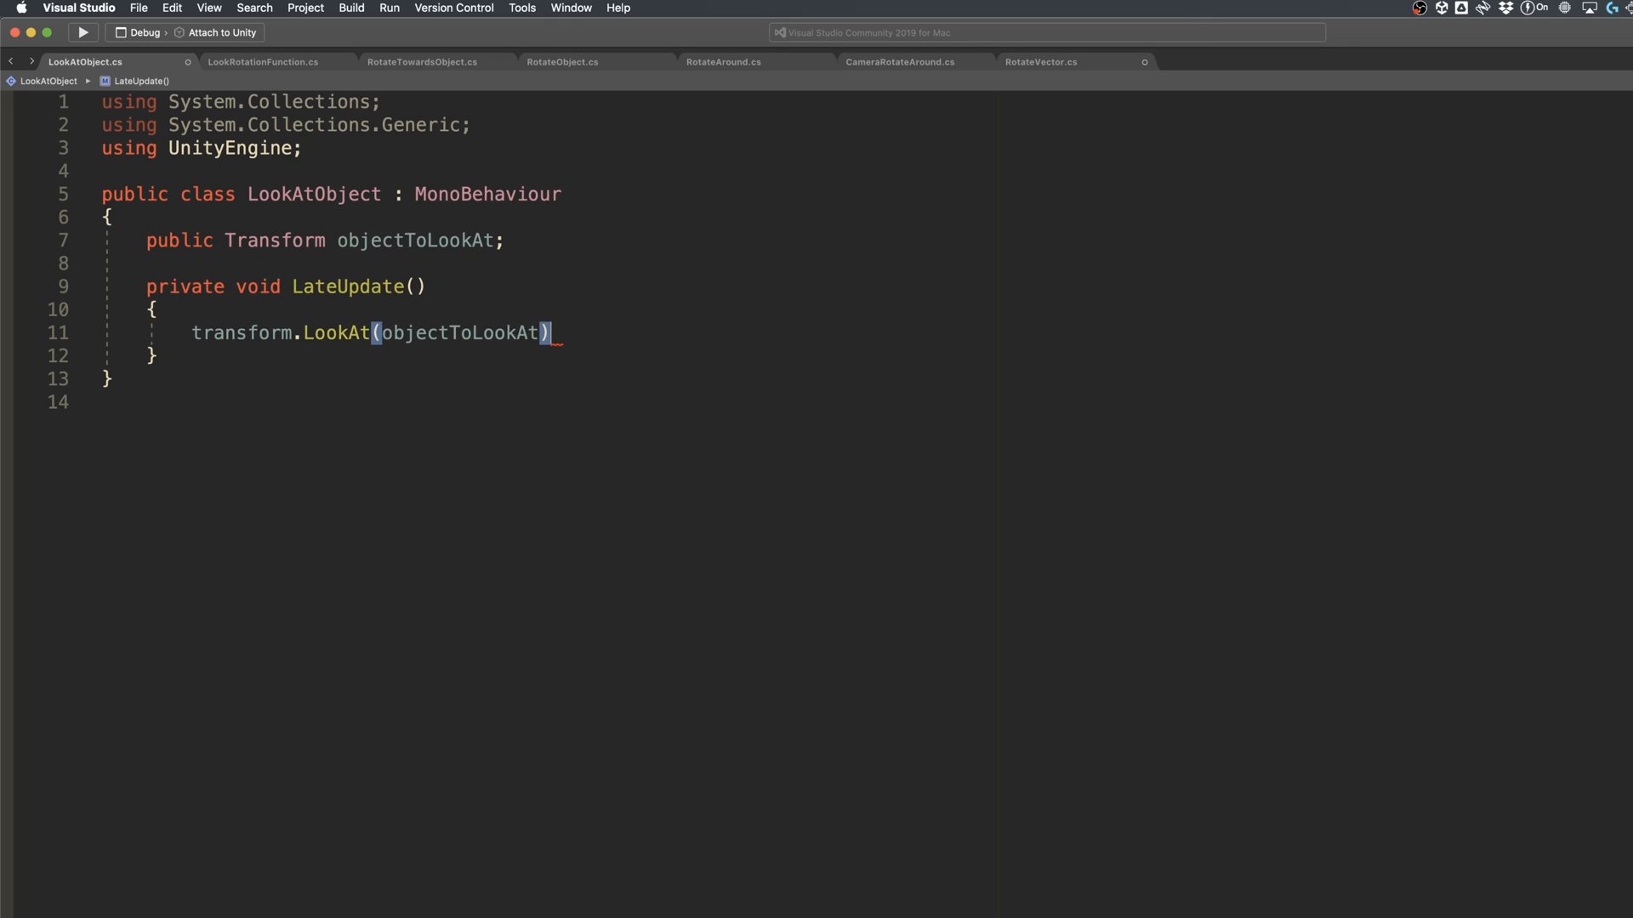
Terminate transform.LookAt(objectToLookAt) with a semicolon in LateUpdate
type(";")
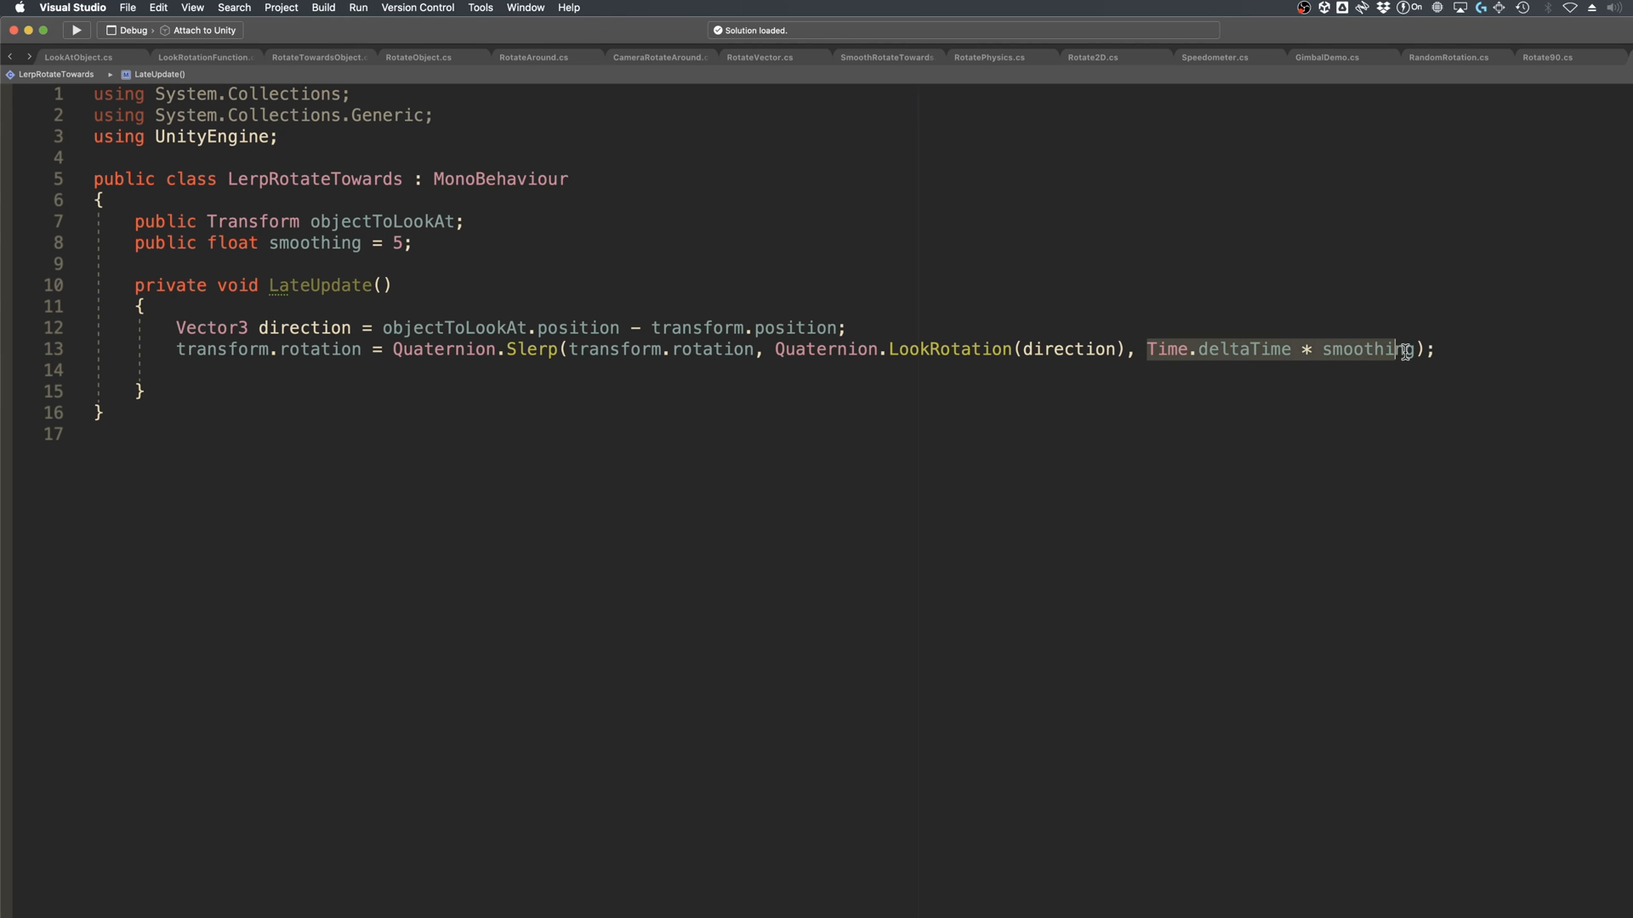
mouse_move(1459, 531)
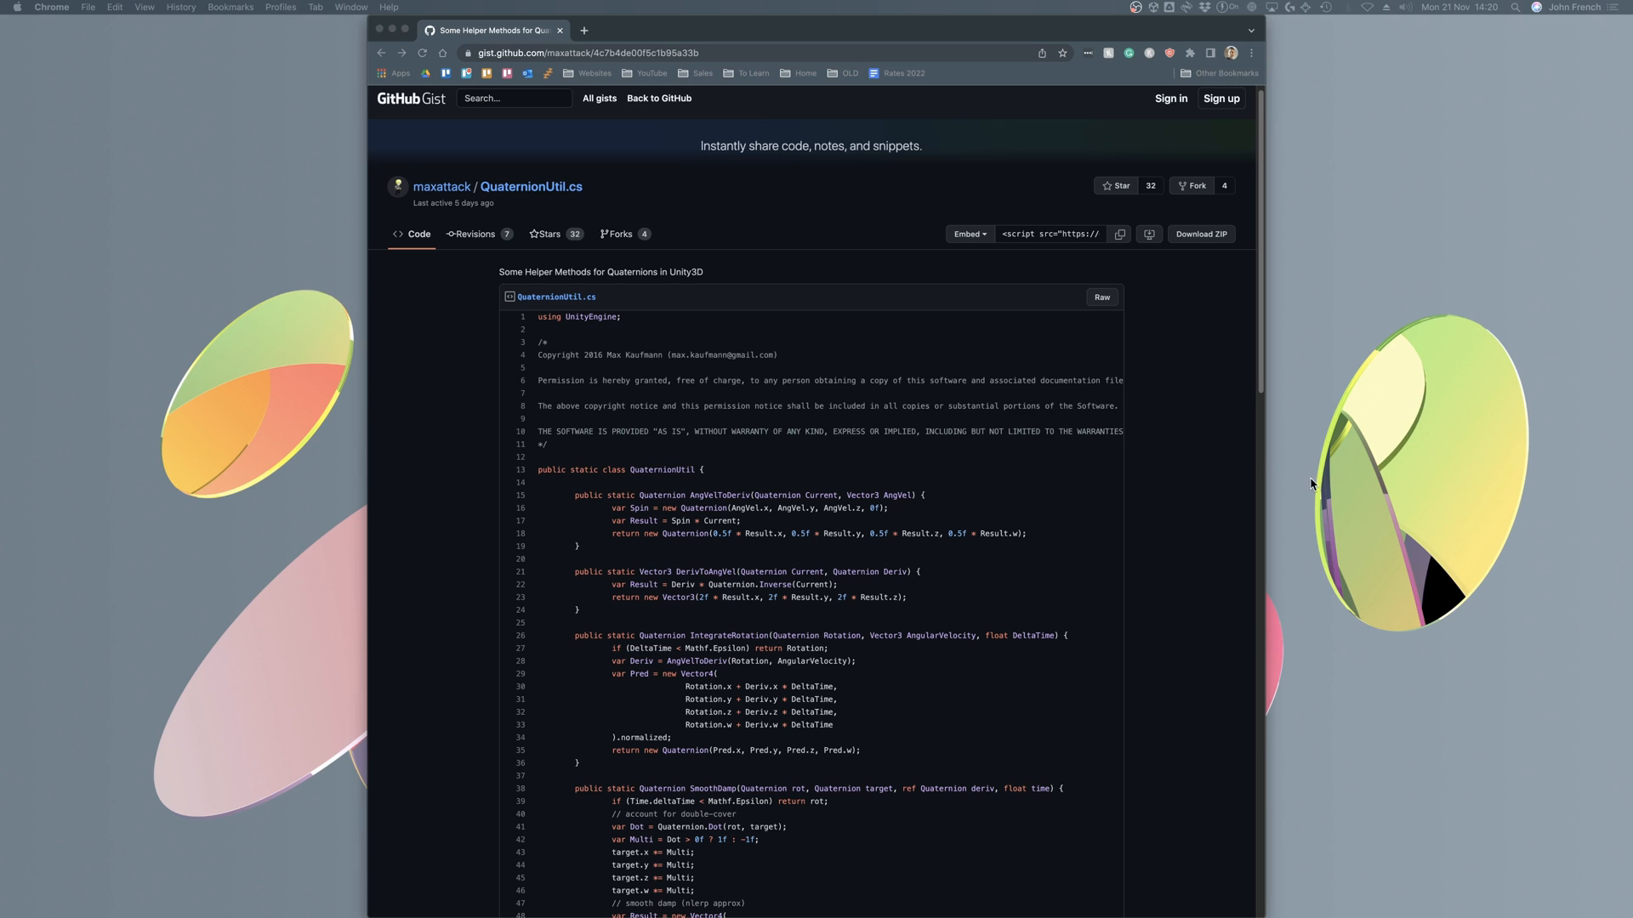
scroll("down", 3)
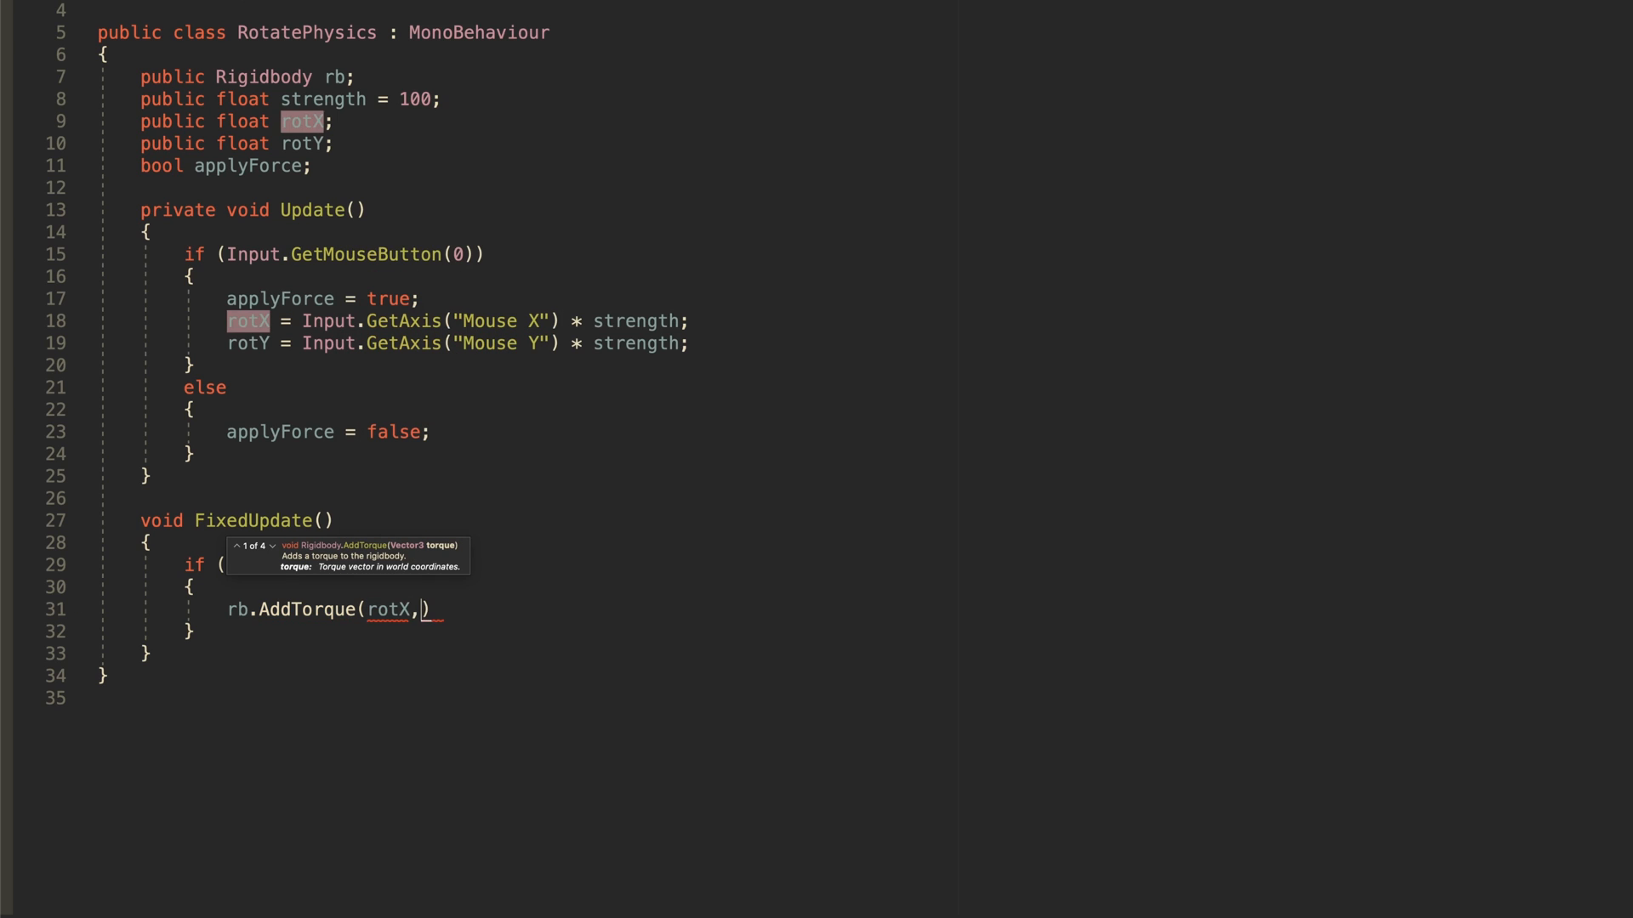
Finish rb.AddTorque with -rotY and 0 as the remaining components
type("-rot")
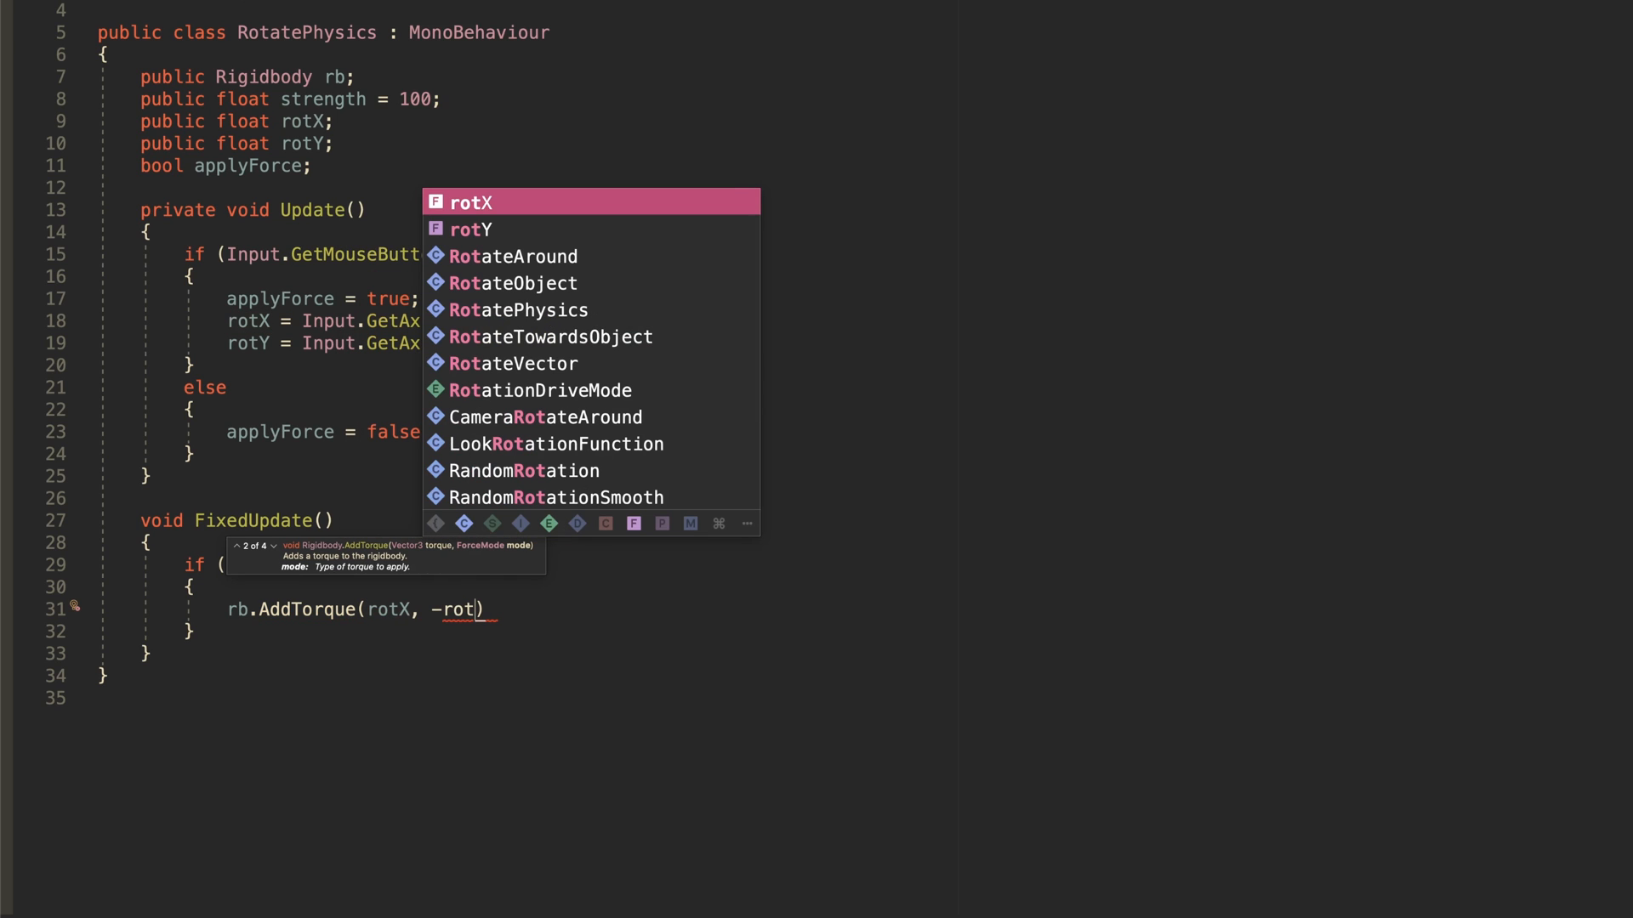
type("Y,0")
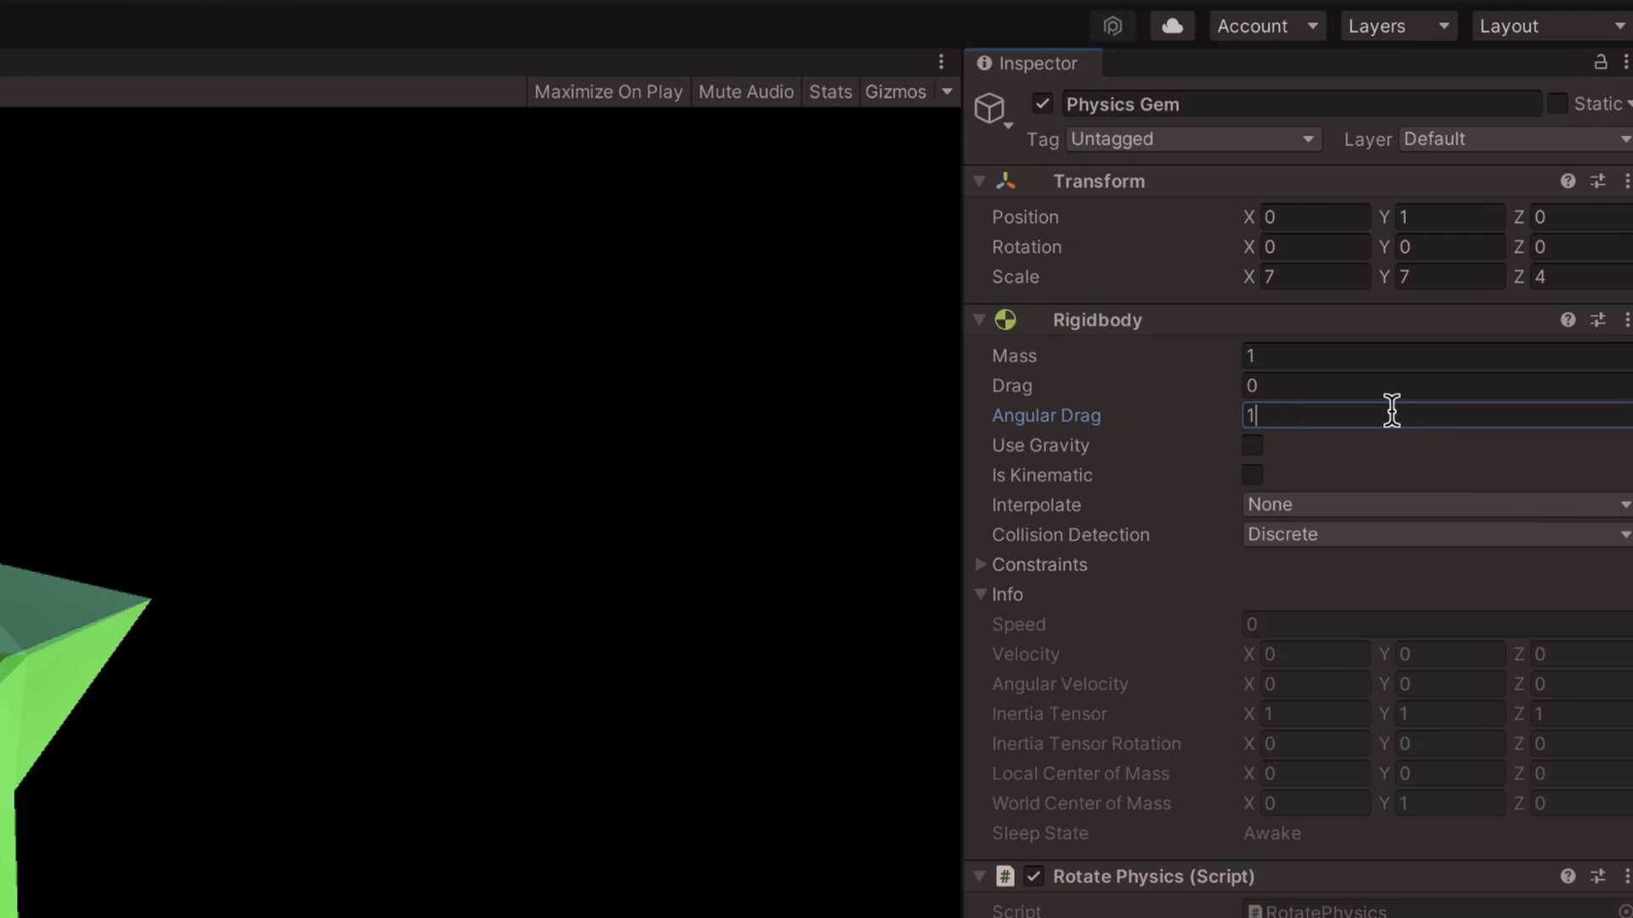
mouse_move(189, 672)
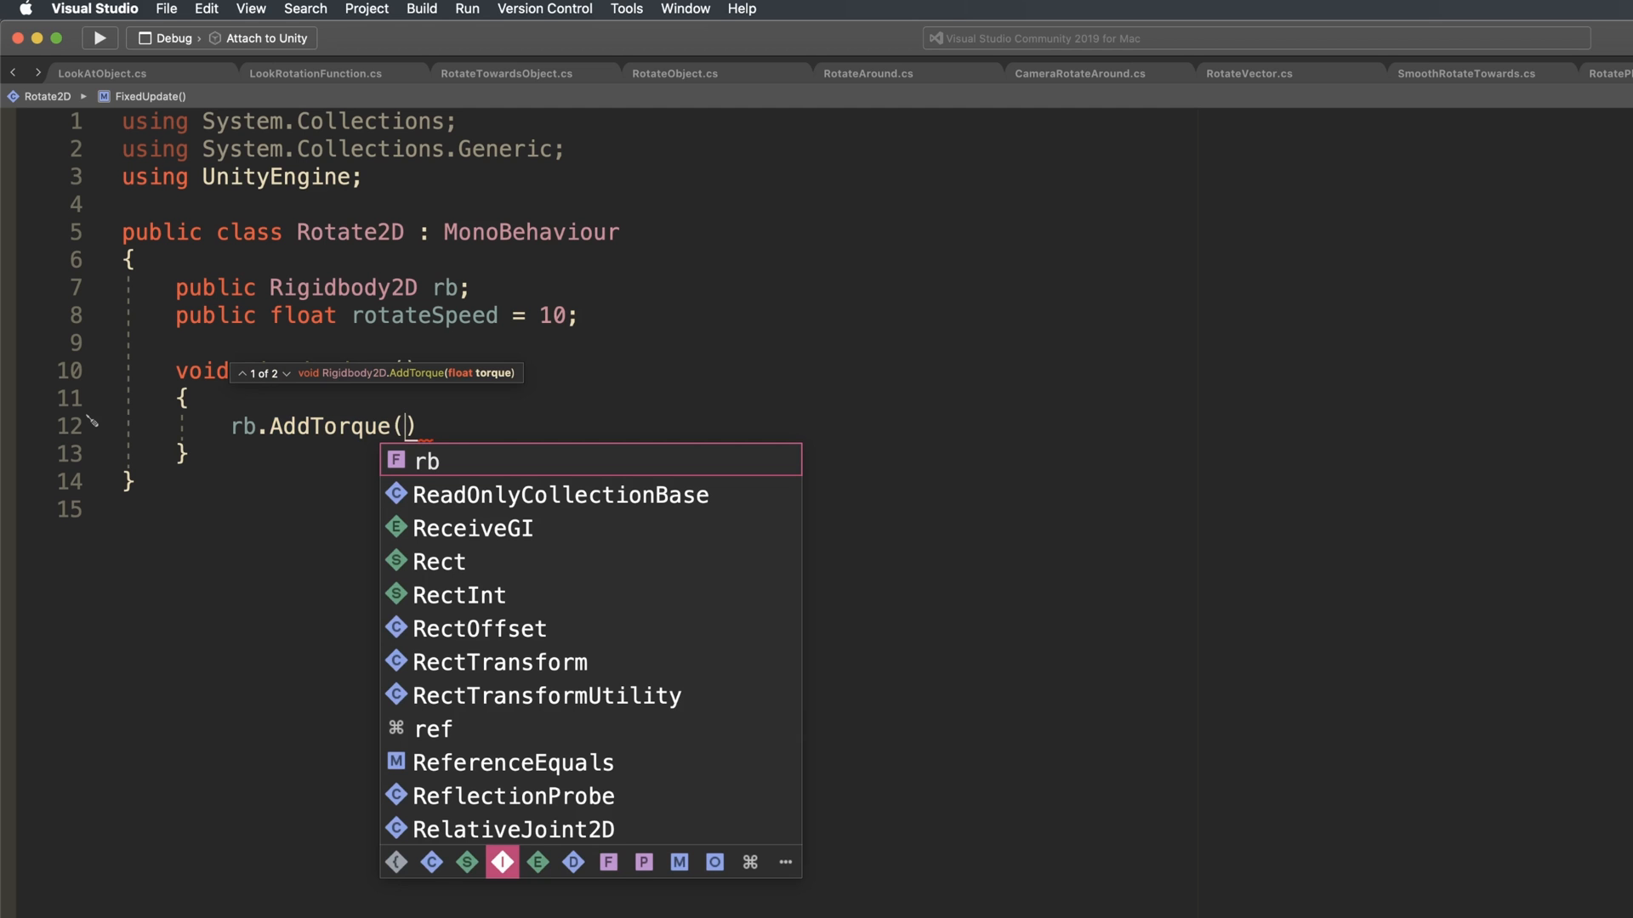
Write rb.AddTorque(rotateSpeed * Time.fixedDeltaTime); in FixedUpdate
type("rotateSpeed")
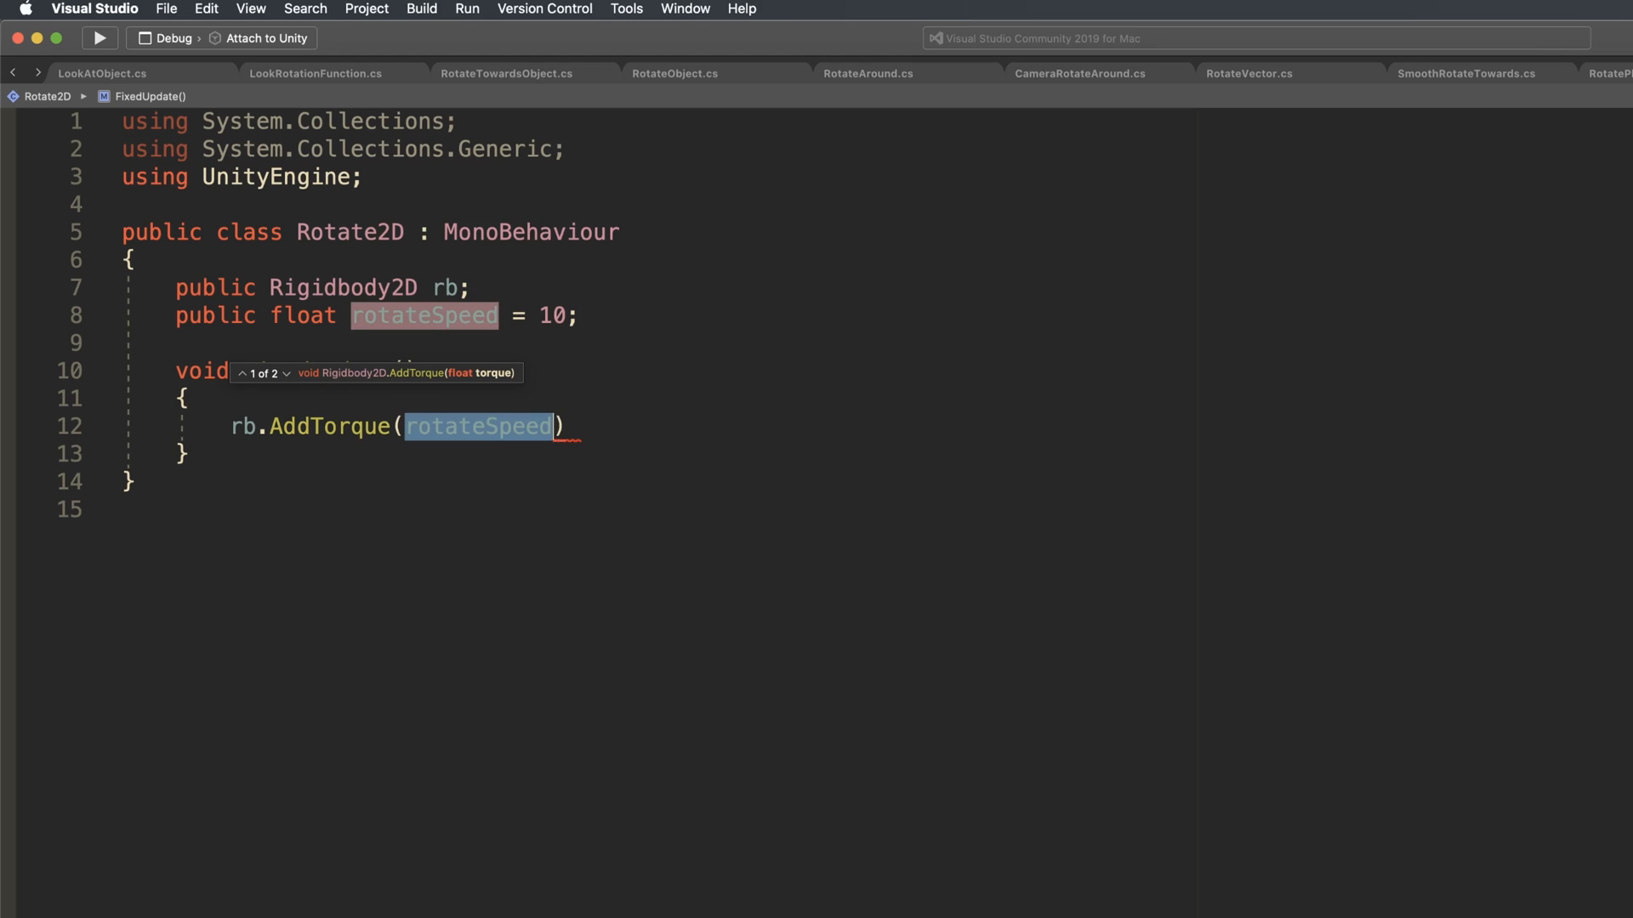
type("* Time.fixedDeltaTime")
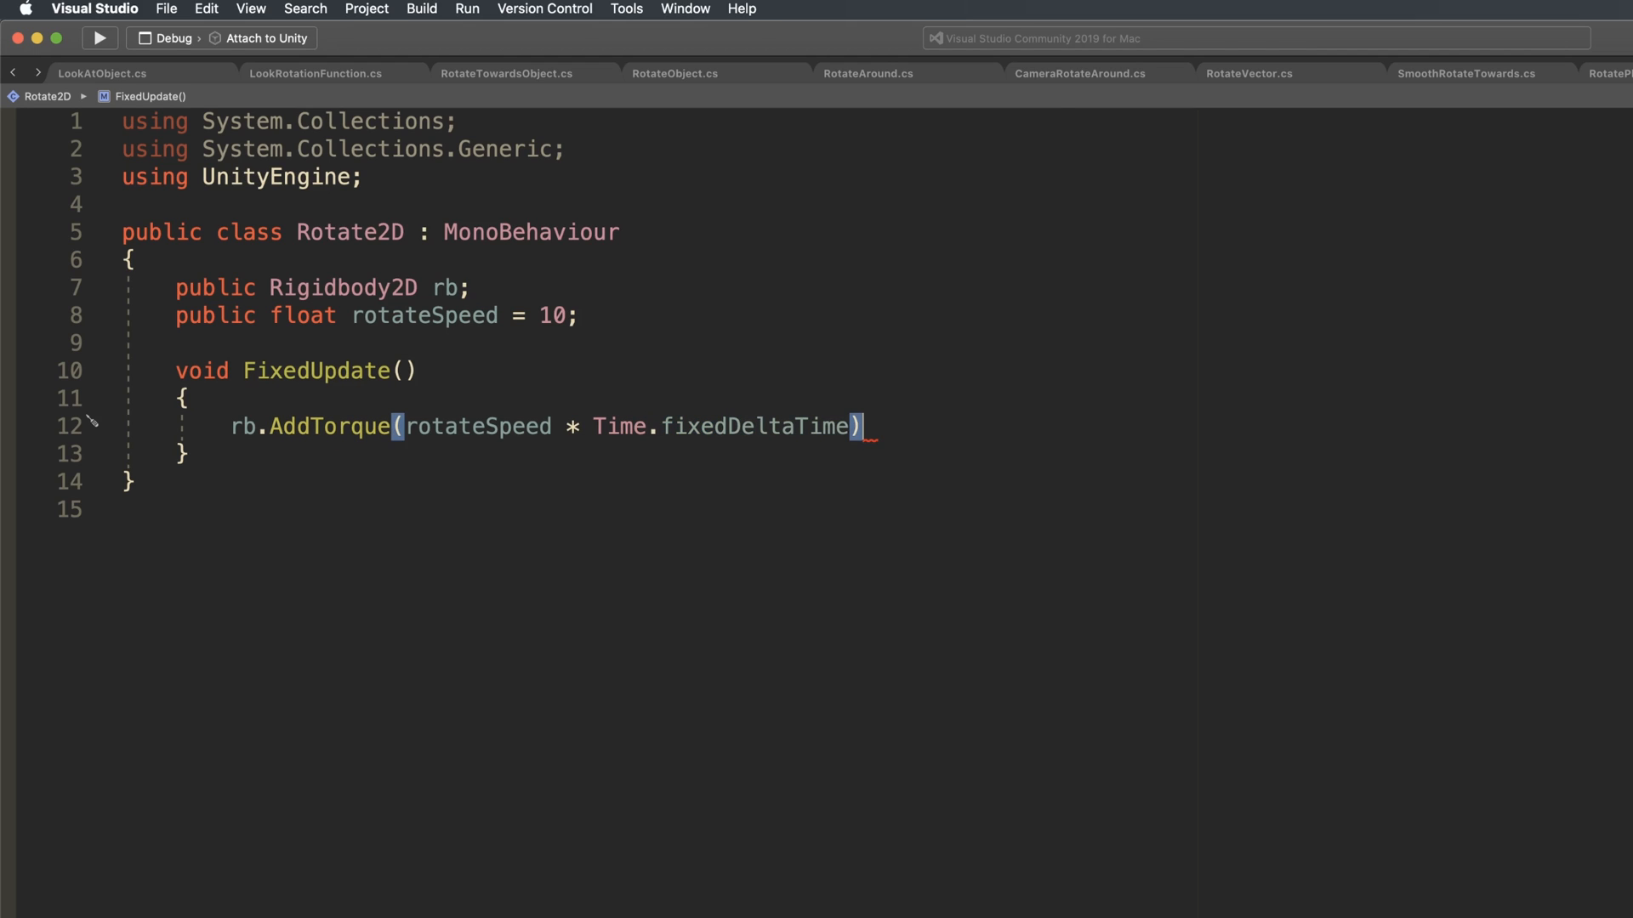
type(";")
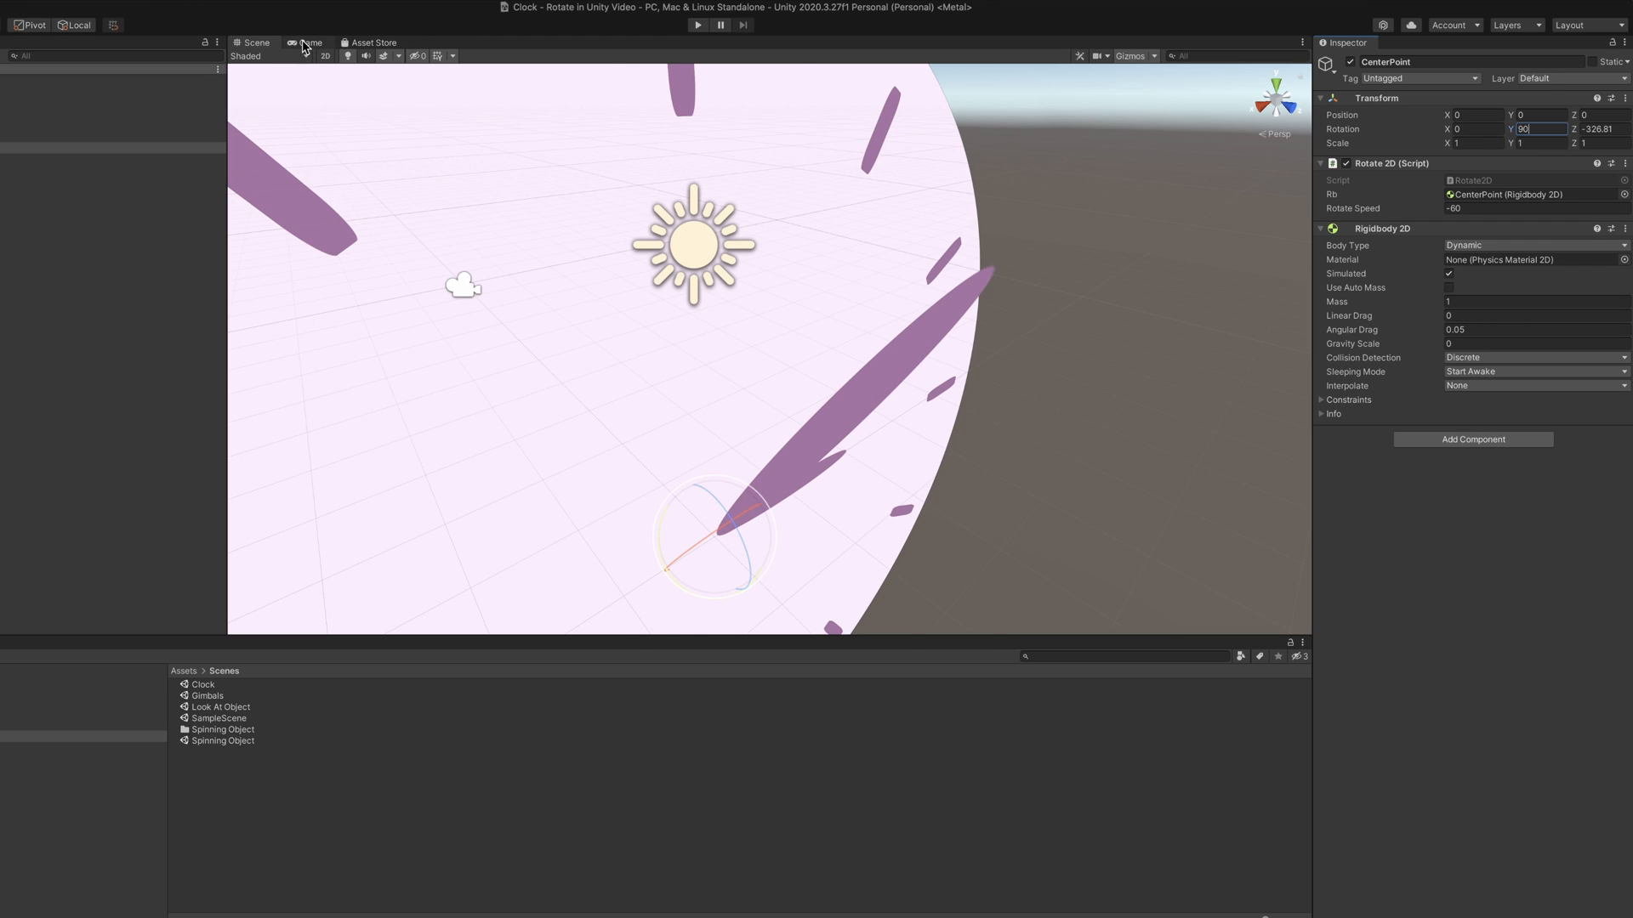
Show the Game view displaying the 2D clock face with its single hand
left_click(308, 43)
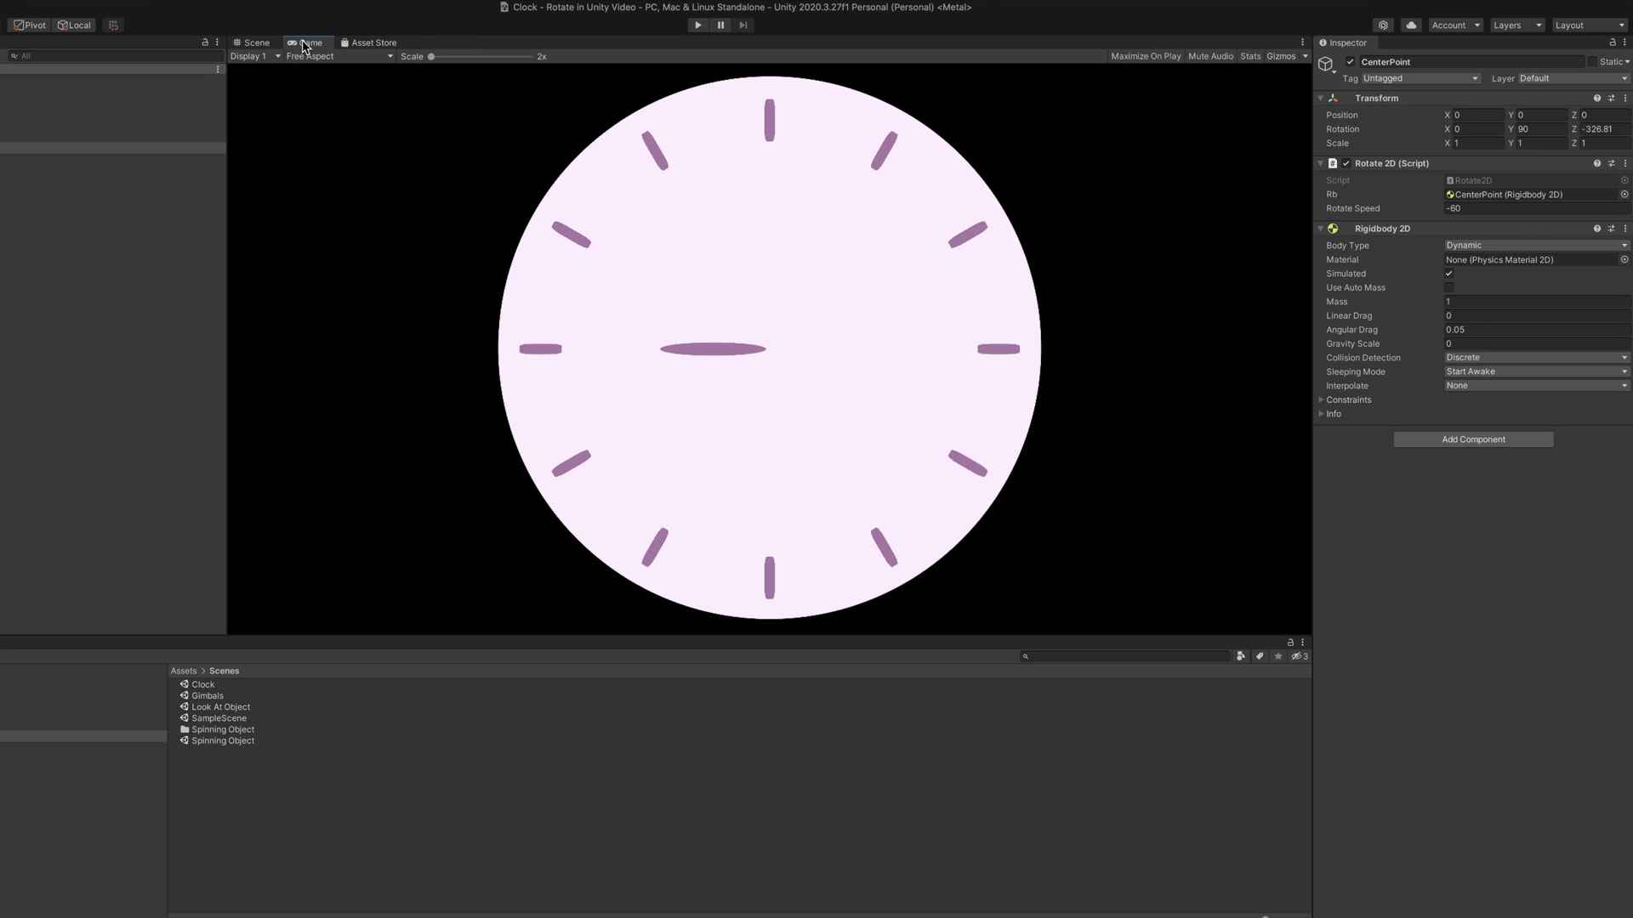